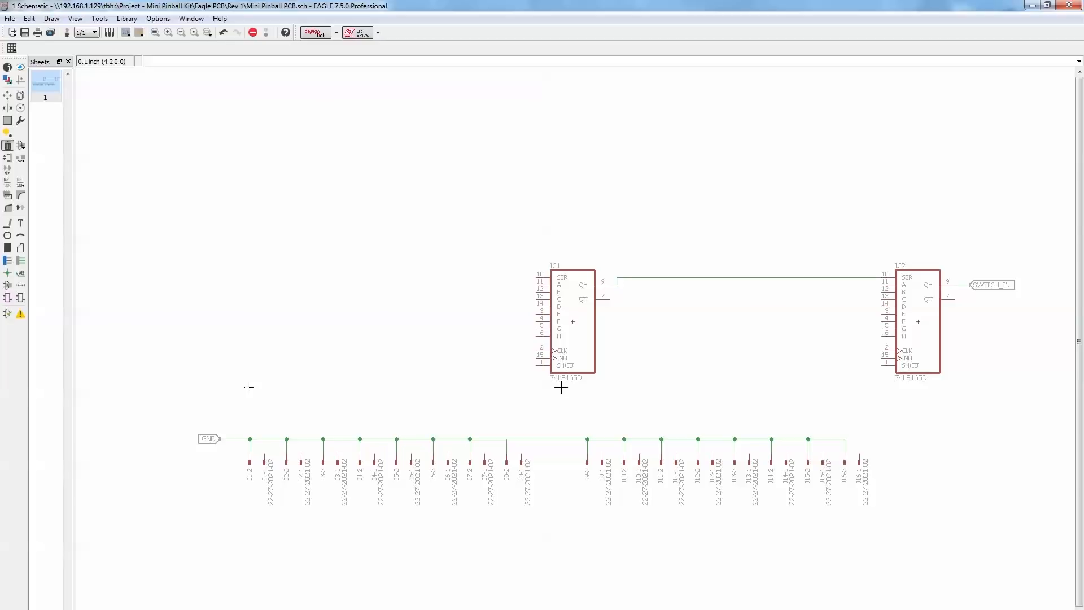
pyautogui.moveTo(115, 590)
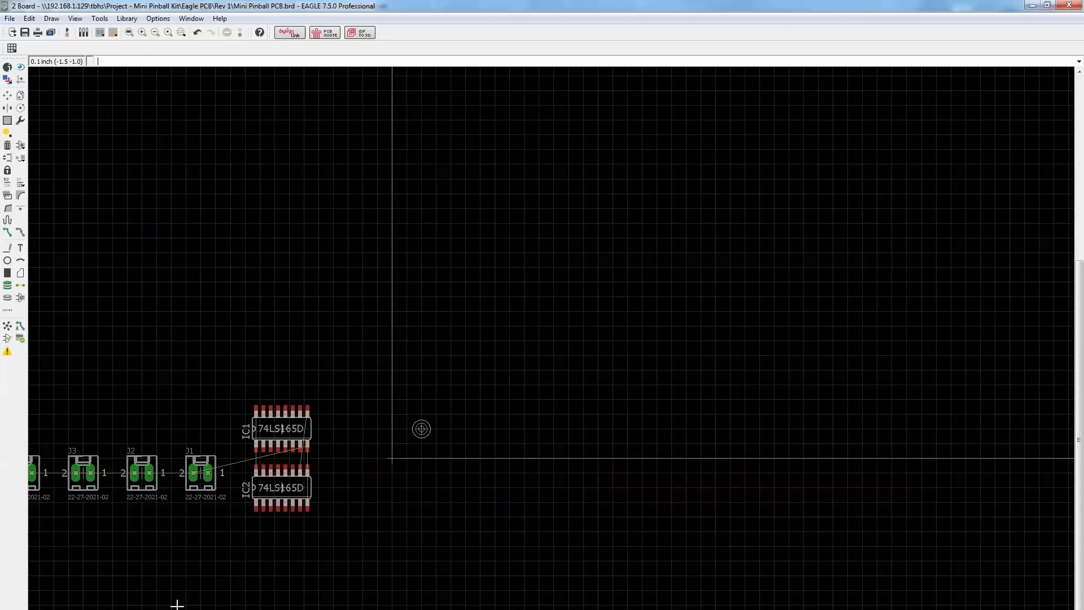
# - Zoom to see the Mini Pinball board's unplaced parts beside the empty outline
pyautogui.scroll(-3)
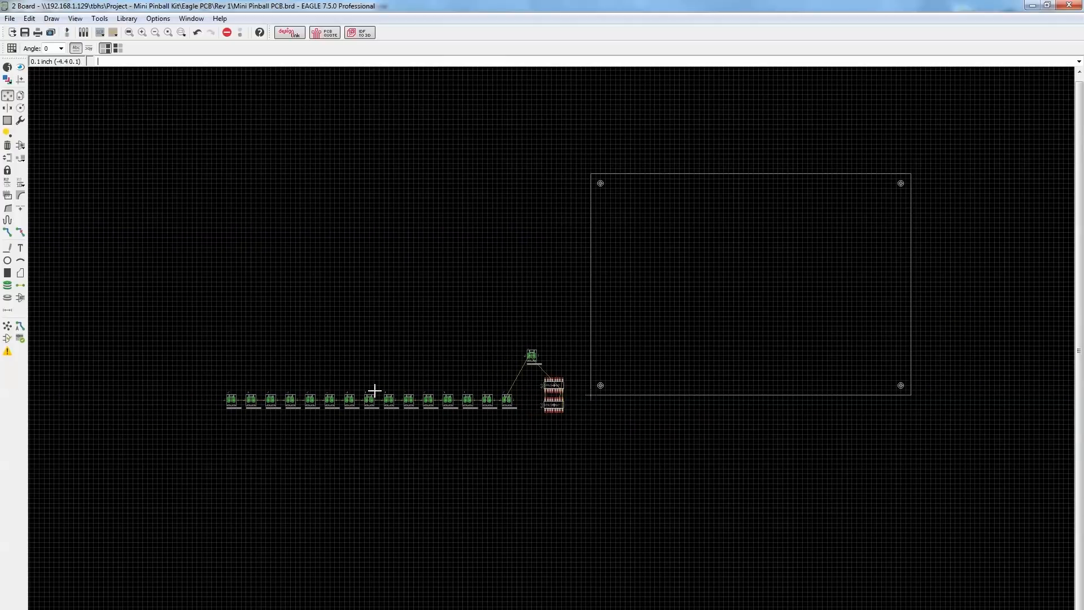
pyautogui.moveTo(759, 319)
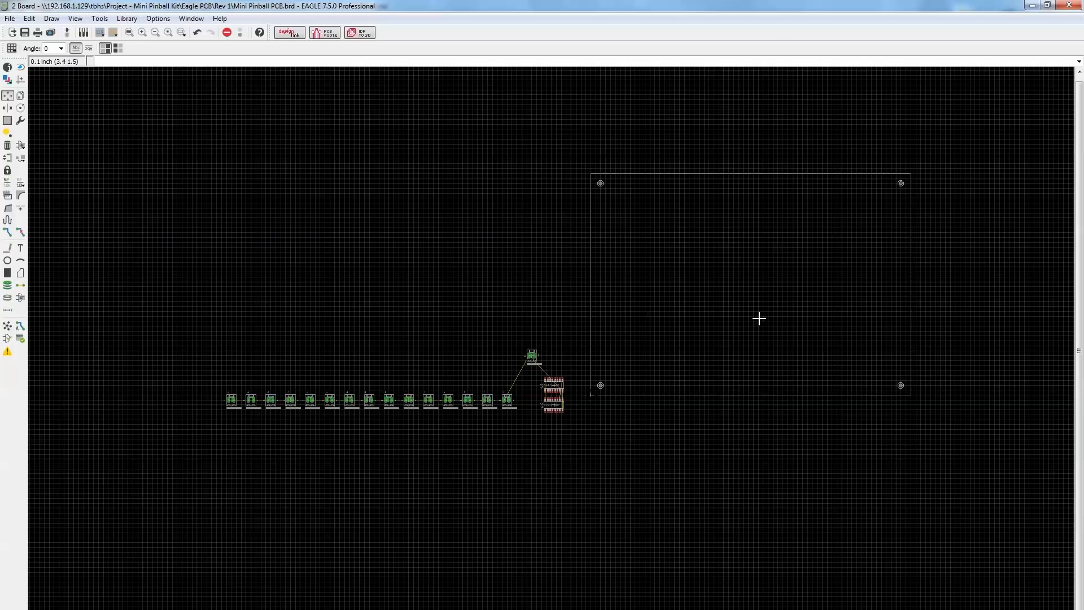
pyautogui.moveTo(748, 382)
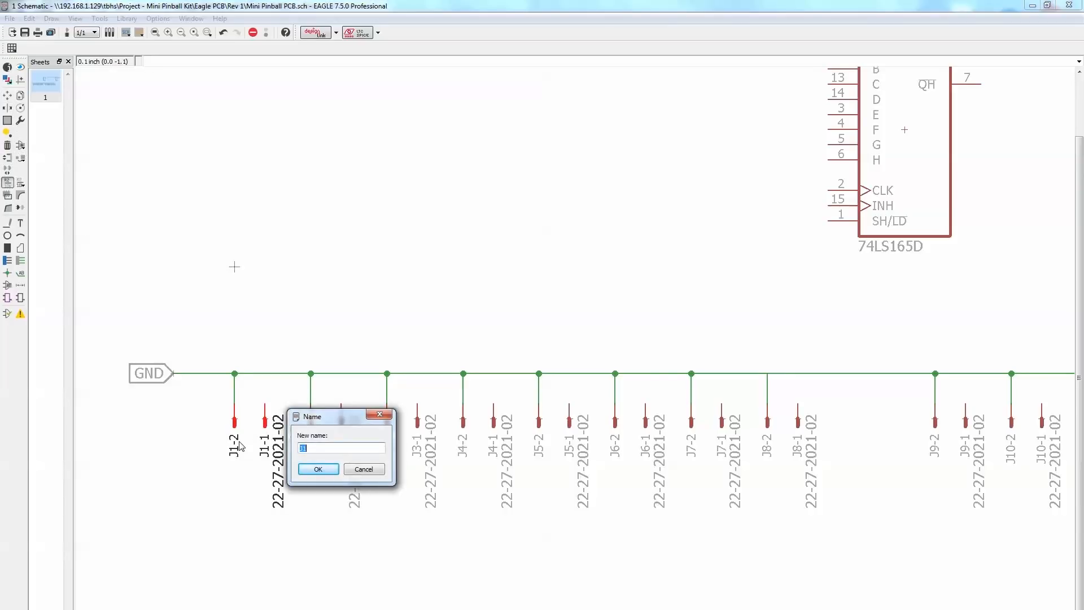
# - Confirm the new SW connector name and zoom the view toward the board
pyautogui.click(317, 468)
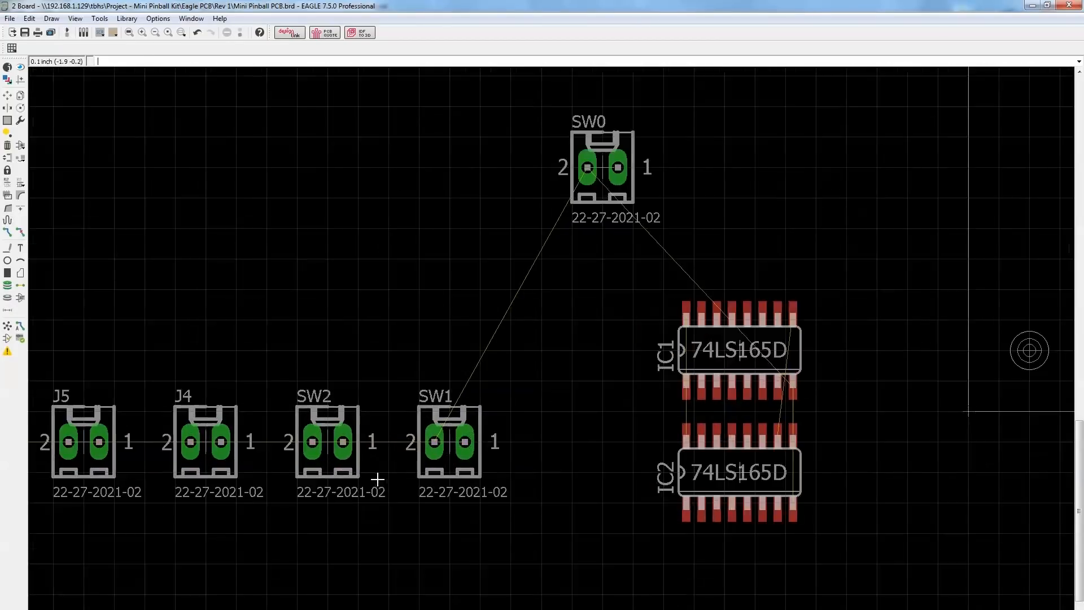
pyautogui.scroll(-3)
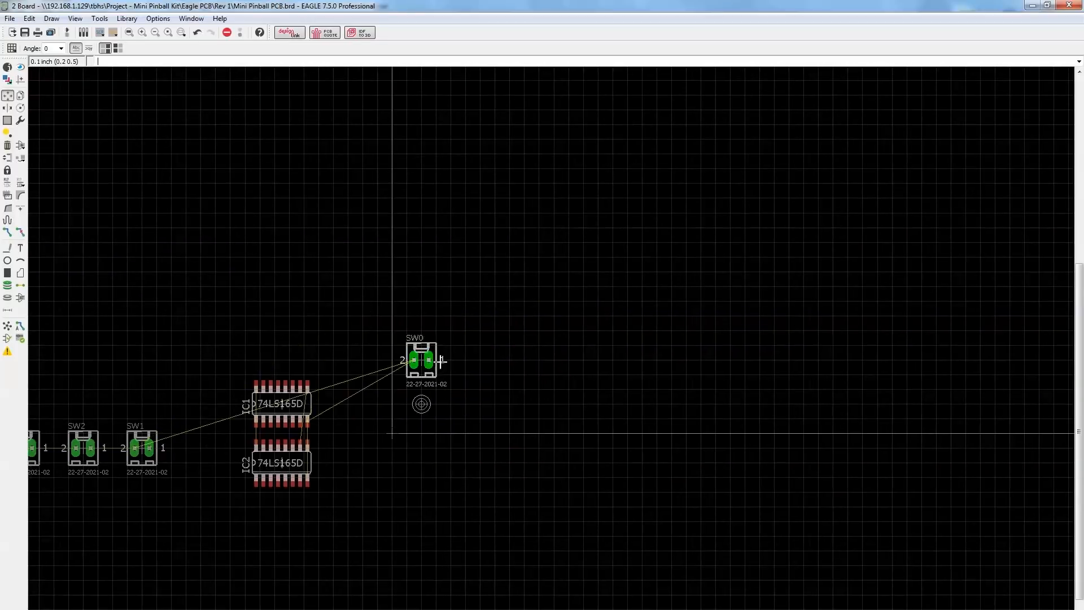
pyautogui.scroll(-3)
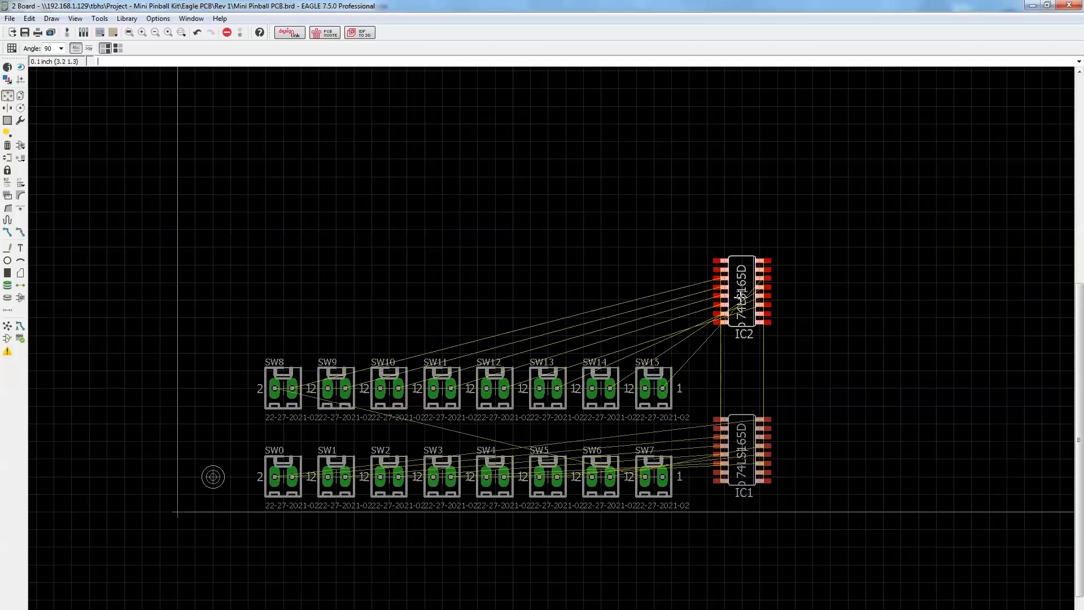
# - Change the grid setting in the Grid dialog
pyautogui.click(10, 48)
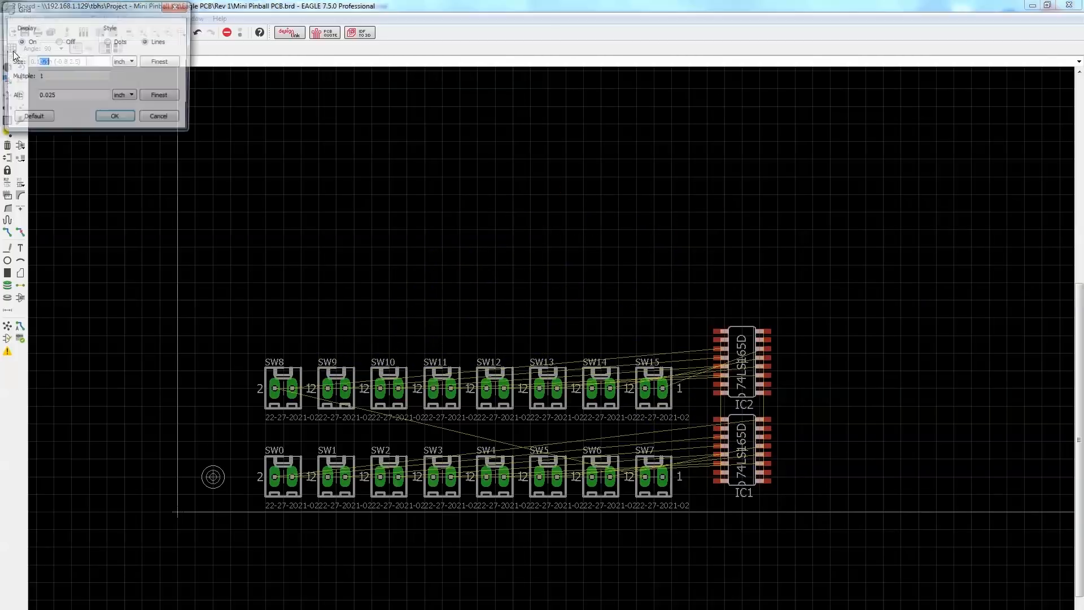
pyautogui.click(115, 116)
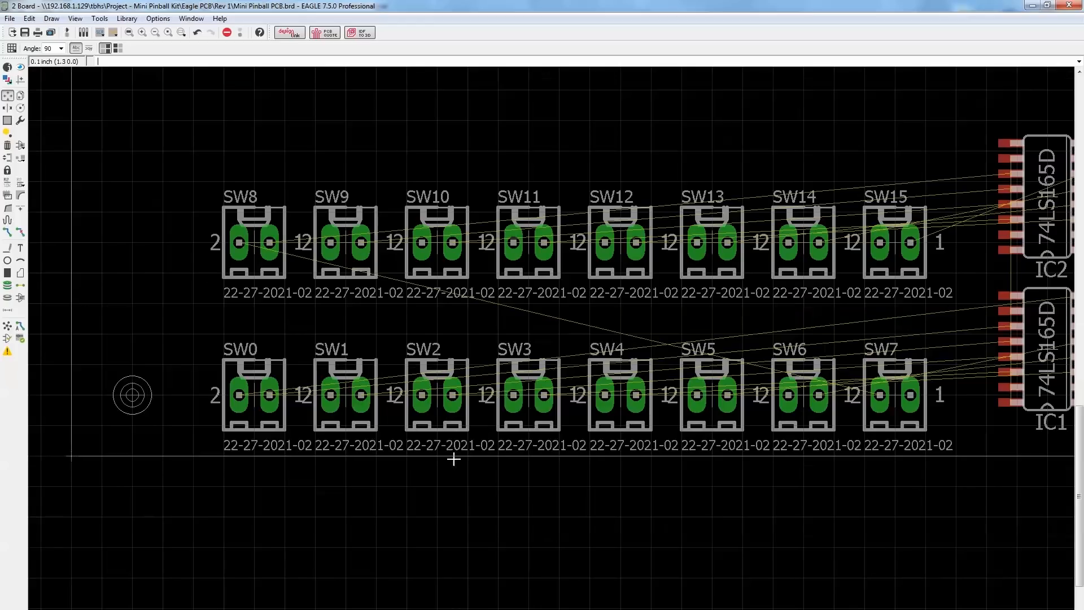
pyautogui.moveTo(407, 329)
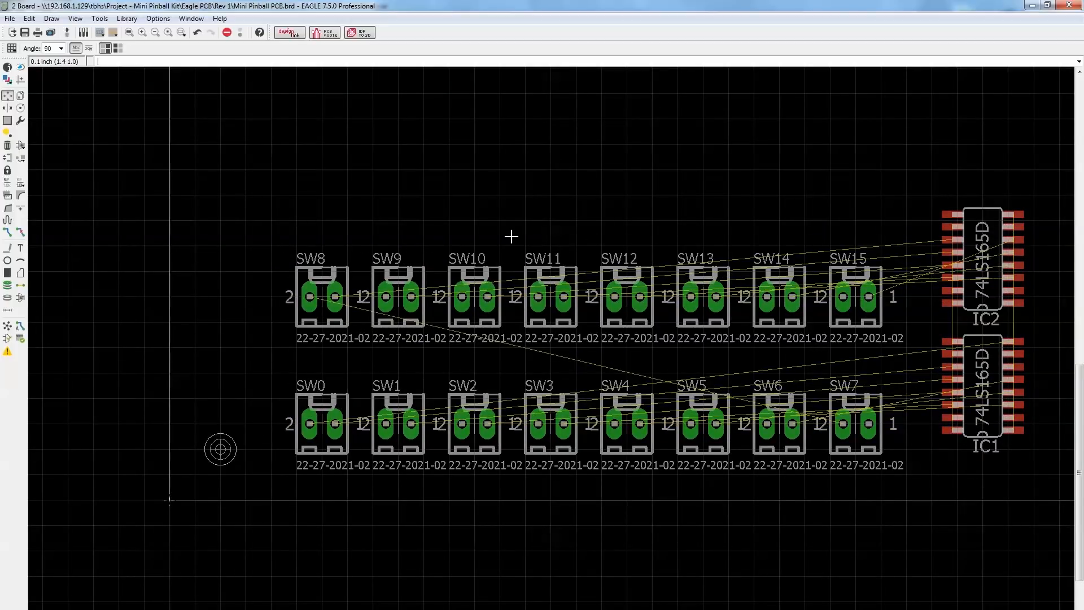
pyautogui.moveTo(446, 379)
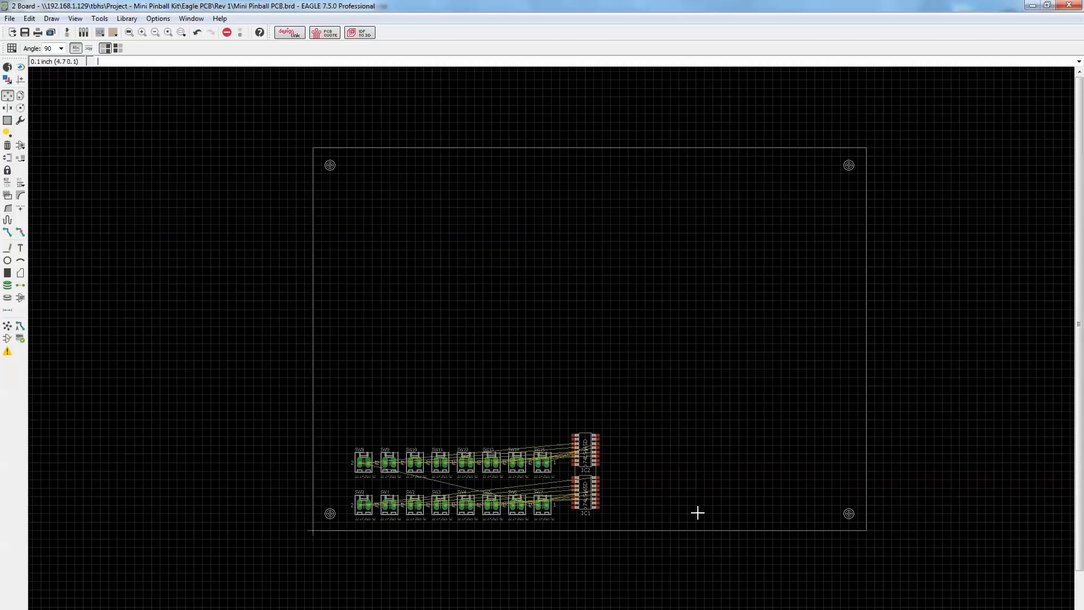
pyautogui.moveTo(712, 134)
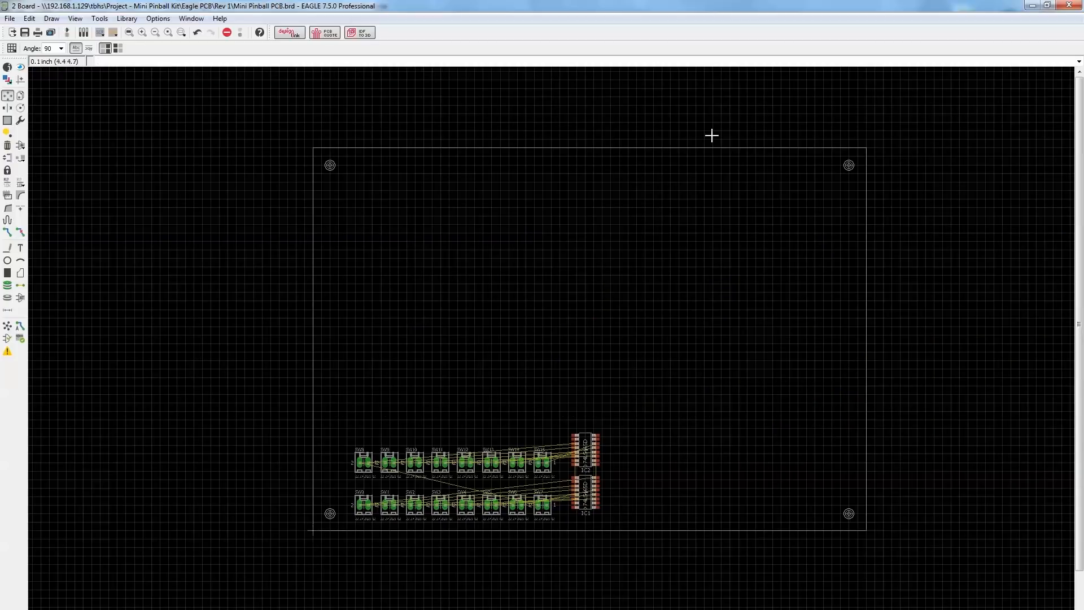
pyautogui.moveTo(345, 262)
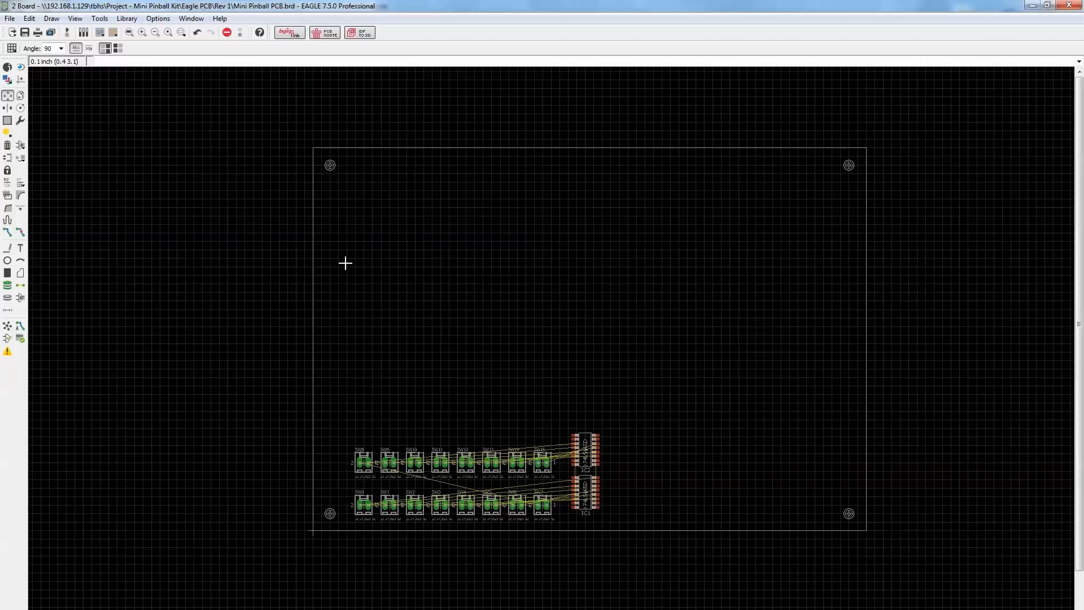
pyautogui.moveTo(412, 366)
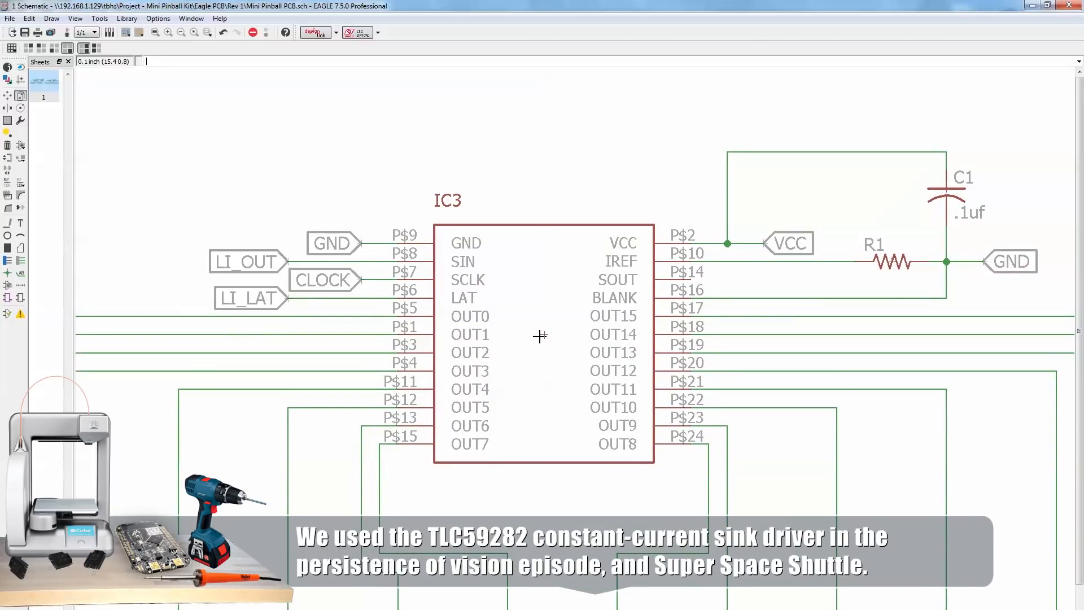
# - Scroll the schematic to the IC3 TLC59282 driver and its LI_OUT, CLOCK, LI_LAT nets
pyautogui.scroll(-3)
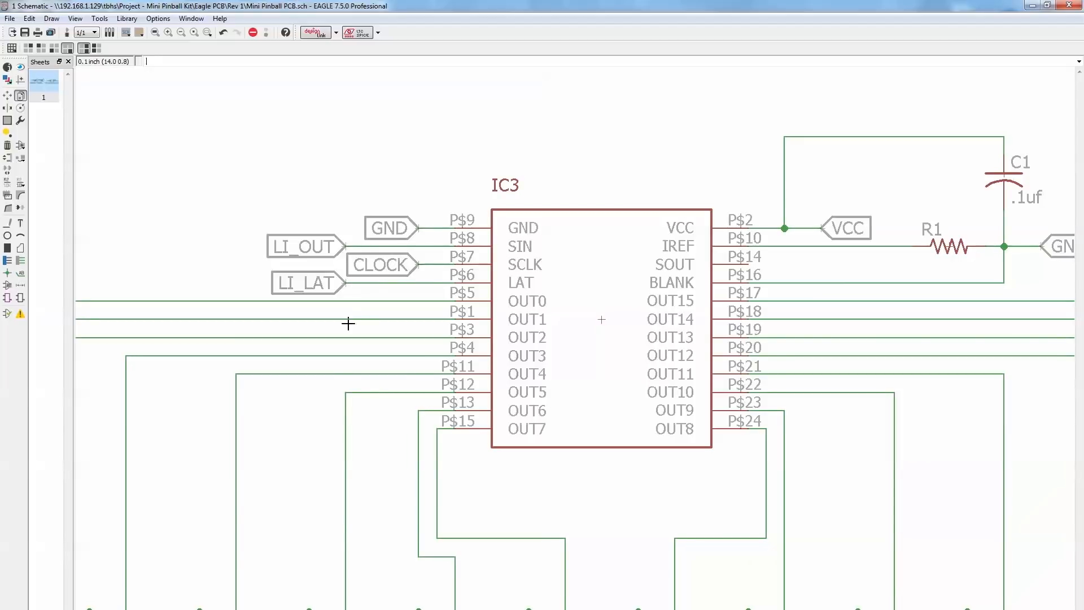
pyautogui.scroll(-3)
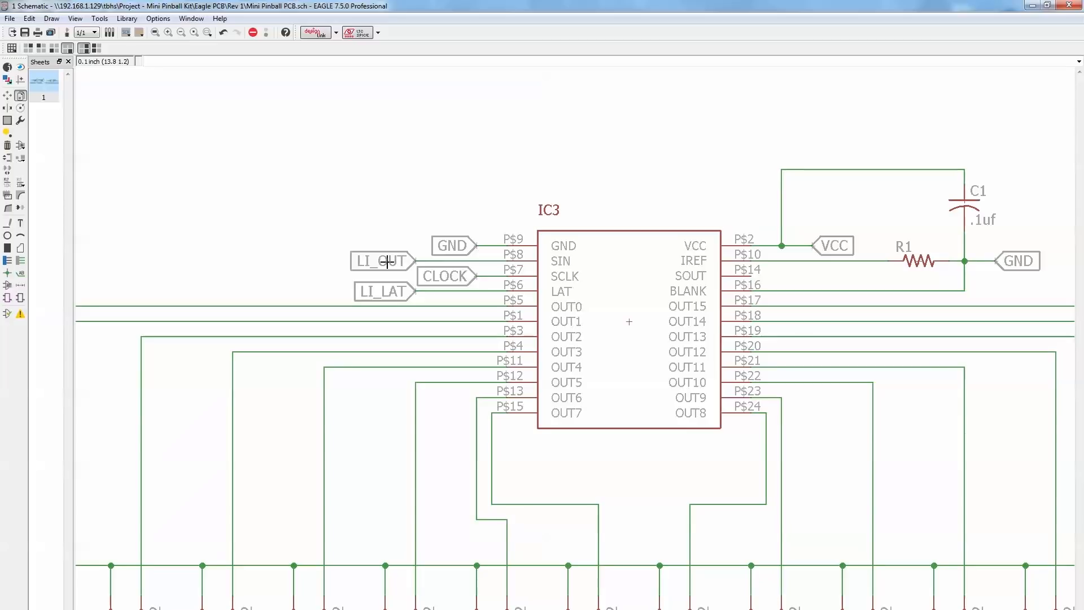
pyautogui.moveTo(356, 274)
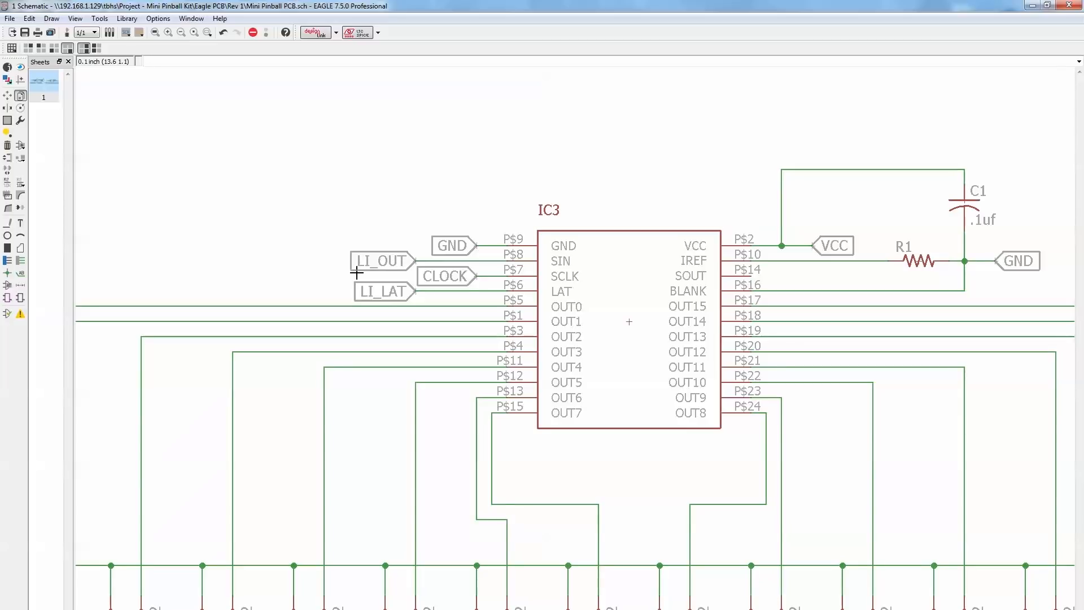
pyautogui.moveTo(557, 260)
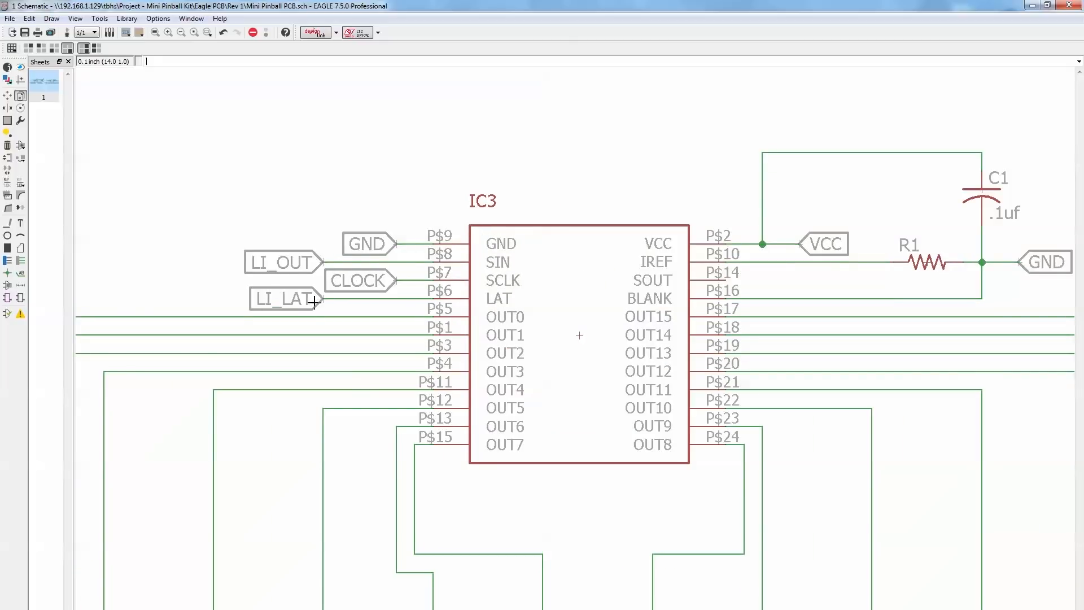
pyautogui.scroll(-3)
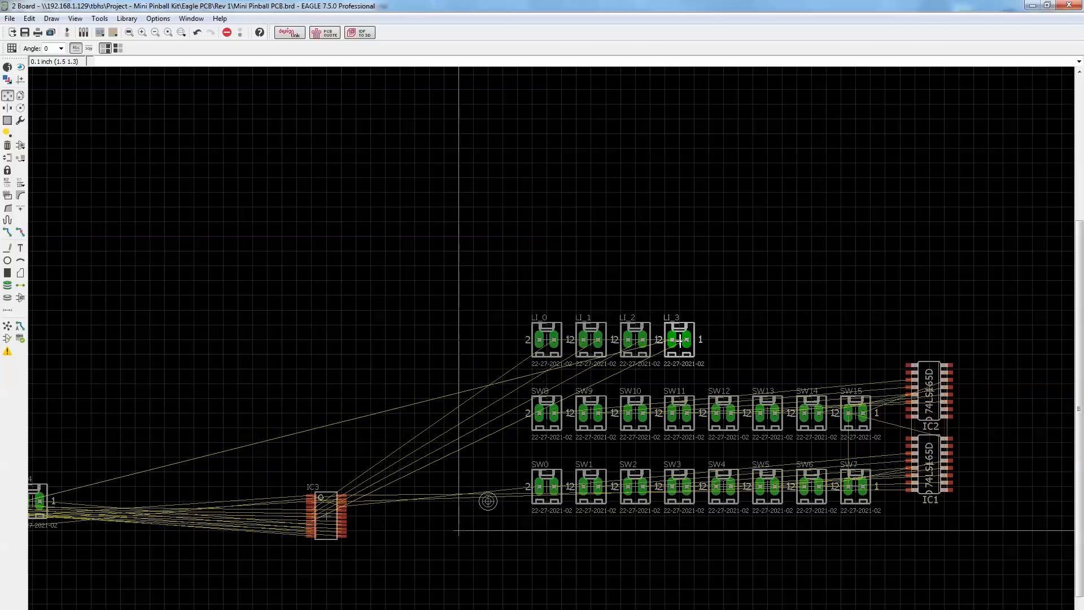
pyautogui.moveTo(636, 382)
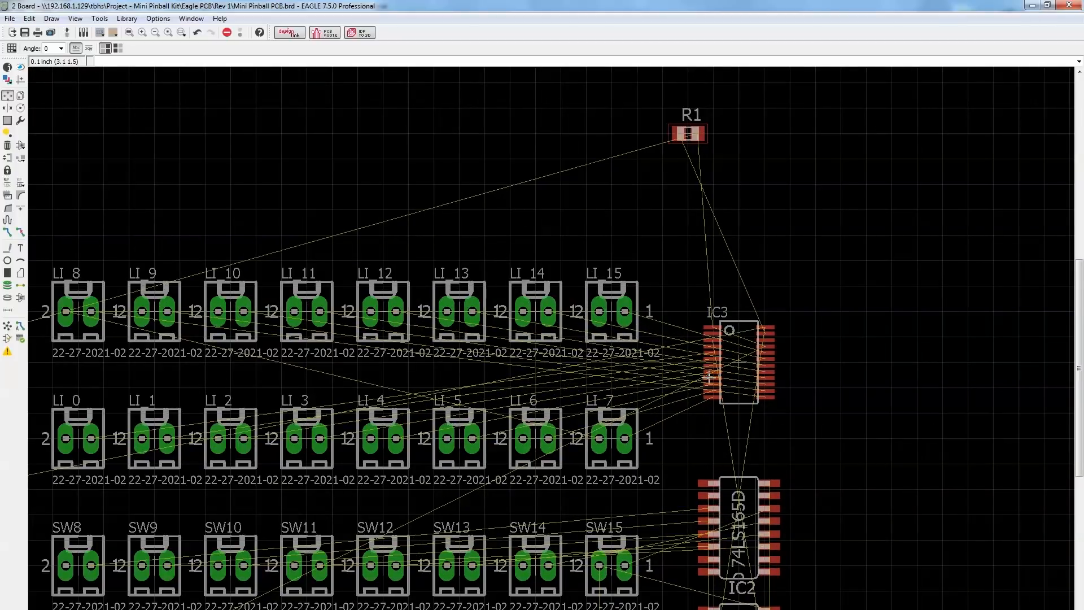
pyautogui.moveTo(732, 345)
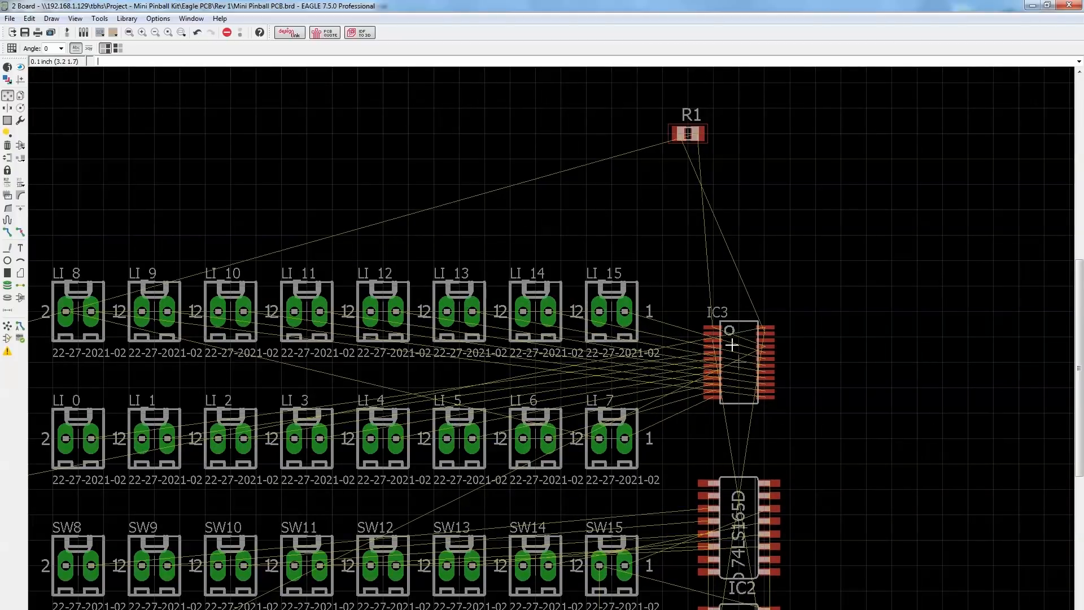
pyautogui.moveTo(674, 377)
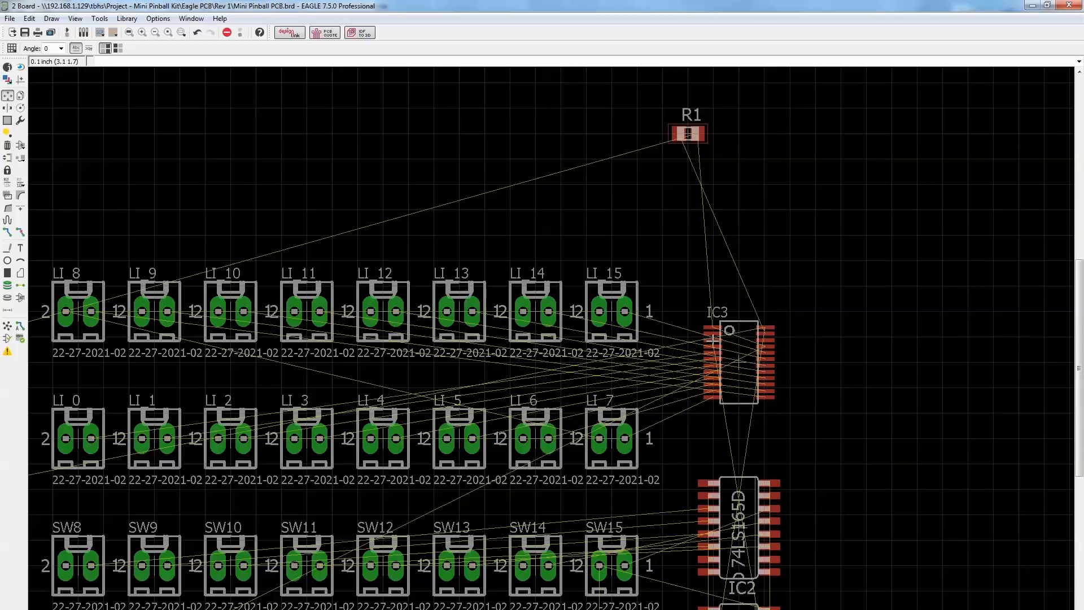
pyautogui.moveTo(750, 340)
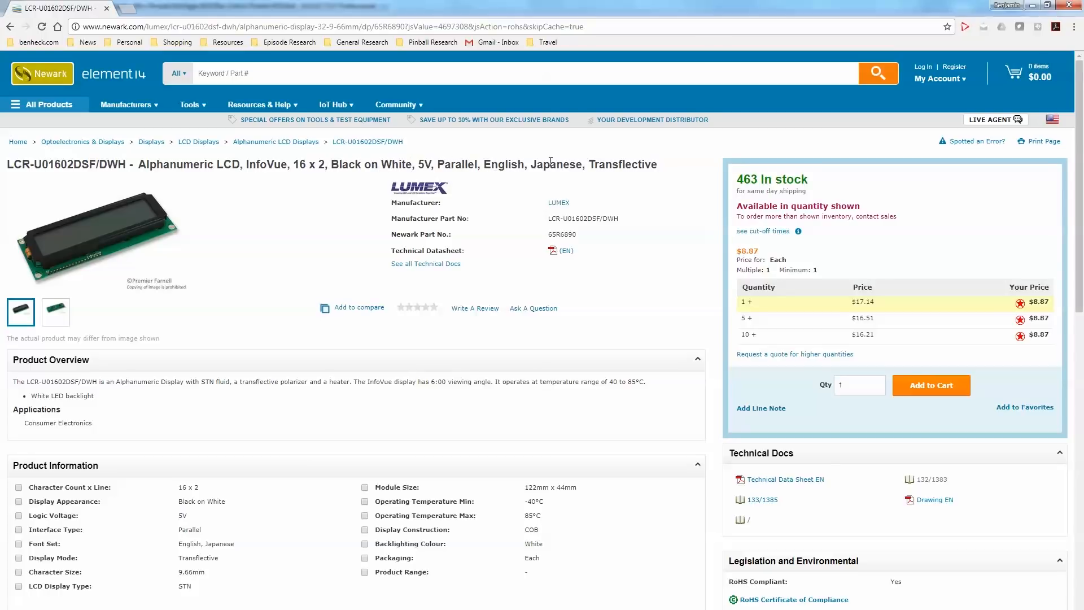
pyautogui.doubleClick(613, 164)
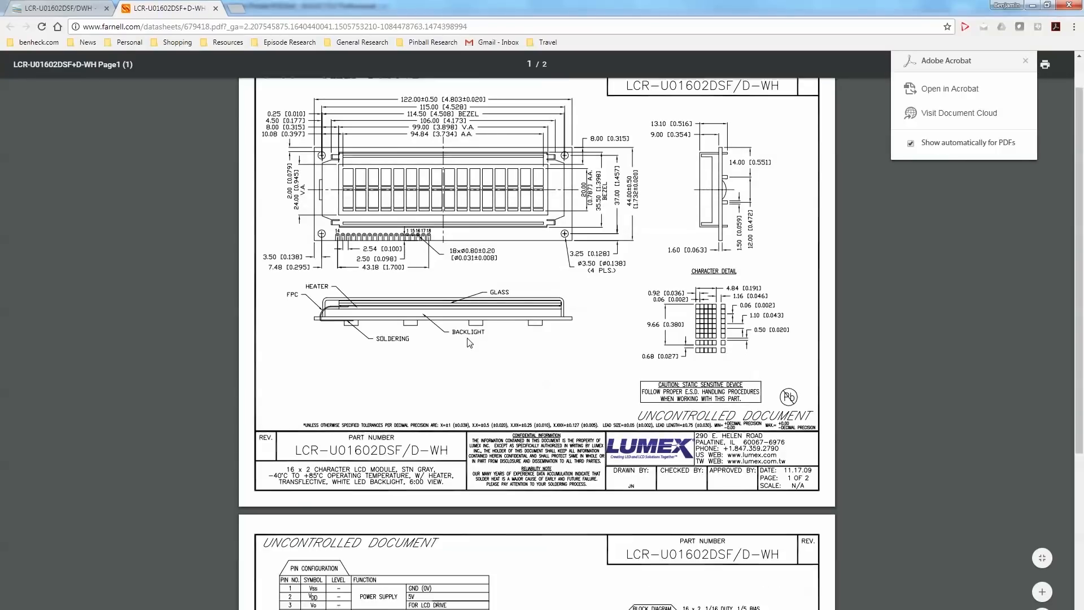
pyautogui.scroll(-3)
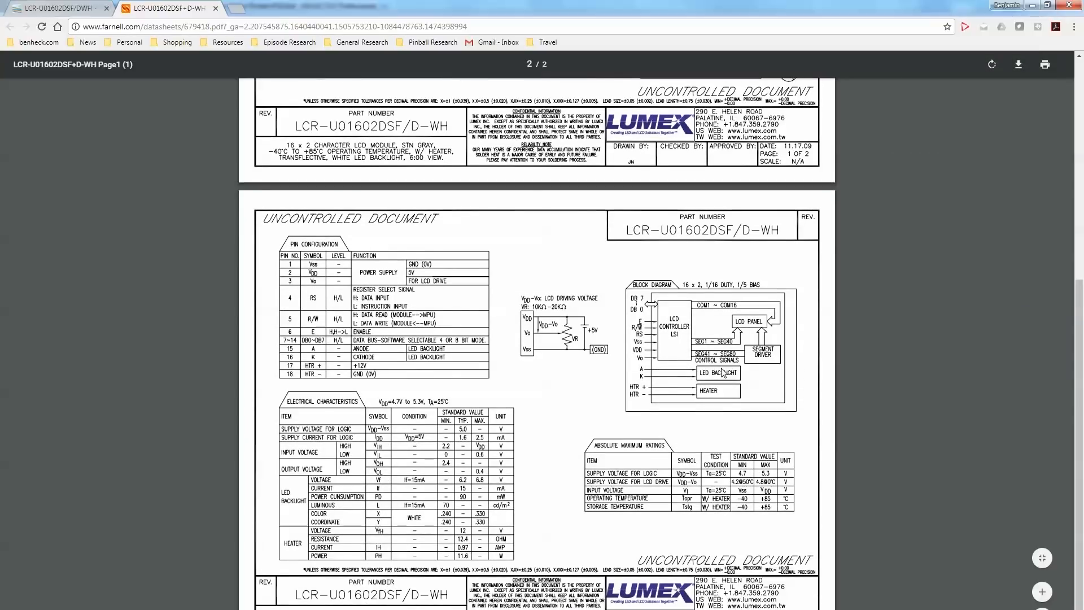
pyautogui.moveTo(726, 391)
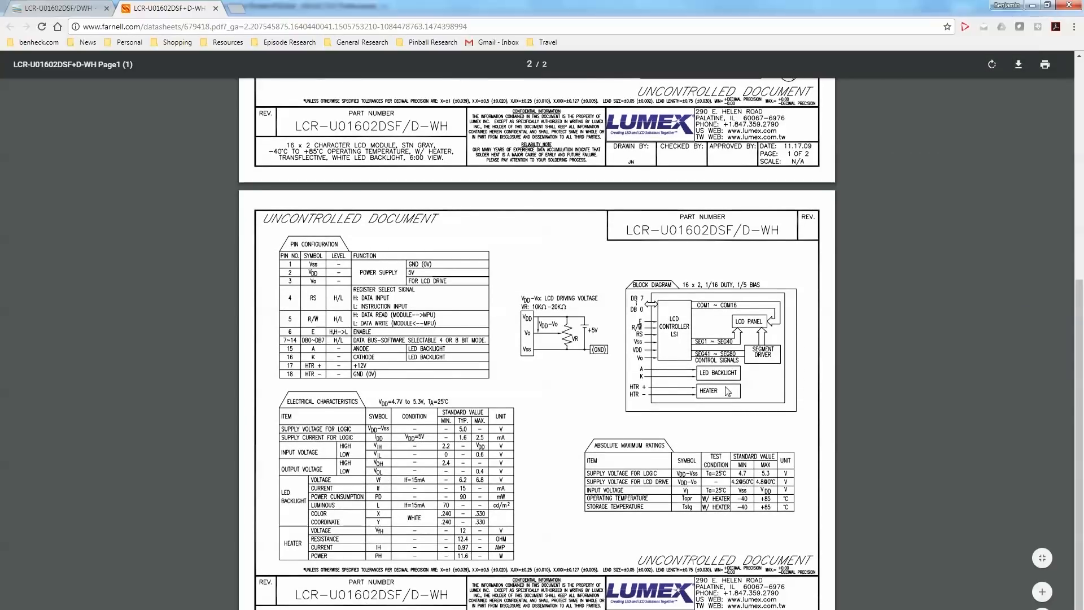
pyautogui.scroll(3)
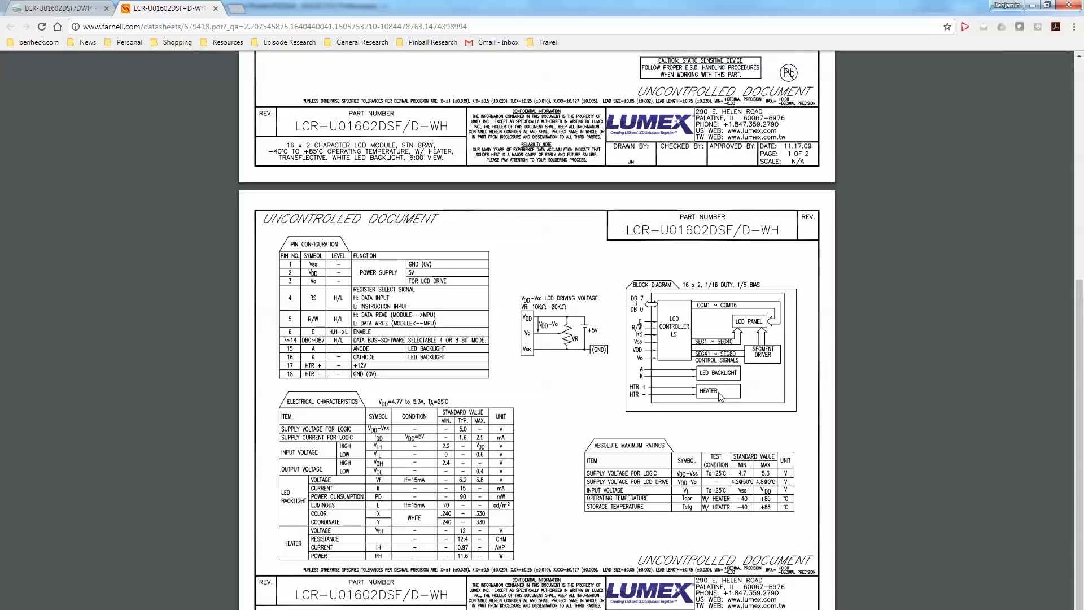
pyautogui.moveTo(705, 396)
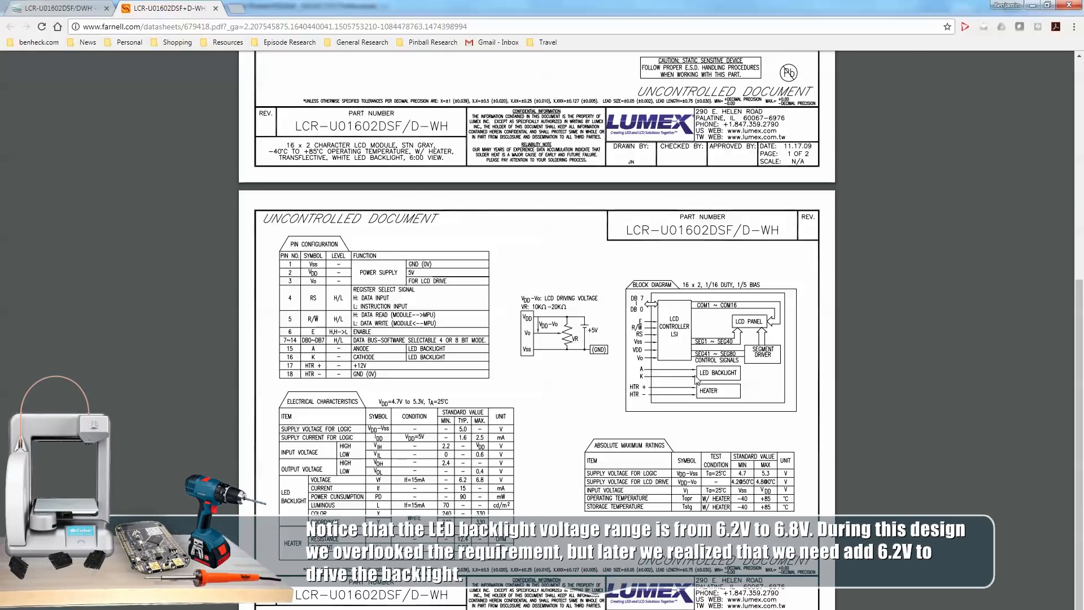
pyautogui.moveTo(431, 380)
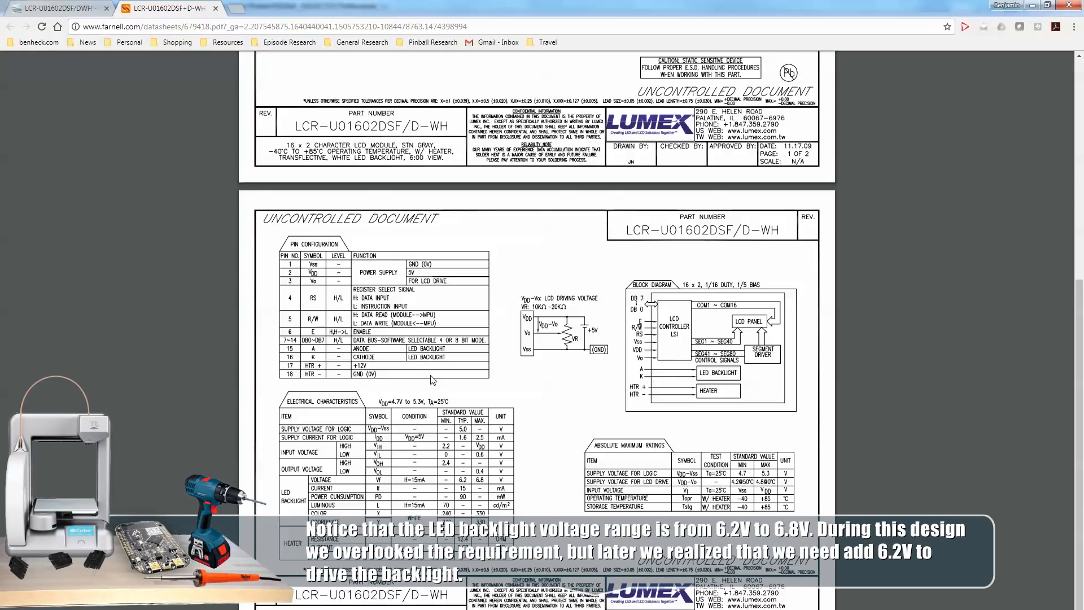
pyautogui.scroll(3)
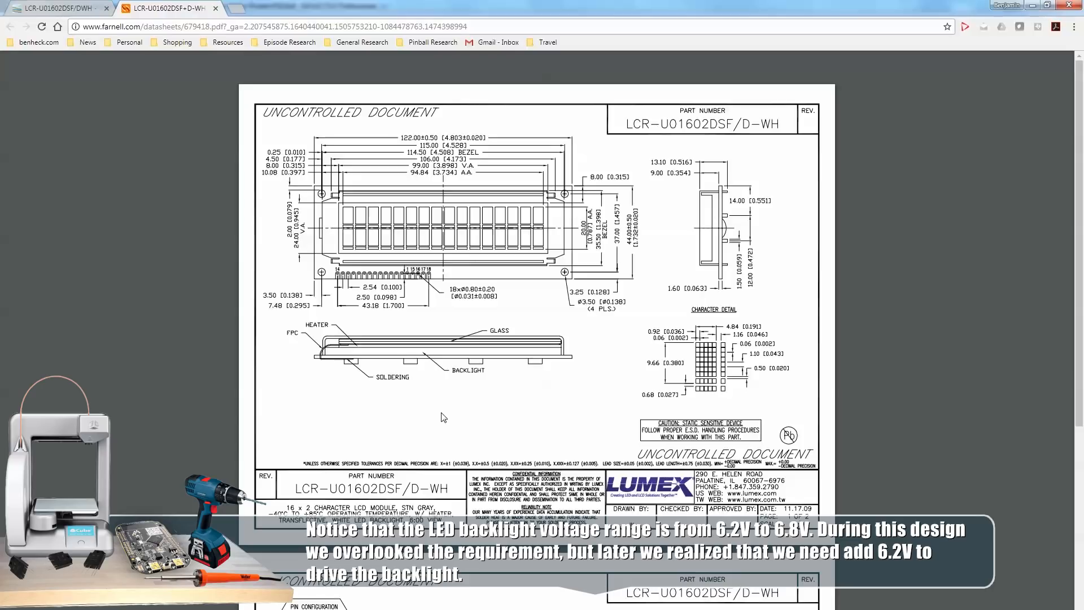
pyautogui.moveTo(434, 388)
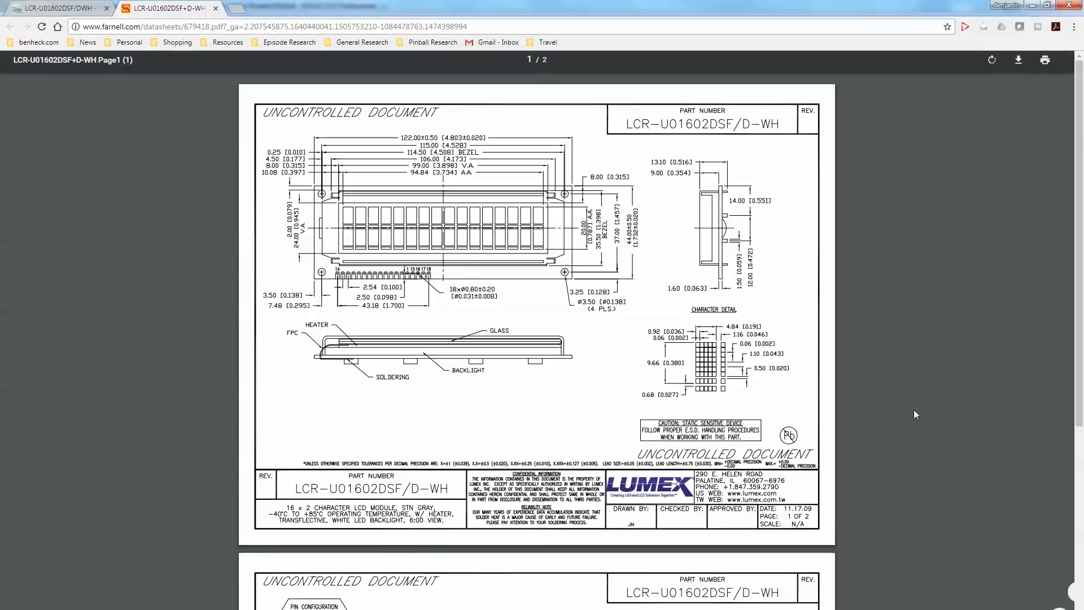
# - Open the LCD datasheet PDF and magnify its outline drawing to read pin spacing
pyautogui.click(1042, 591)
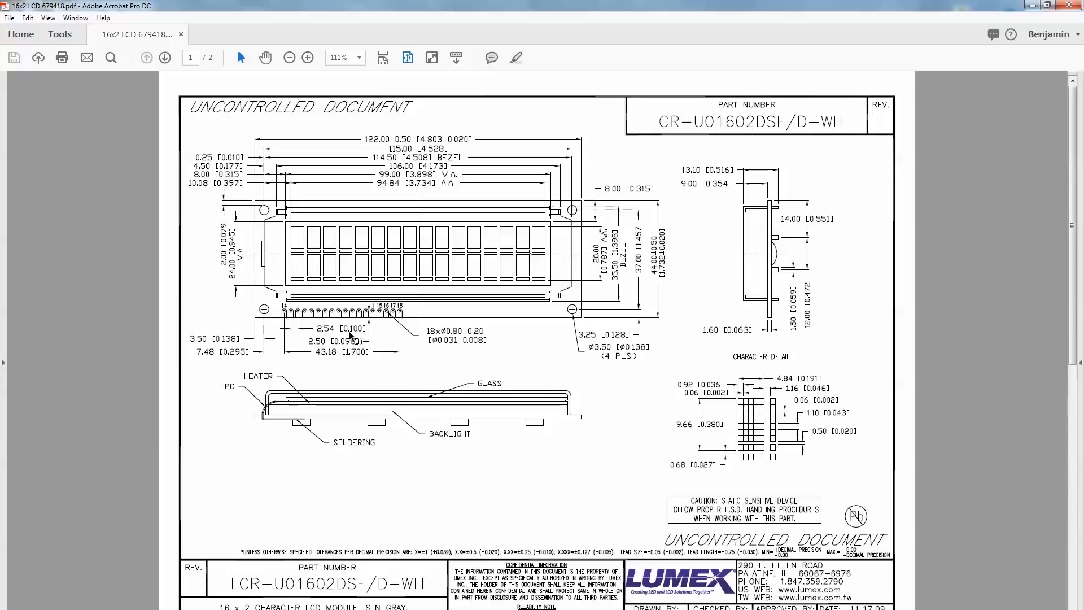
pyautogui.click(308, 58)
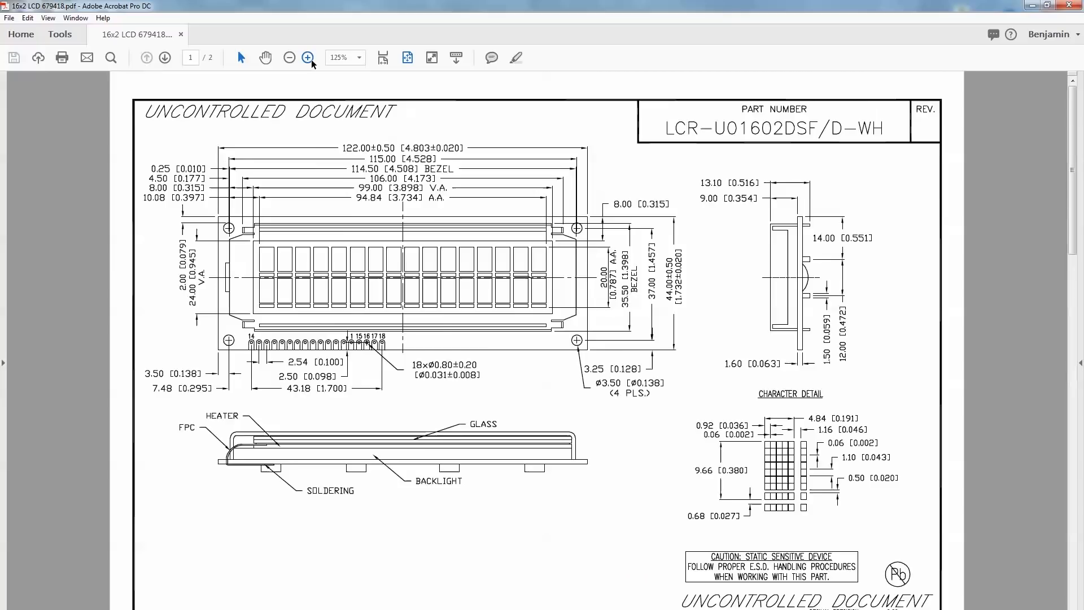
pyautogui.click(309, 58)
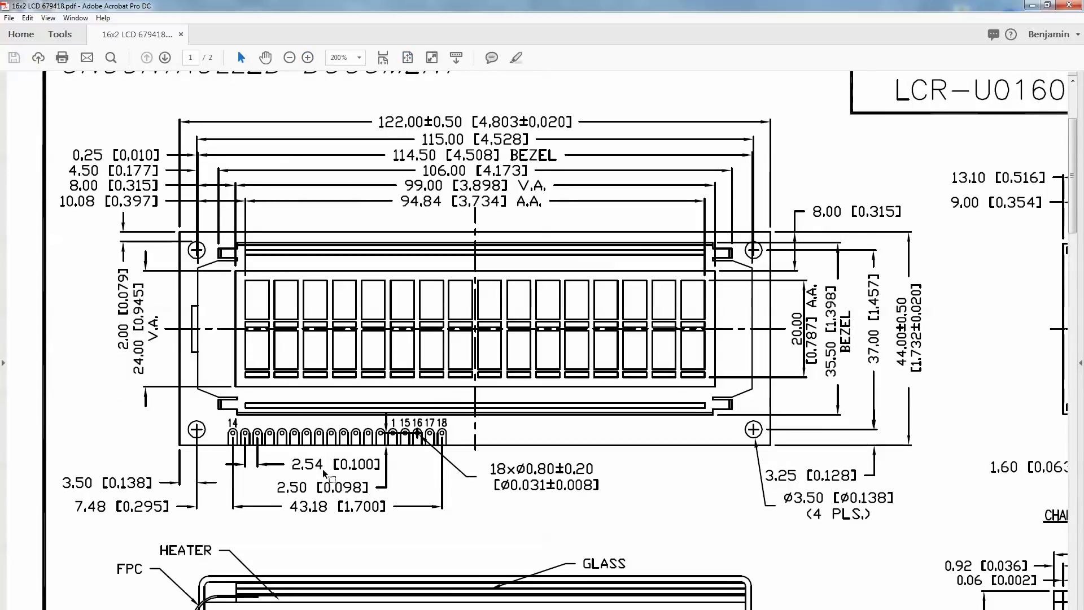
pyautogui.moveTo(331, 470)
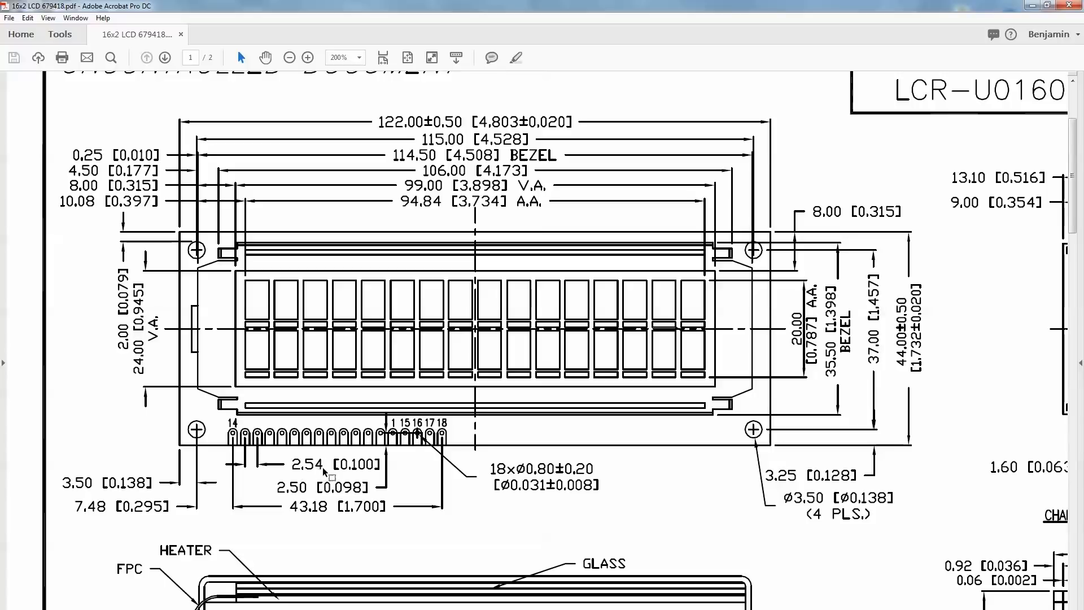
pyautogui.moveTo(360, 477)
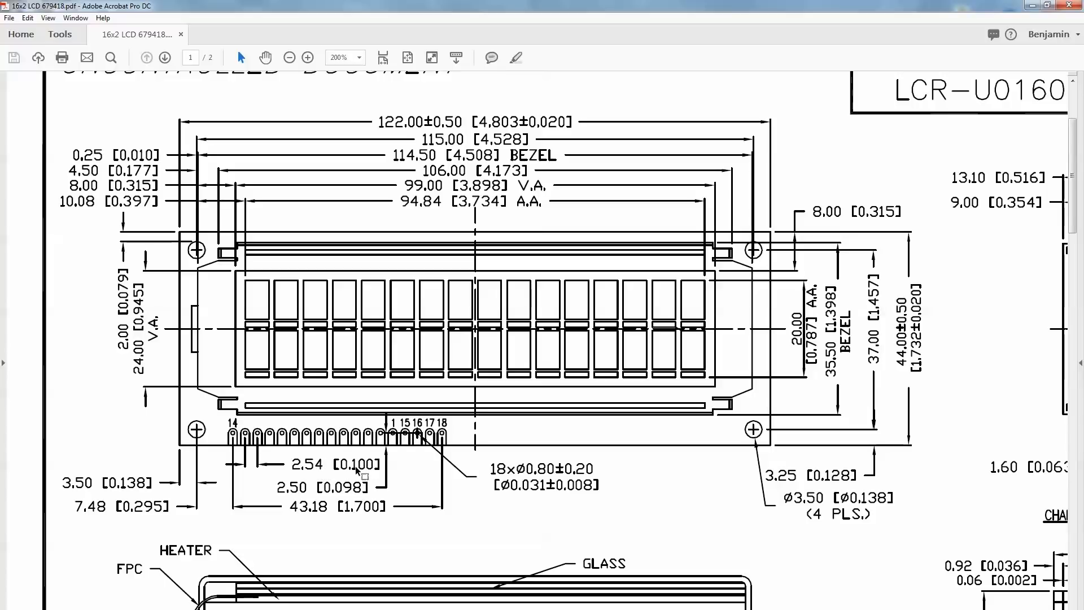
pyautogui.scroll(-3)
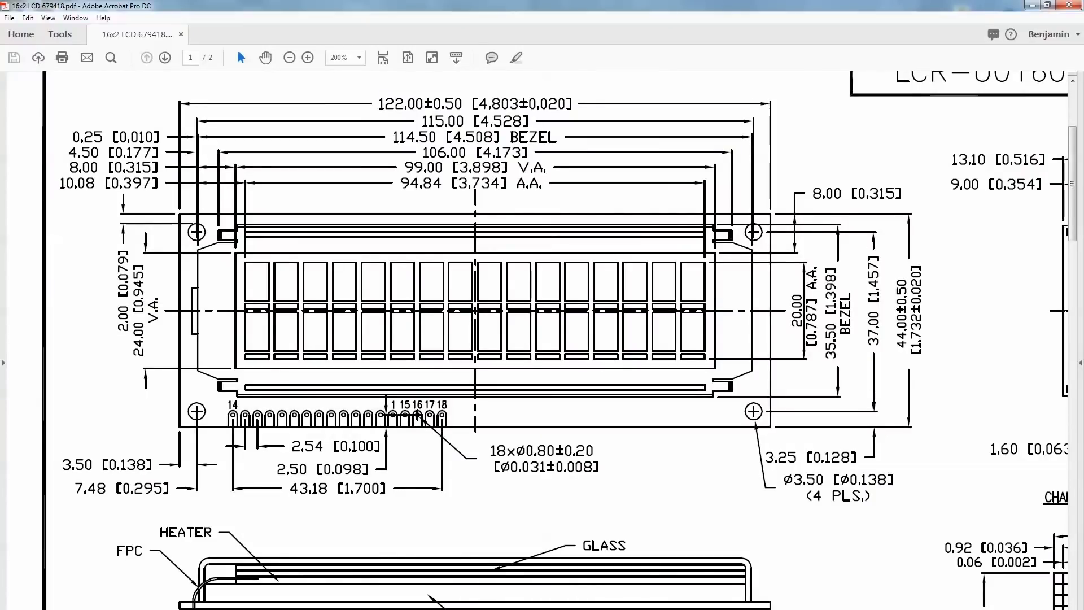
pyautogui.click(336, 216)
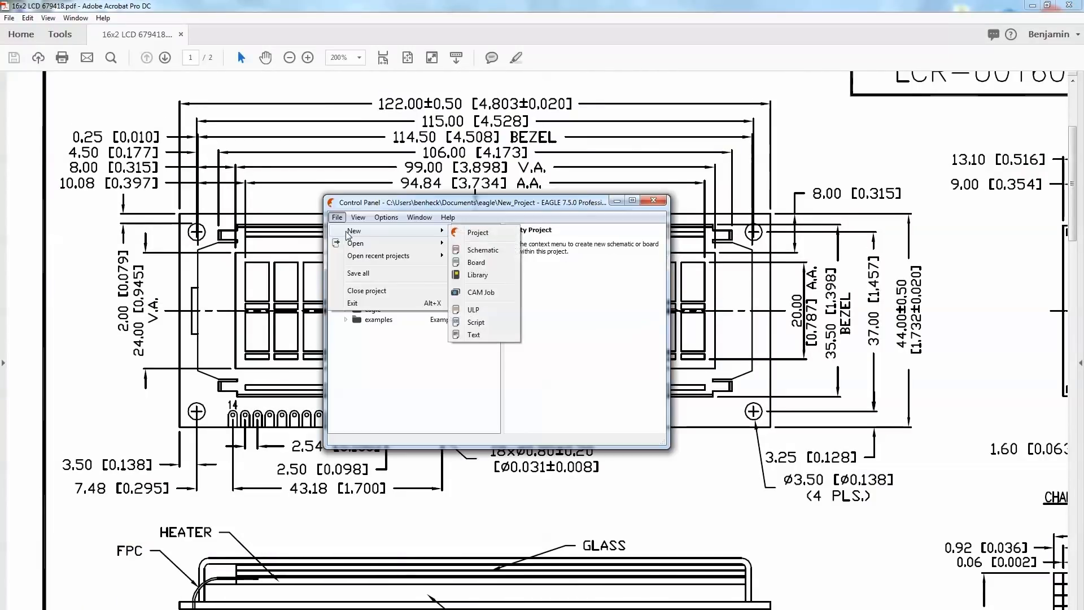
# - Start a new library and add the row of pins to the LCD symbol
pyautogui.click(477, 275)
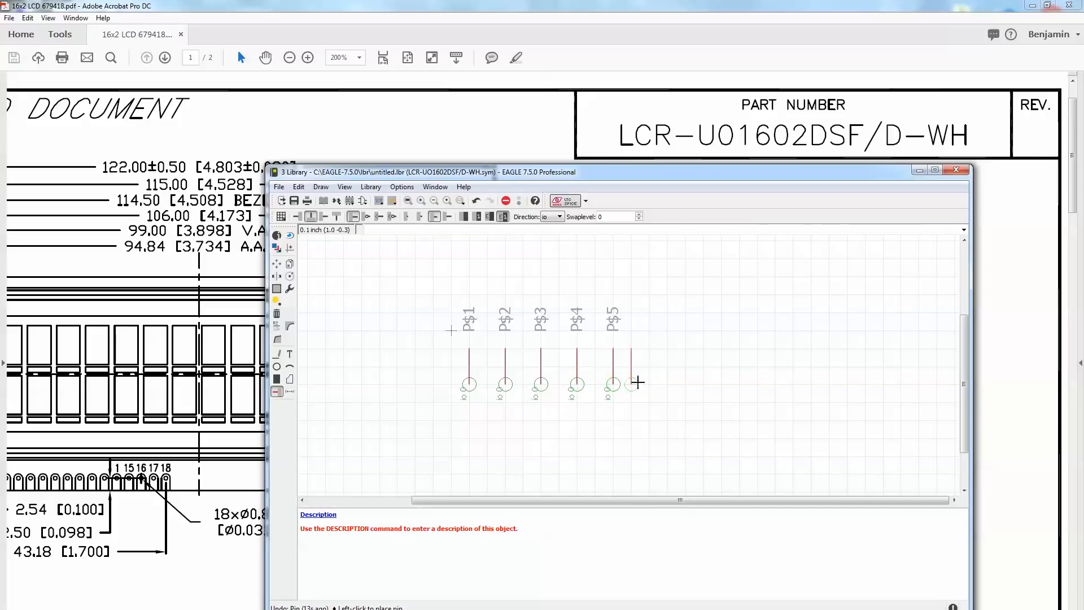
pyautogui.click(632, 382)
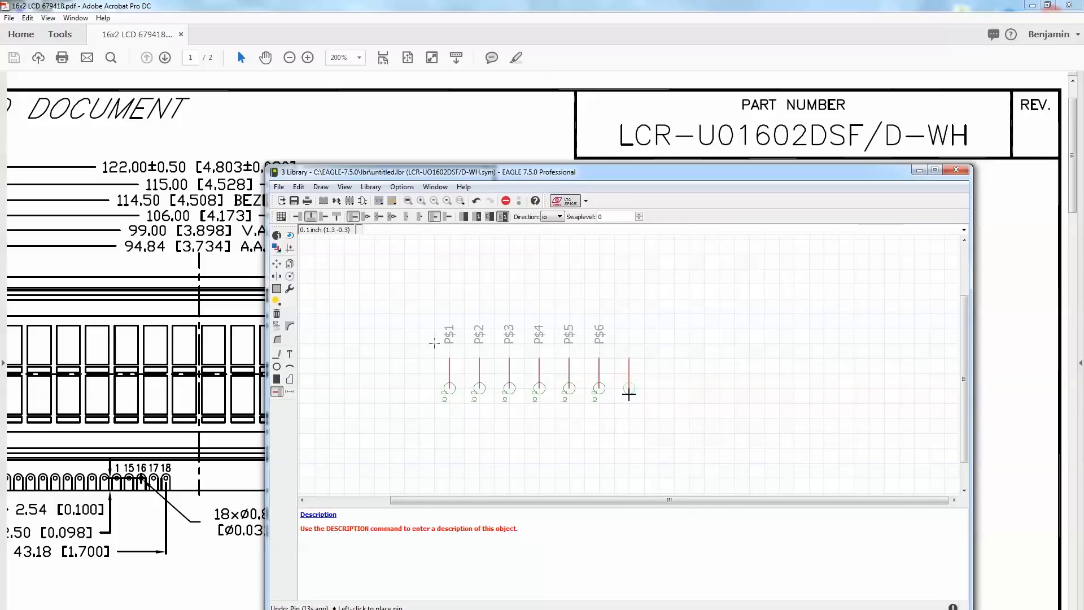
pyautogui.click(656, 387)
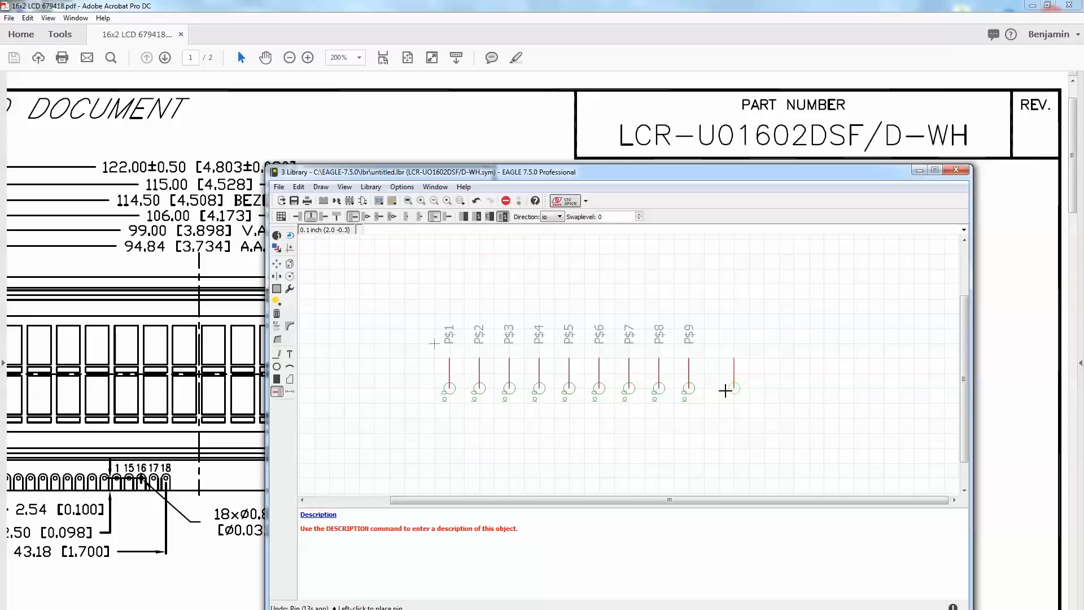
pyautogui.click(724, 391)
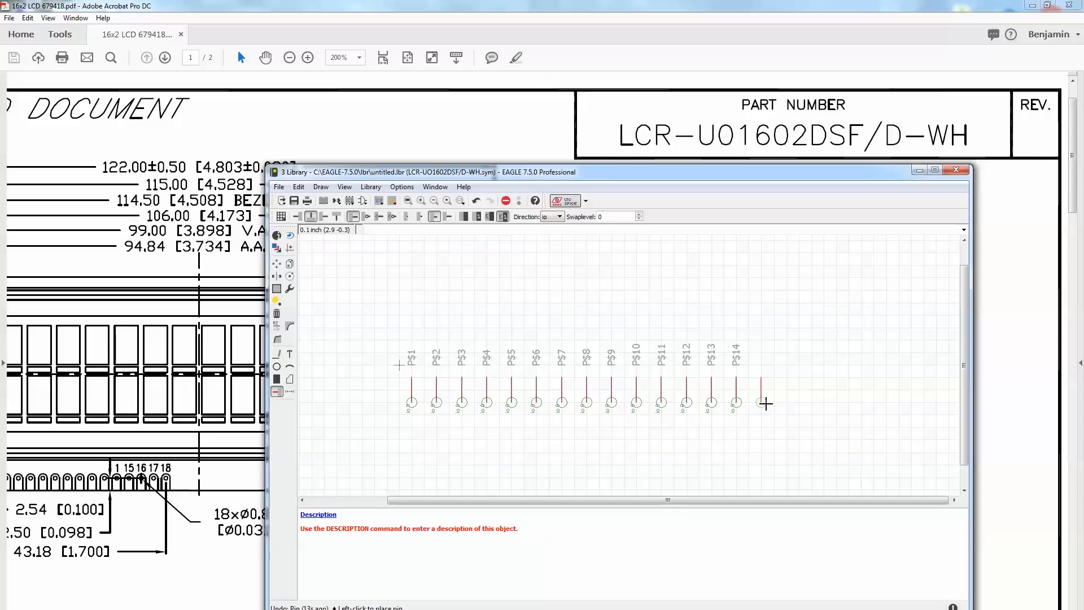
pyautogui.click(766, 403)
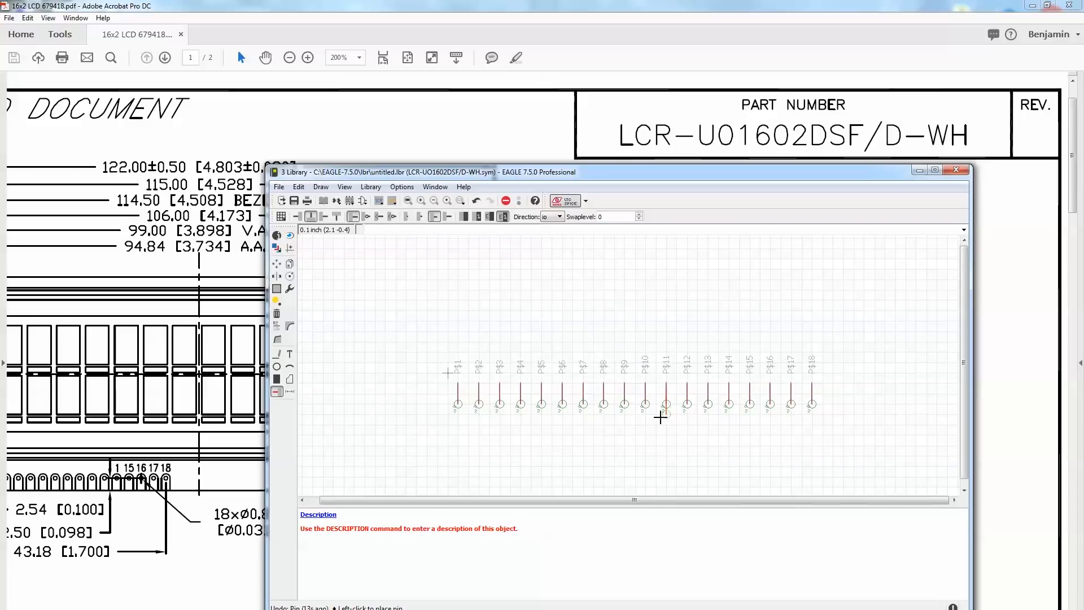
# - Draw the symbol's rectangular outline and name the new LCR-UO1602DSF/D-WH package
pyautogui.click(276, 352)
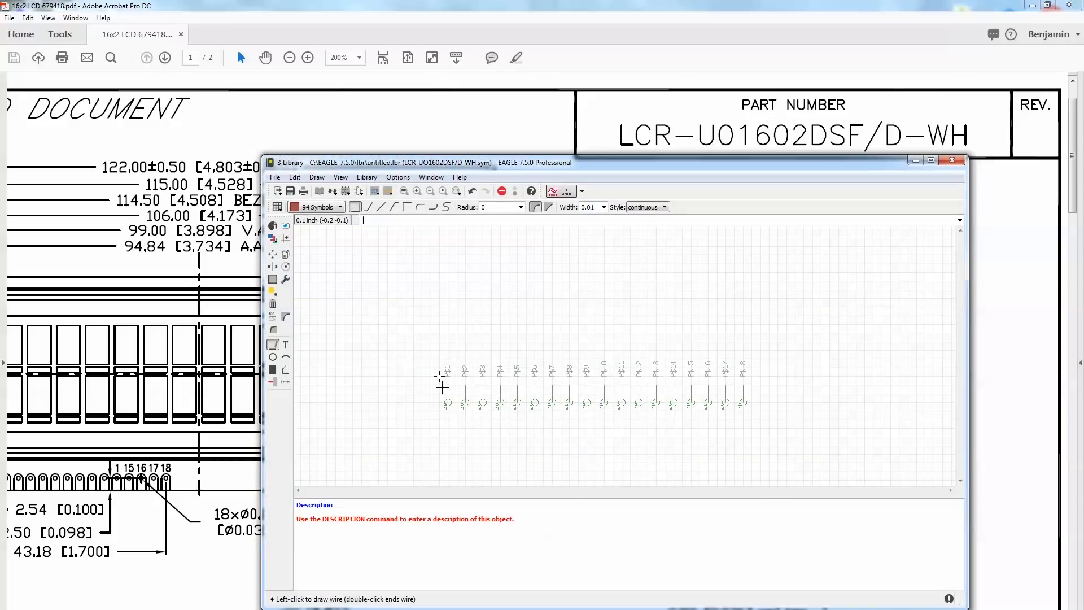
pyautogui.click(441, 386)
pyautogui.write('LCR-U01602DSF')
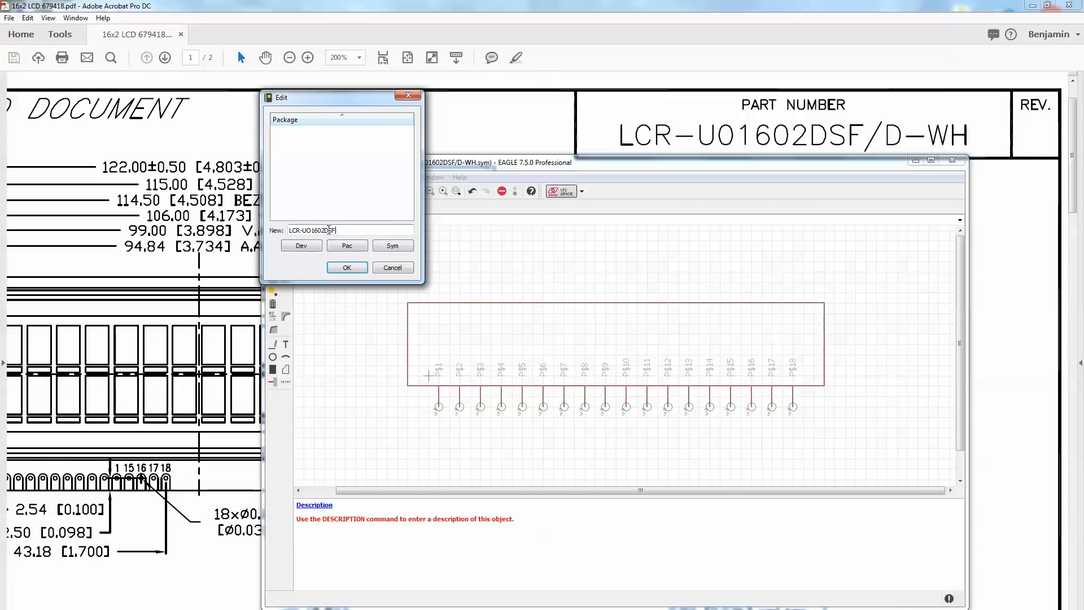
pyautogui.write('/D-')
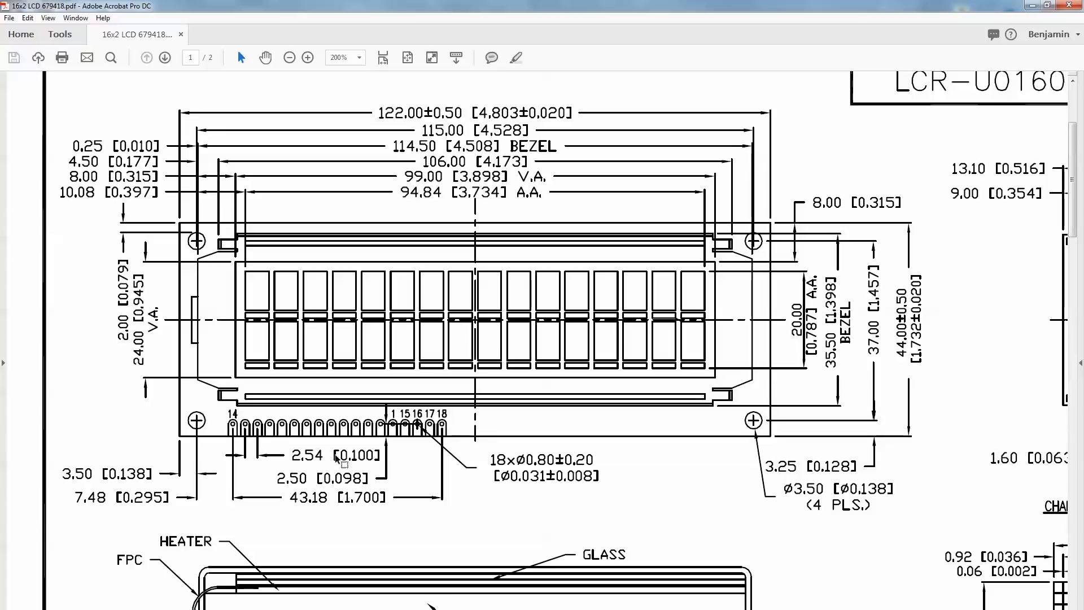
pyautogui.moveTo(359, 463)
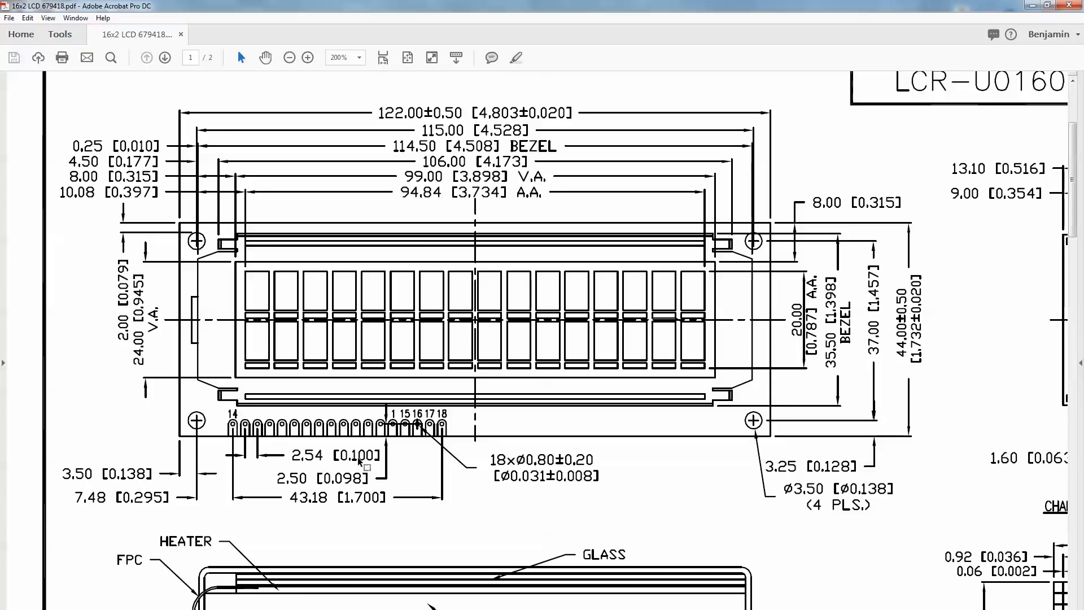
pyautogui.moveTo(193, 466)
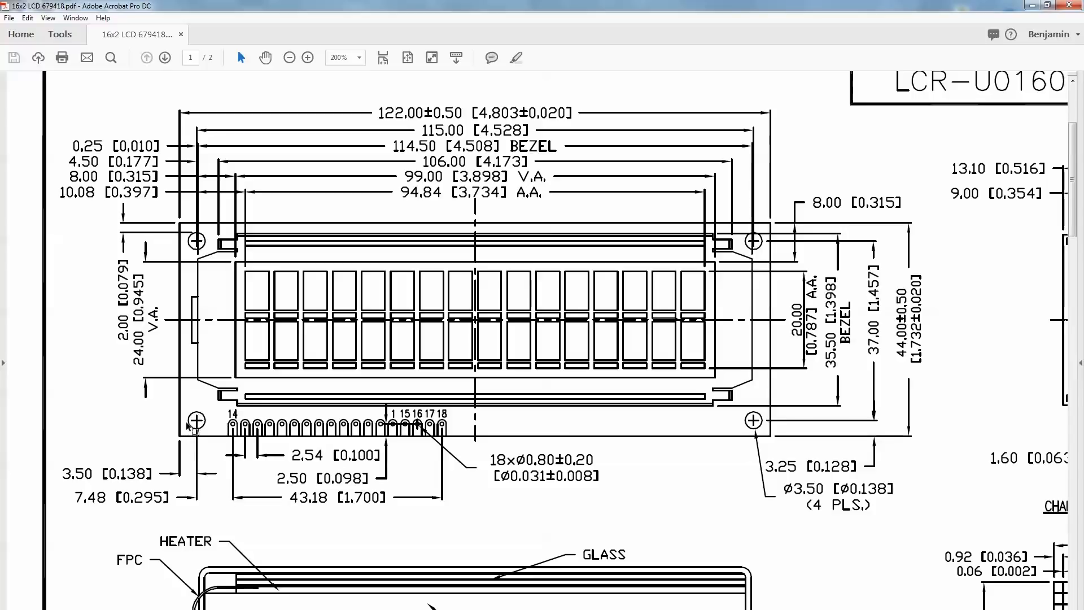
pyautogui.moveTo(731, 347)
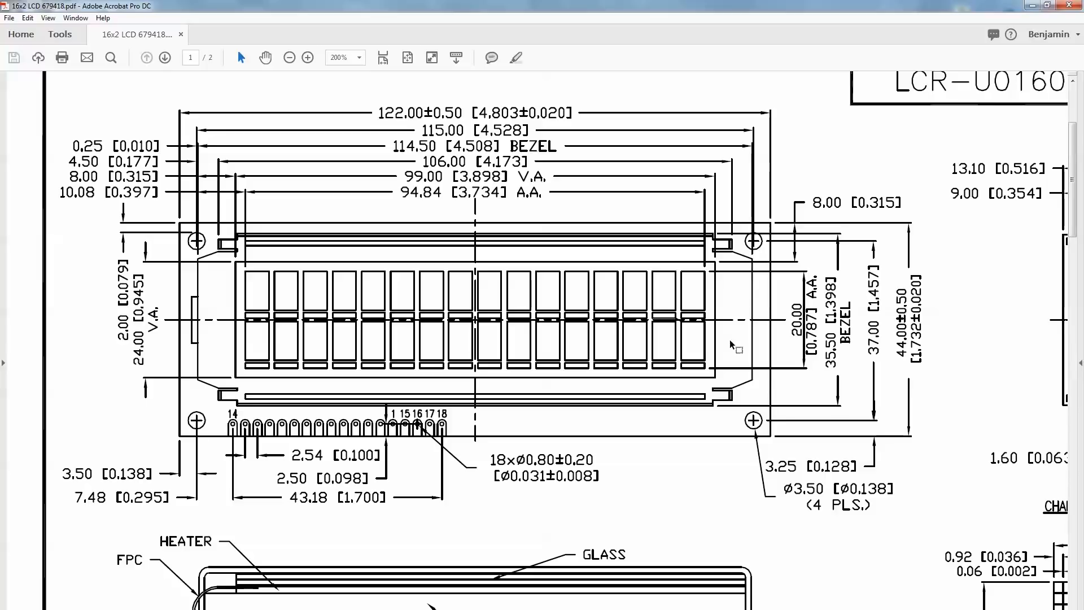
# - Scroll the datasheet drawing to check the mounting holes and 2.54 pin pitch
pyautogui.scroll(3)
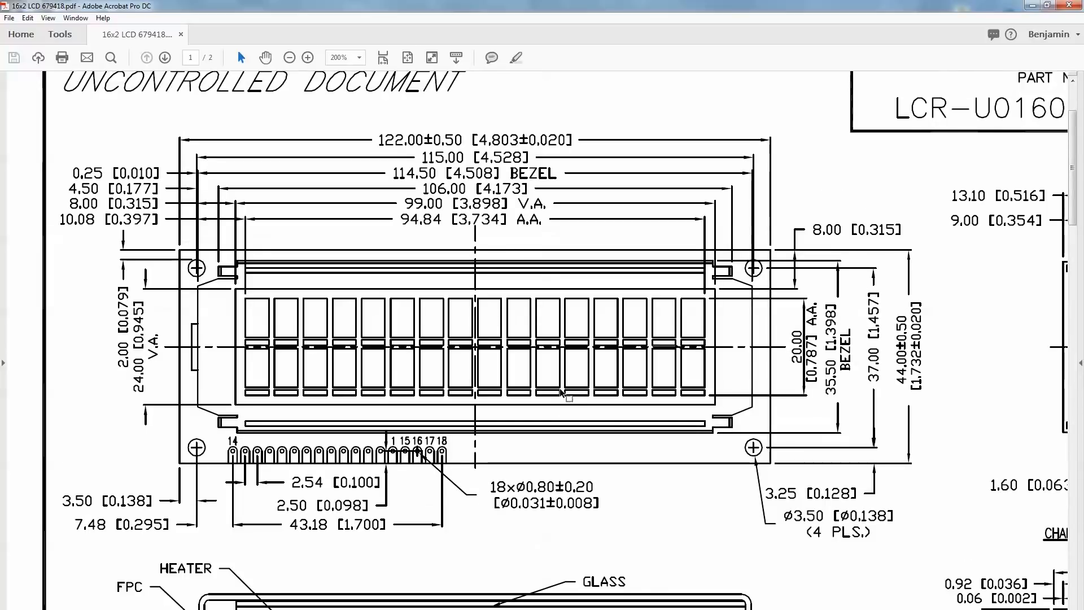
pyautogui.moveTo(477, 100)
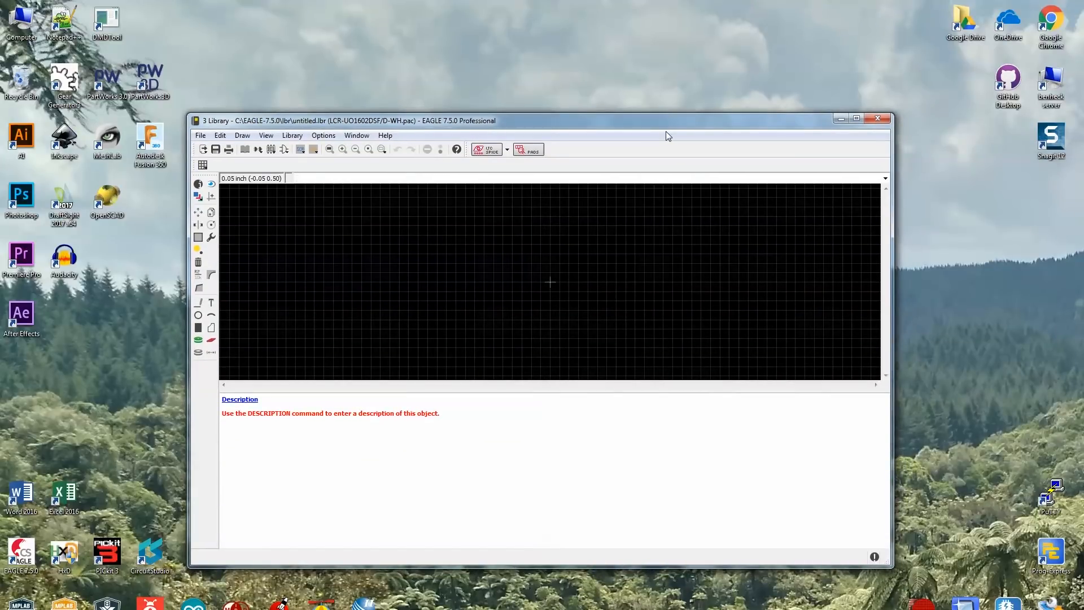
# - Maximize the library window and close the calculators showing 2.4015 and 0.866
pyautogui.click(855, 118)
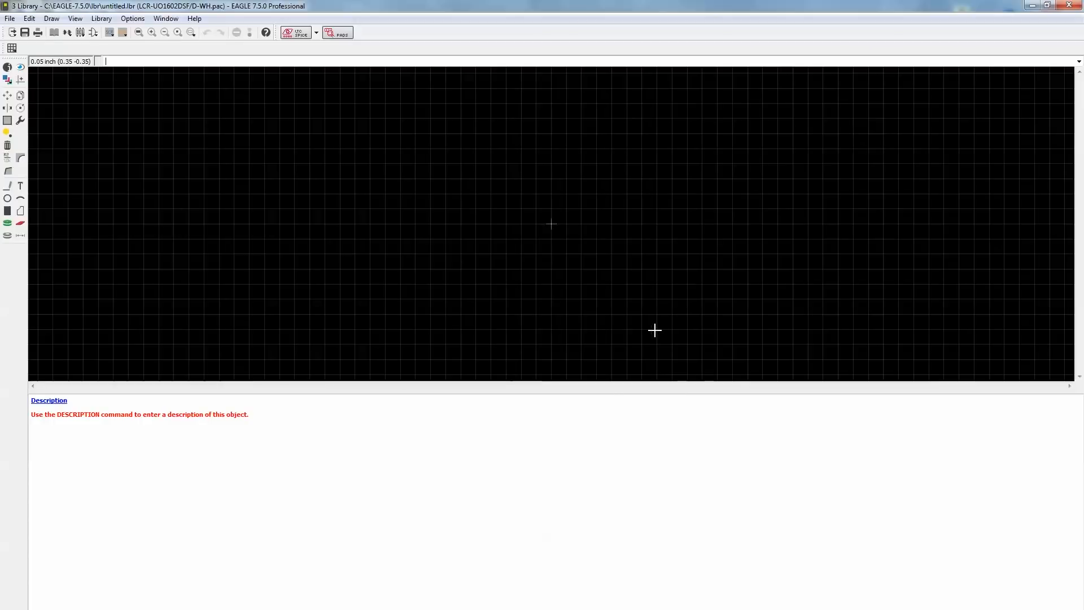
pyautogui.moveTo(657, 301)
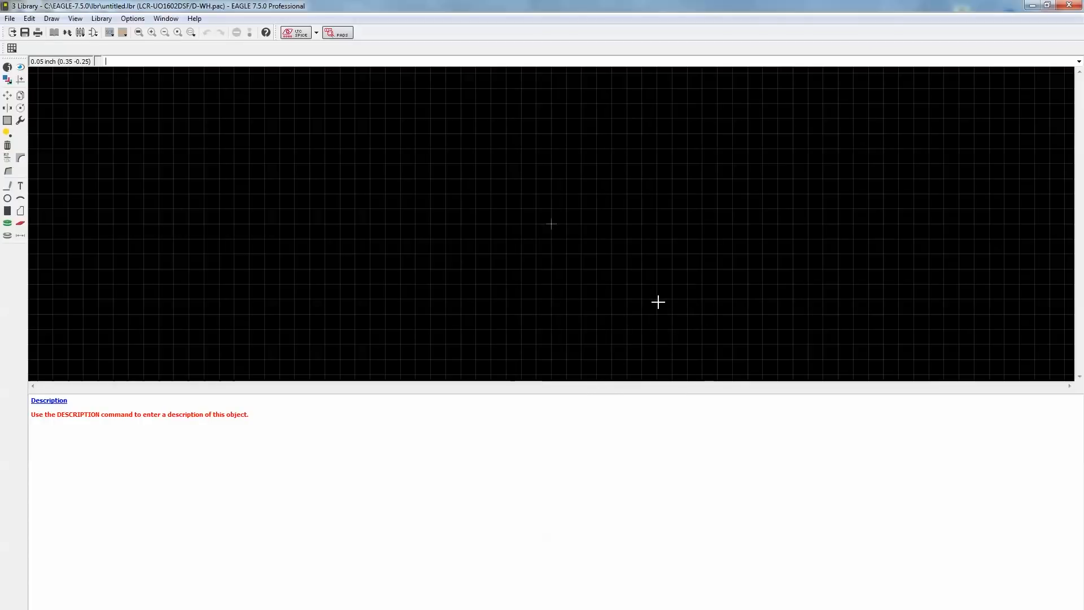
pyautogui.moveTo(9, 191)
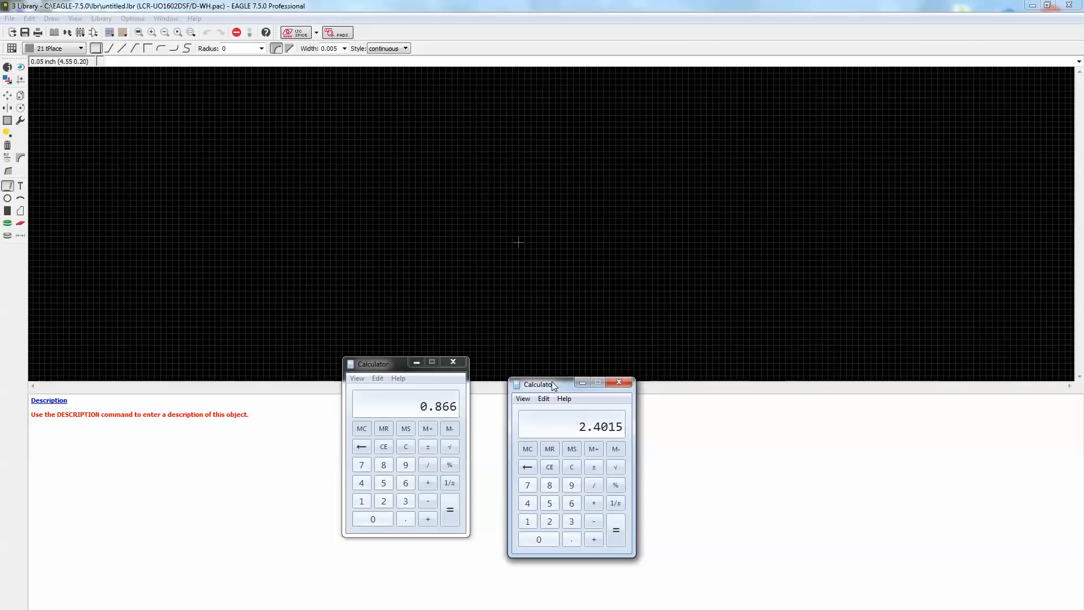
pyautogui.click(618, 383)
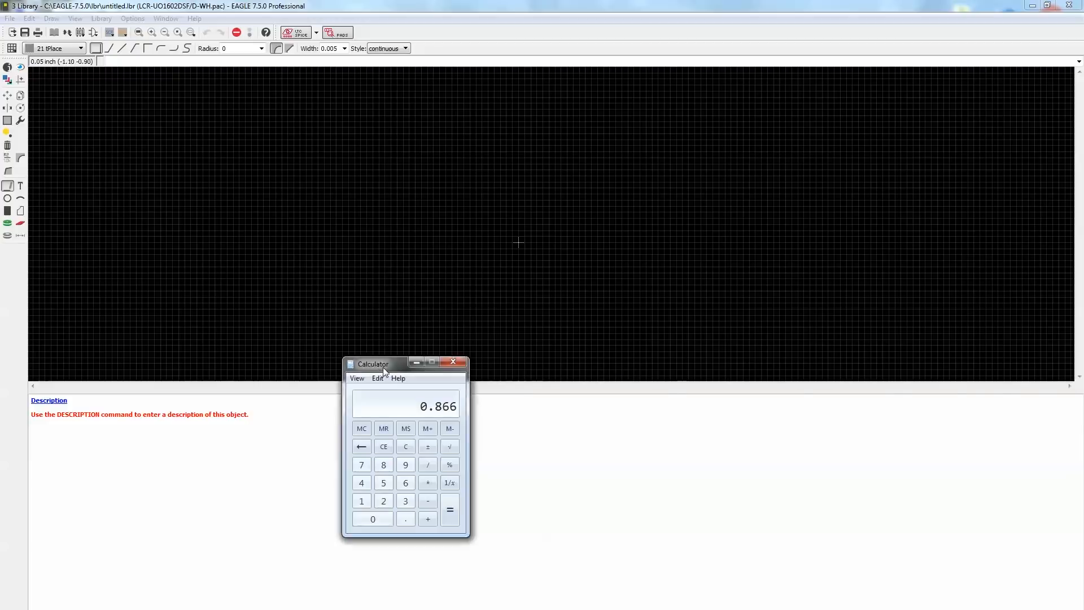
pyautogui.click(453, 361)
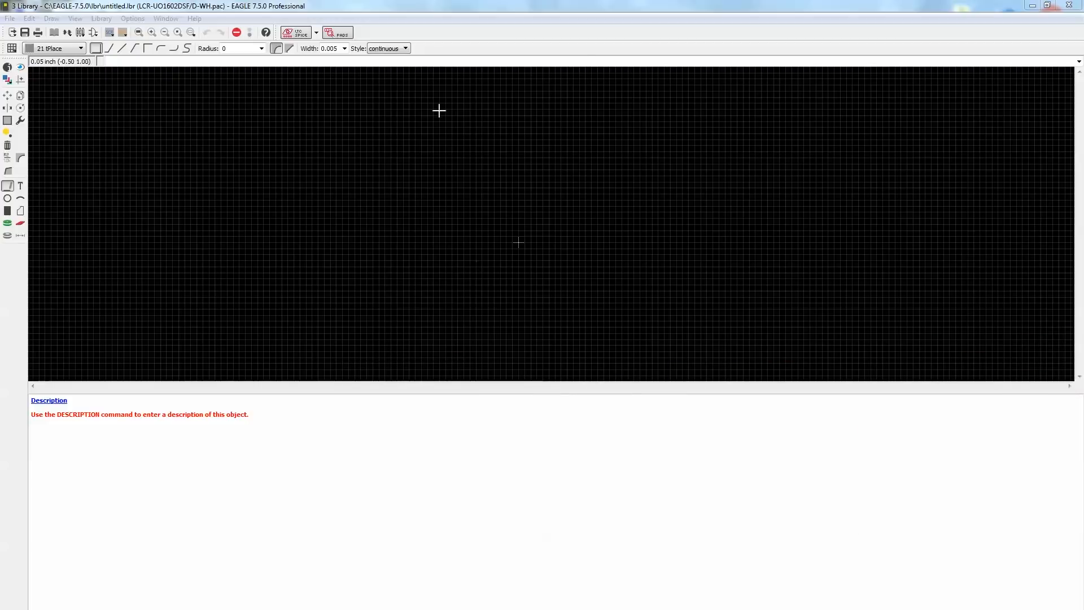
pyautogui.moveTo(363, 321)
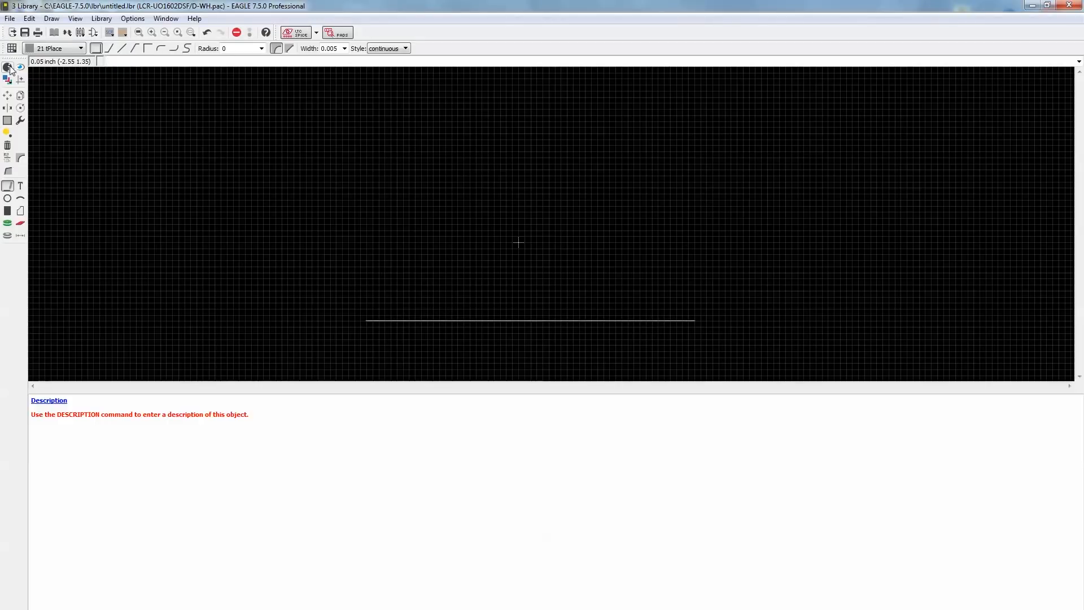
# - Set the bottom tPlace line from (-2.4015, -0.866) to (2.4015, -0.866)
pyautogui.doubleClick(468, 321)
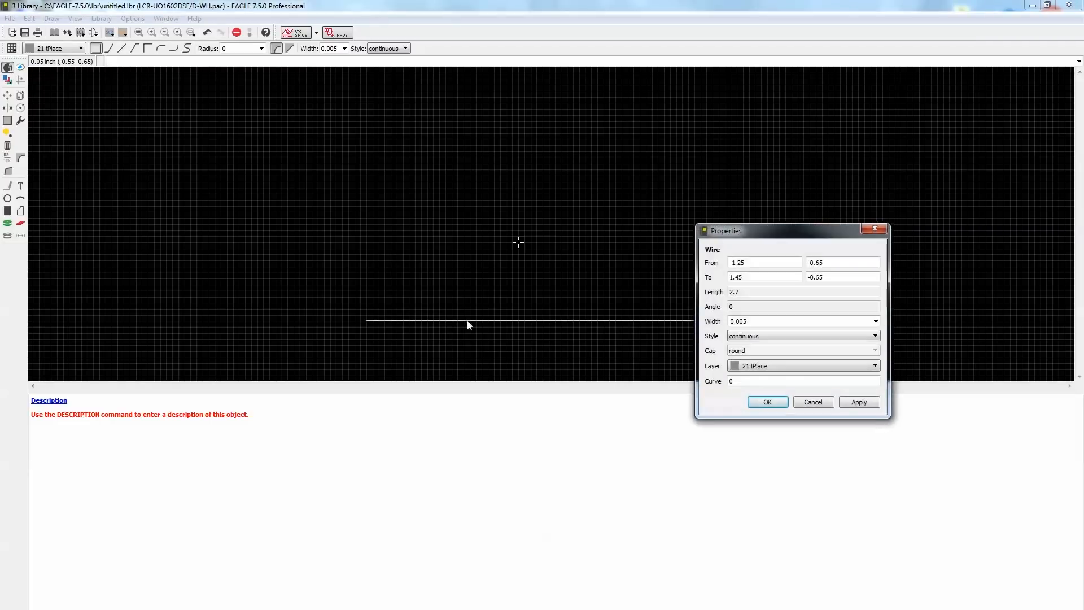
pyautogui.tripleClick(764, 262)
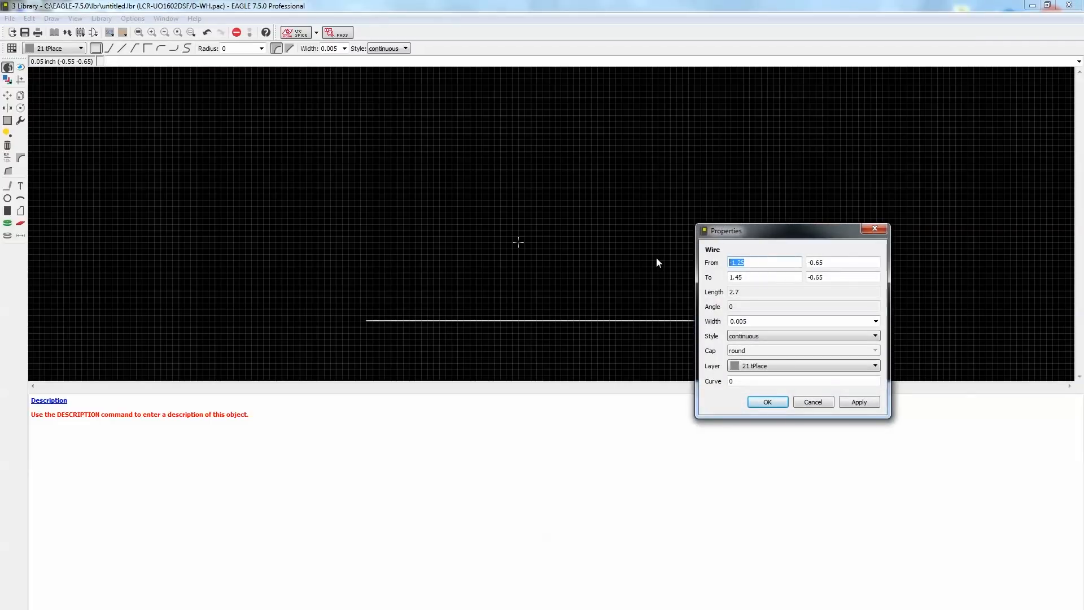
pyautogui.write('-2.40')
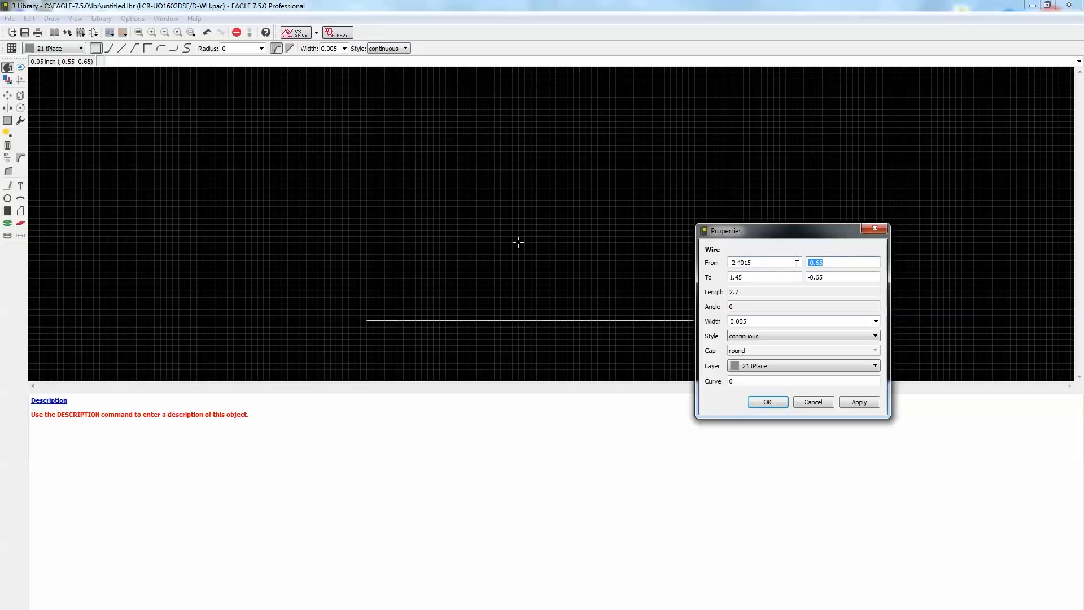
pyautogui.write('-.866')
pyautogui.click(763, 276)
pyautogui.write('2.4015')
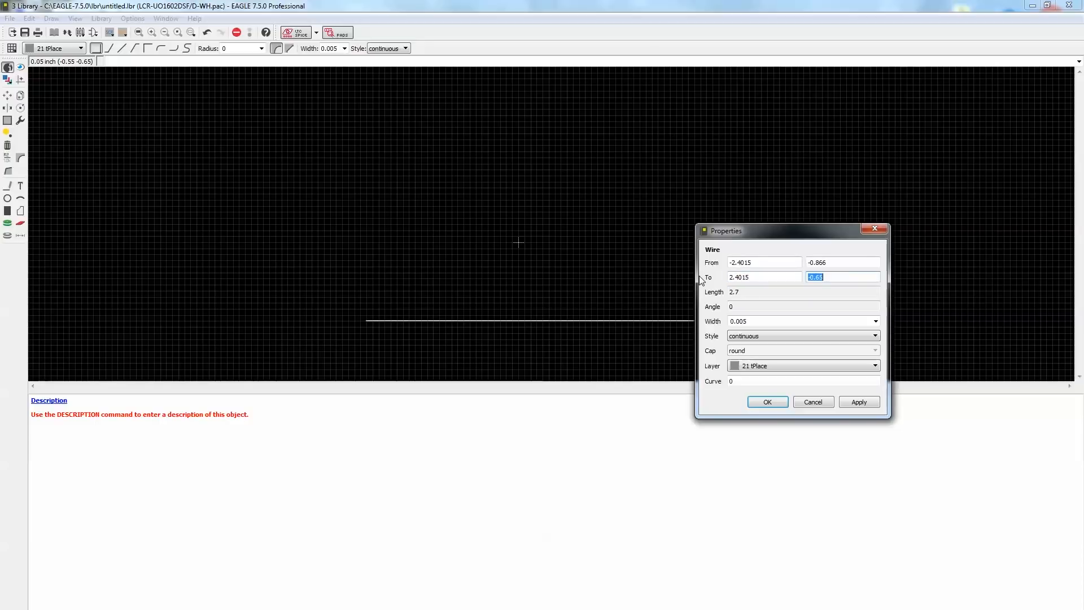
pyautogui.click(767, 402)
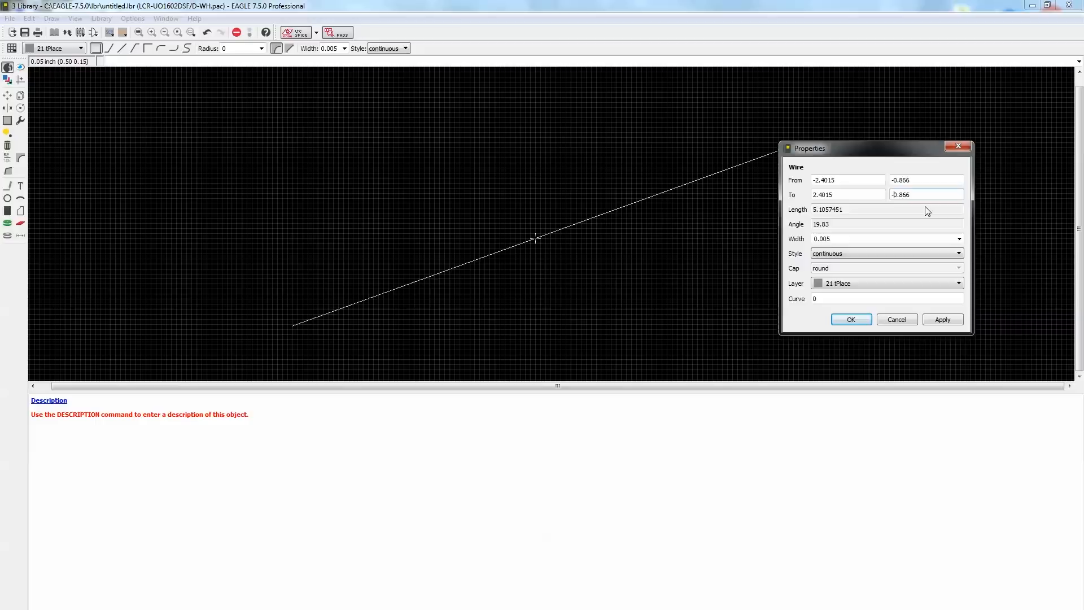
pyautogui.click(850, 318)
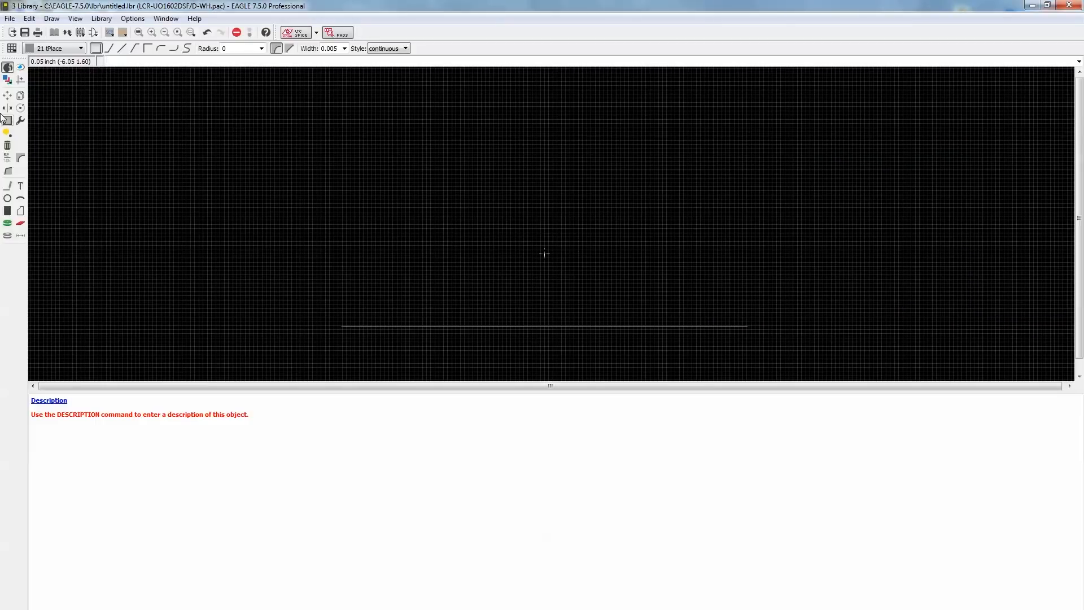
pyautogui.moveTo(770, 320)
pyautogui.write('.866')
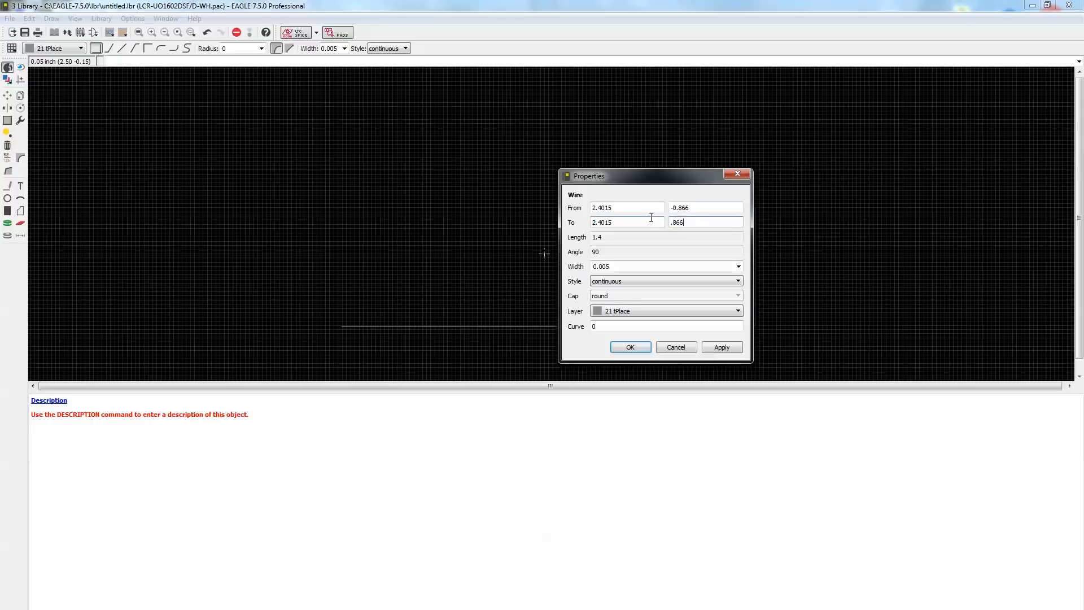
# - Place the right edge at x 2.4015, then edit the top edge's starting y
pyautogui.click(629, 347)
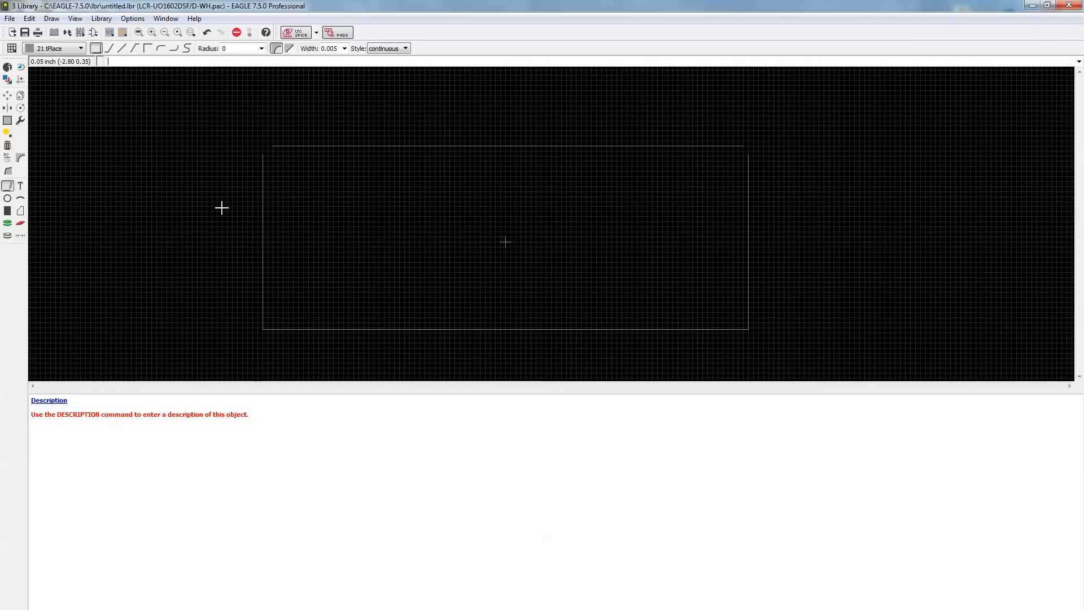
pyautogui.moveTo(57, 155)
pyautogui.write('-2.4015')
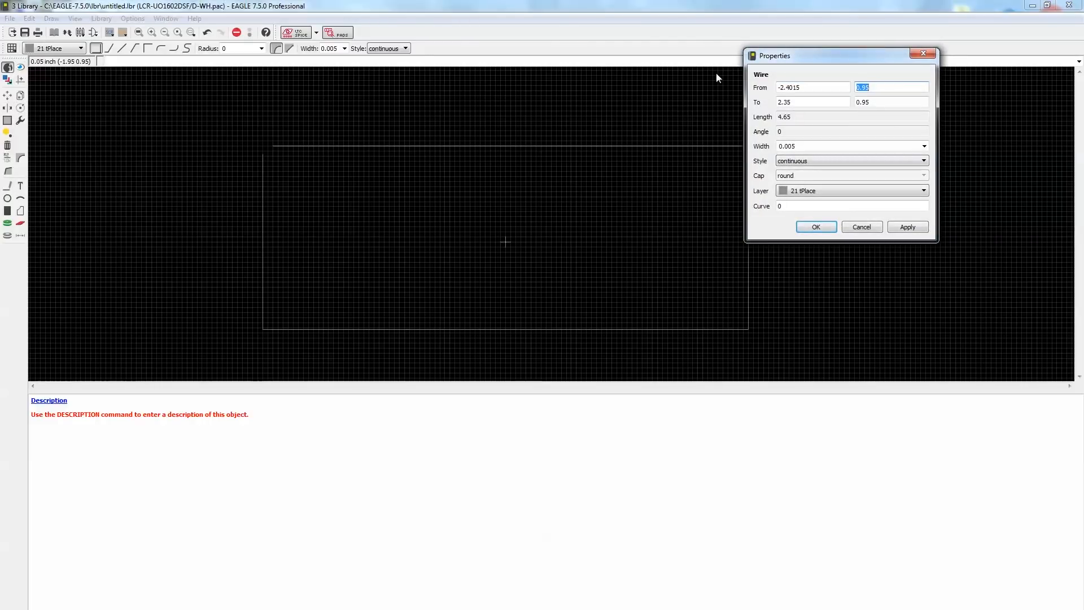
pyautogui.click(816, 226)
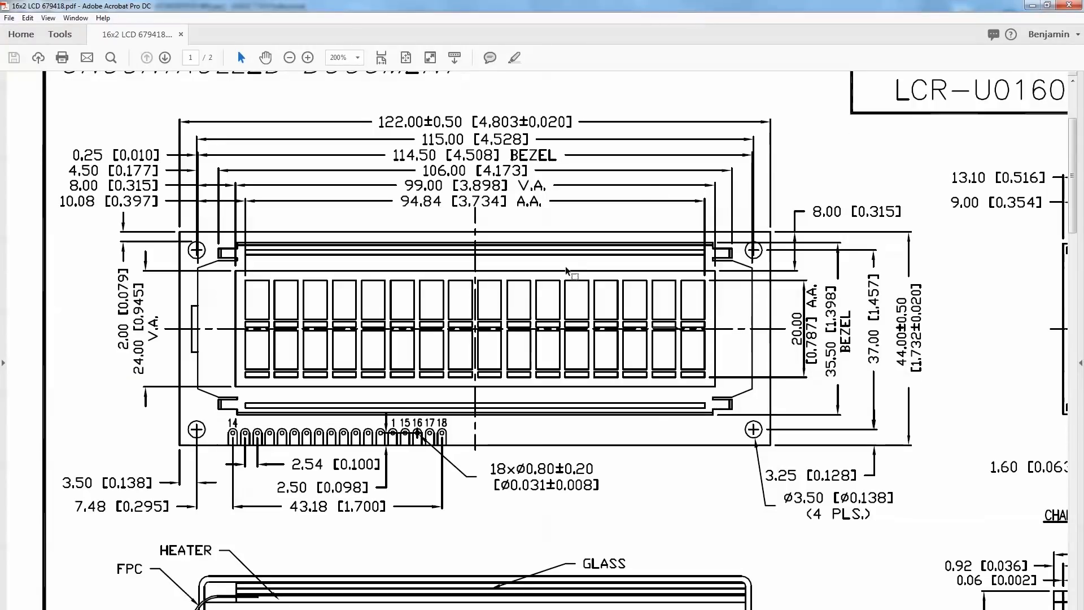
pyautogui.moveTo(536, 262)
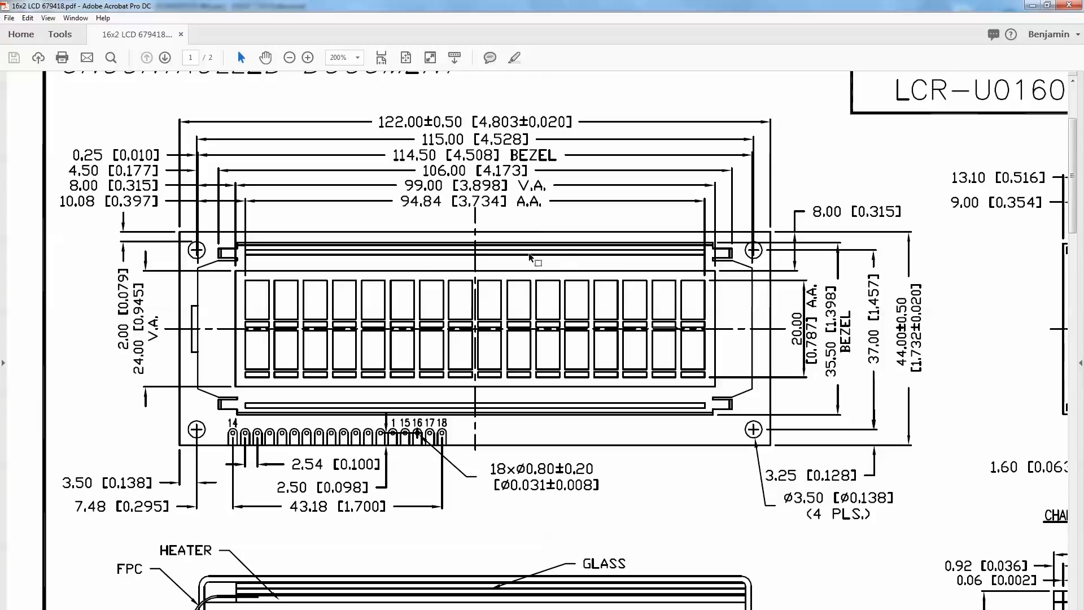
pyautogui.moveTo(754, 533)
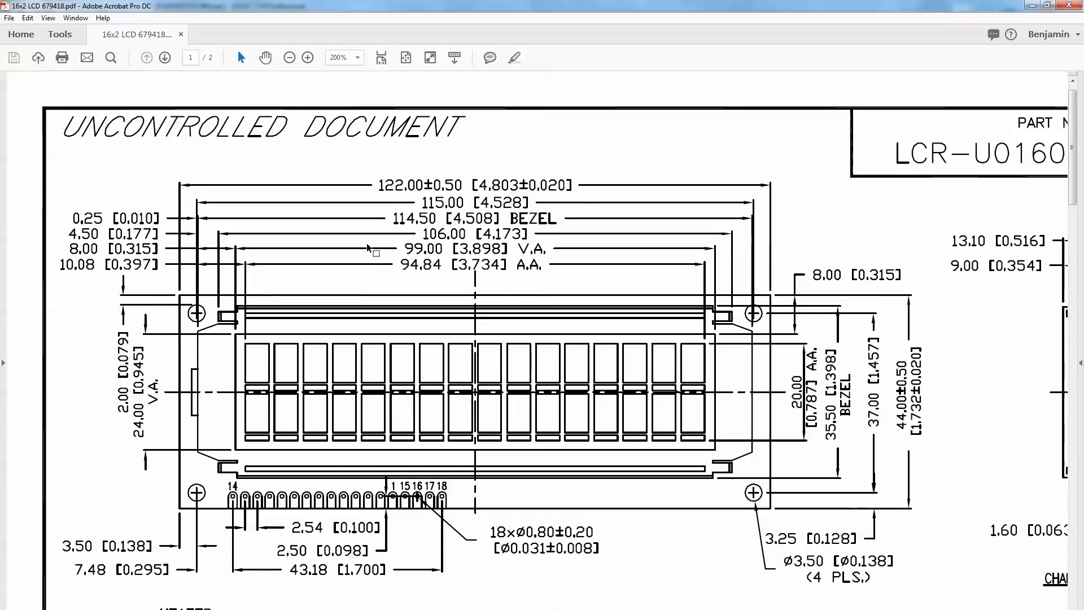
pyautogui.moveTo(715, 284)
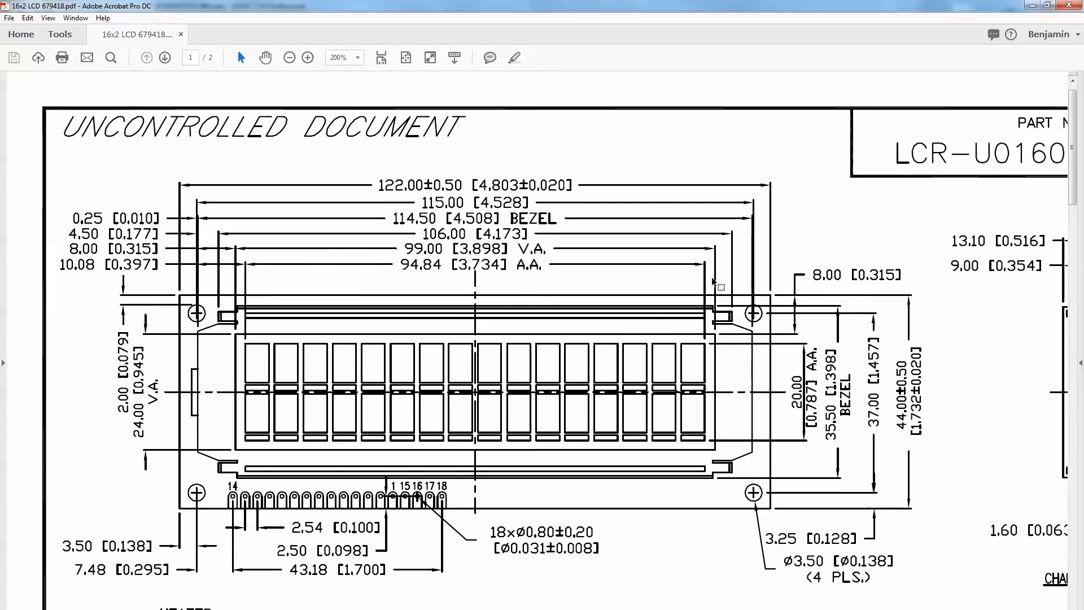
pyautogui.moveTo(467, 297)
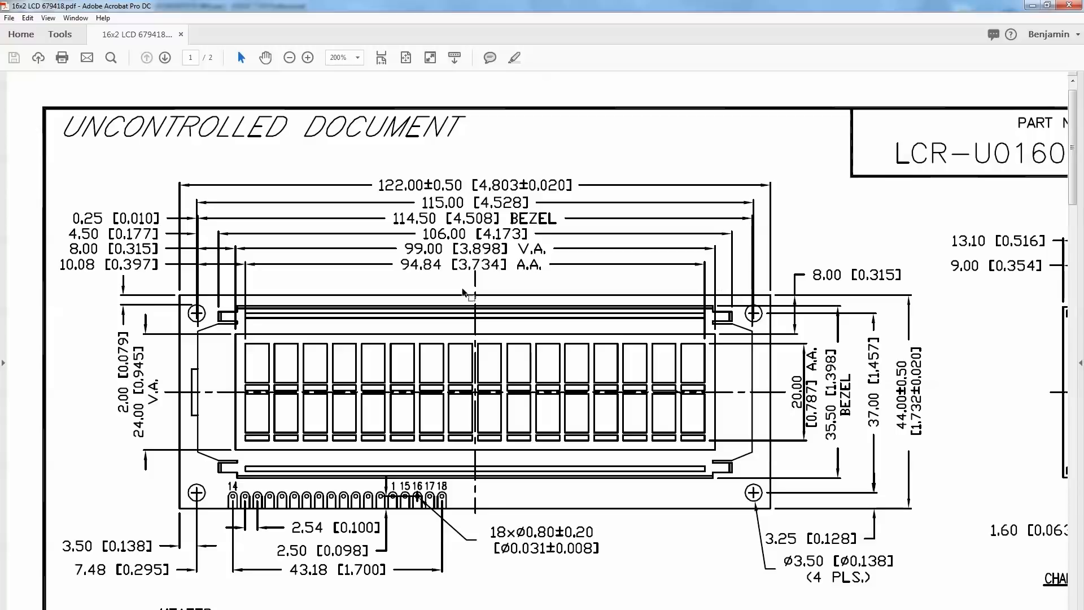
pyautogui.moveTo(472, 311)
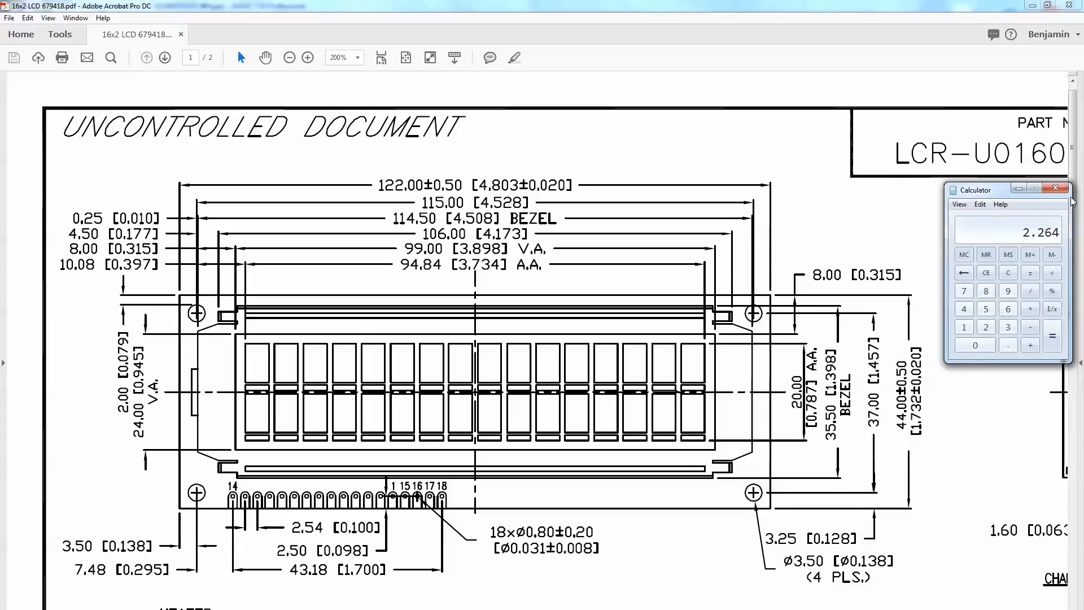
# - Close Calculator after getting the 2.264 offset and return to the EAGLE library window
pyautogui.click(1056, 188)
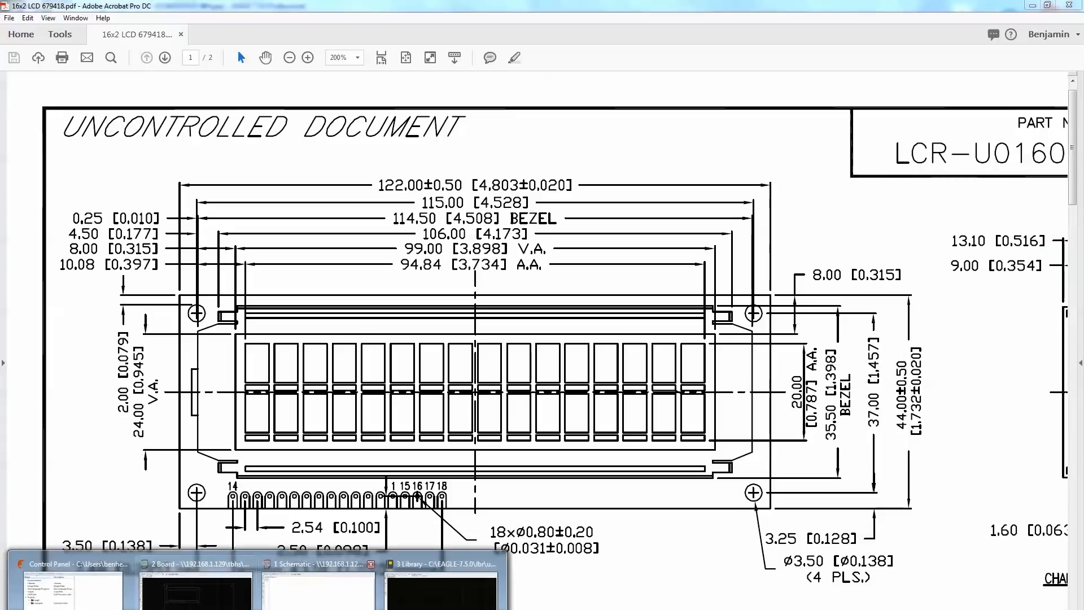
pyautogui.click(440, 563)
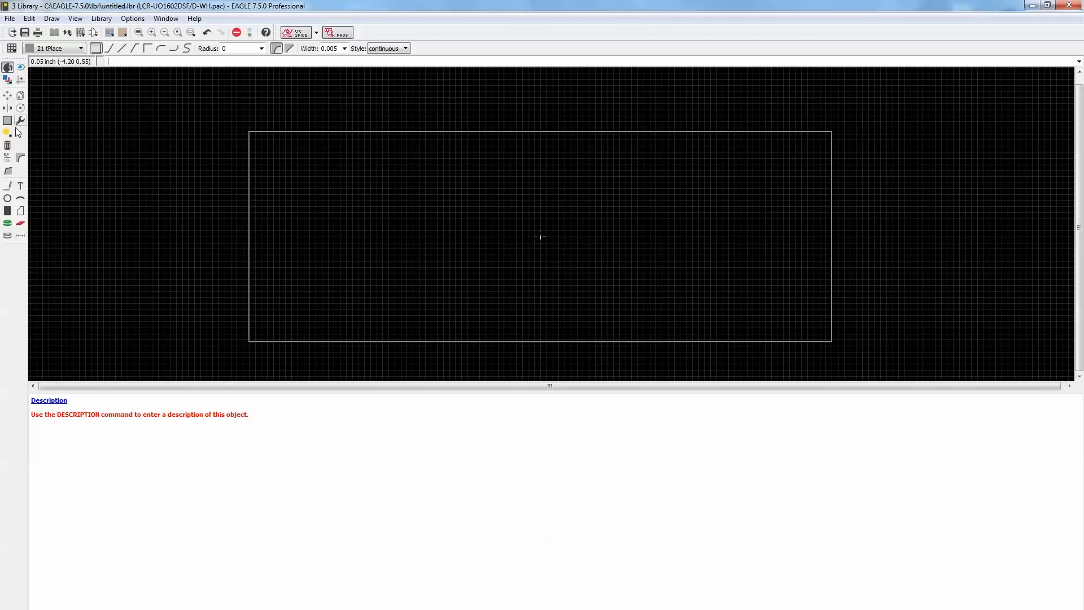
pyautogui.moveTo(7, 236)
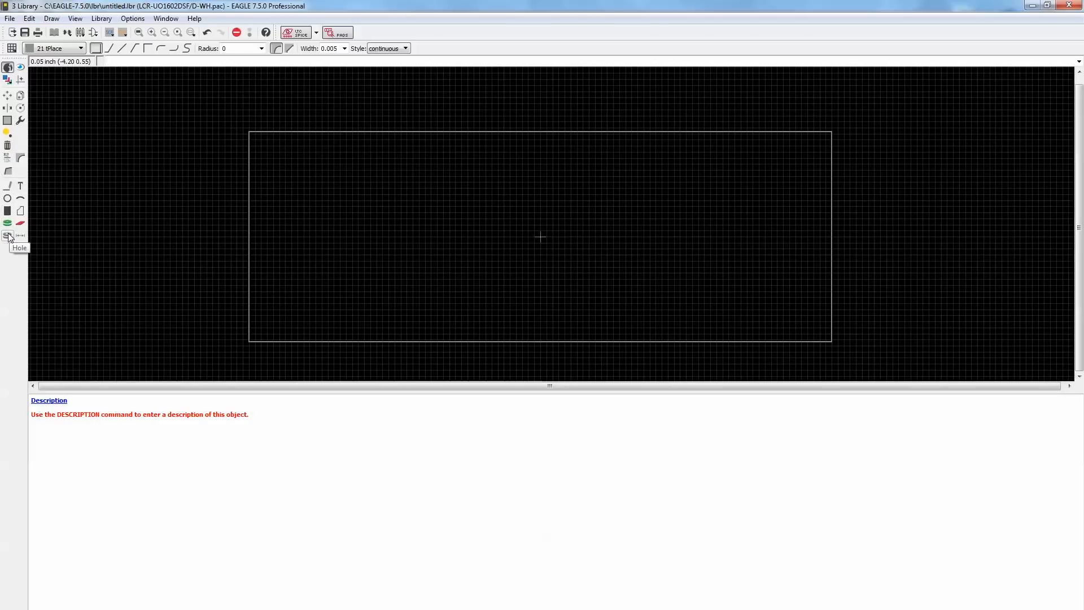
# - Place mounting holes with 0.12598425 drill, entering position values -2.264 and 285
pyautogui.click(8, 235)
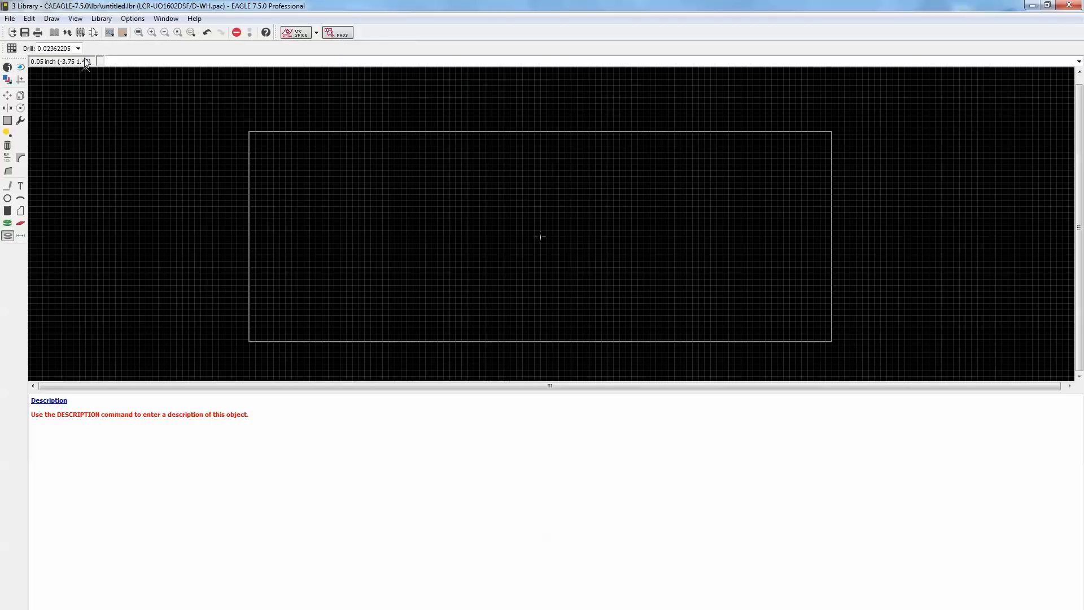
pyautogui.click(77, 48)
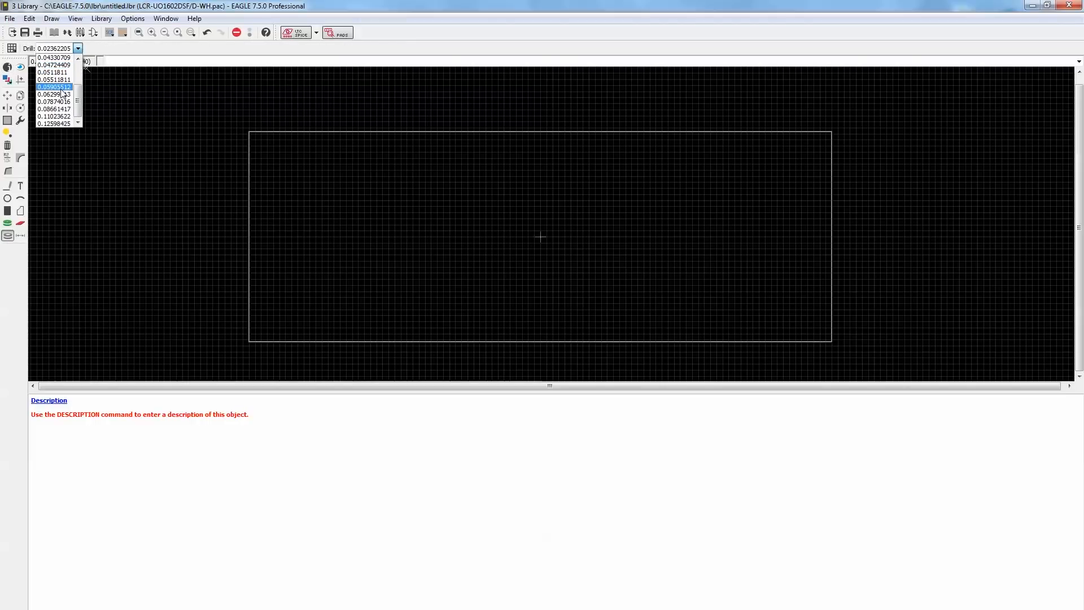
pyautogui.click(54, 124)
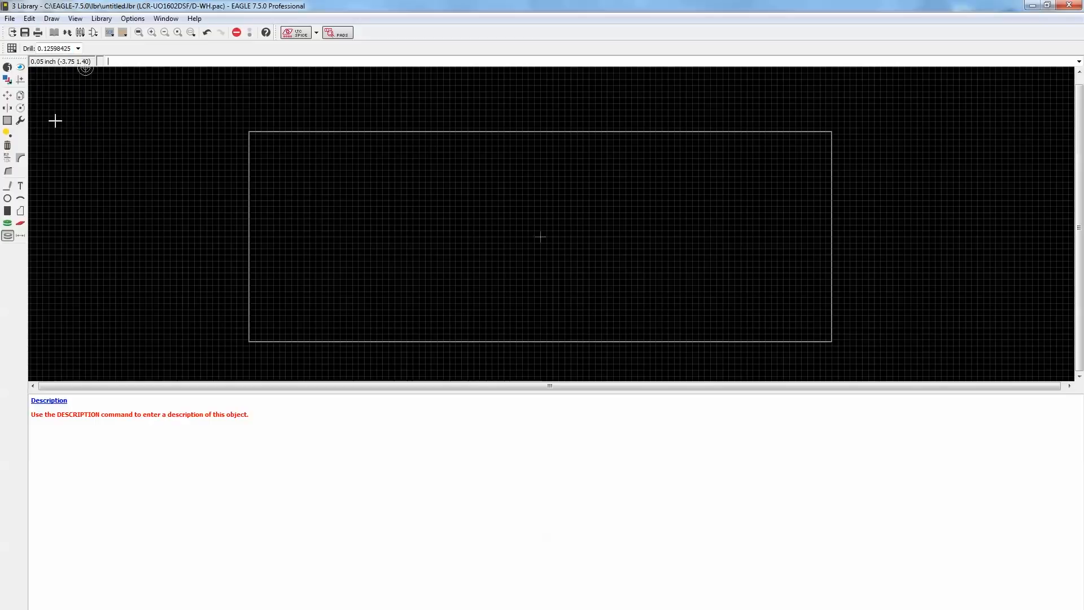
pyautogui.moveTo(266, 151)
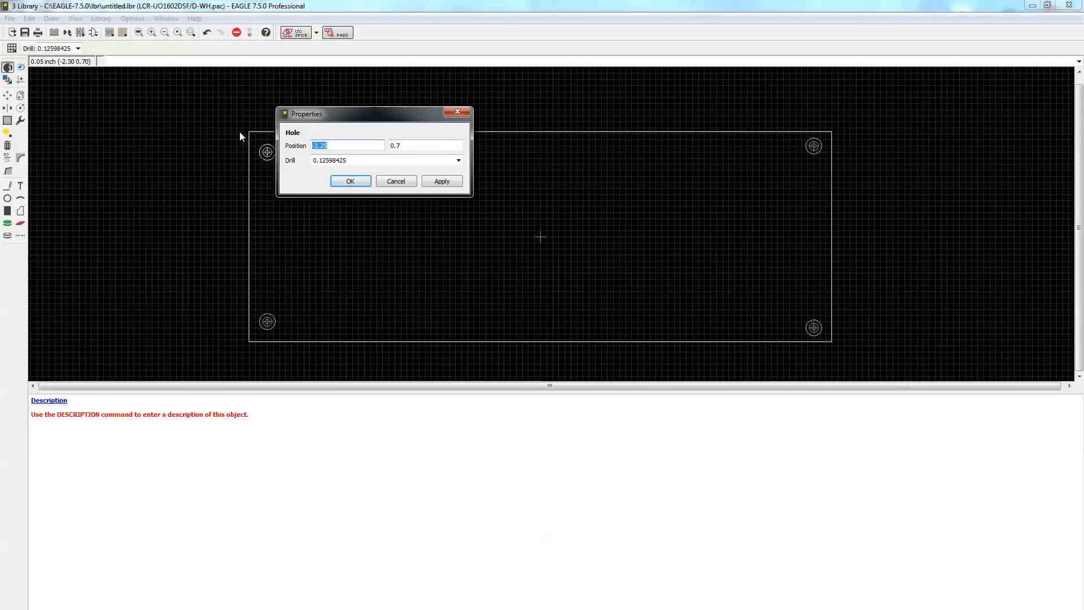
pyautogui.write('-2.264')
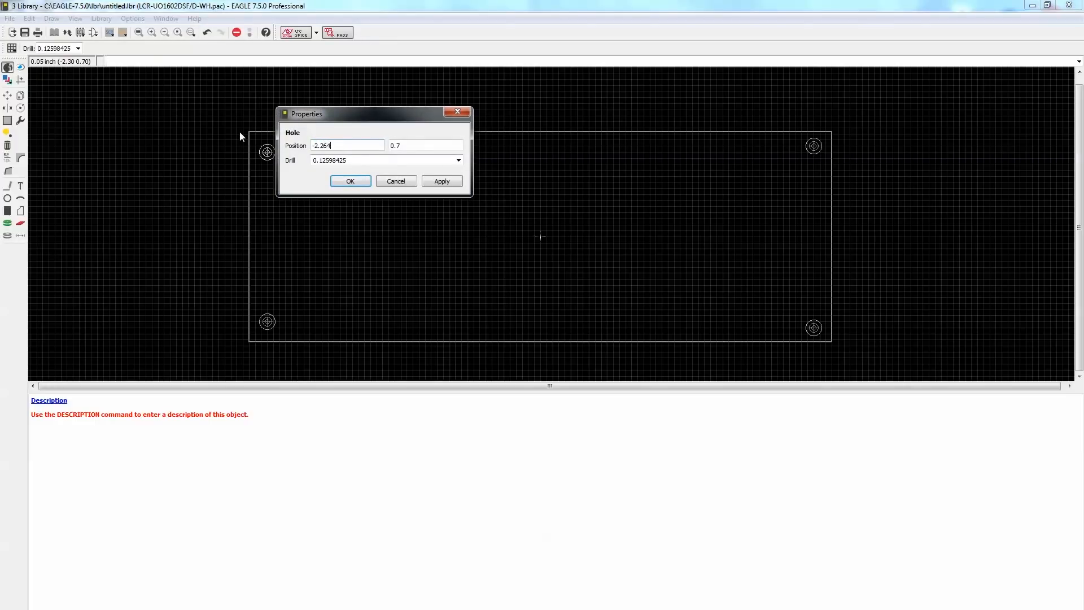
pyautogui.click(349, 181)
pyautogui.write('.7')
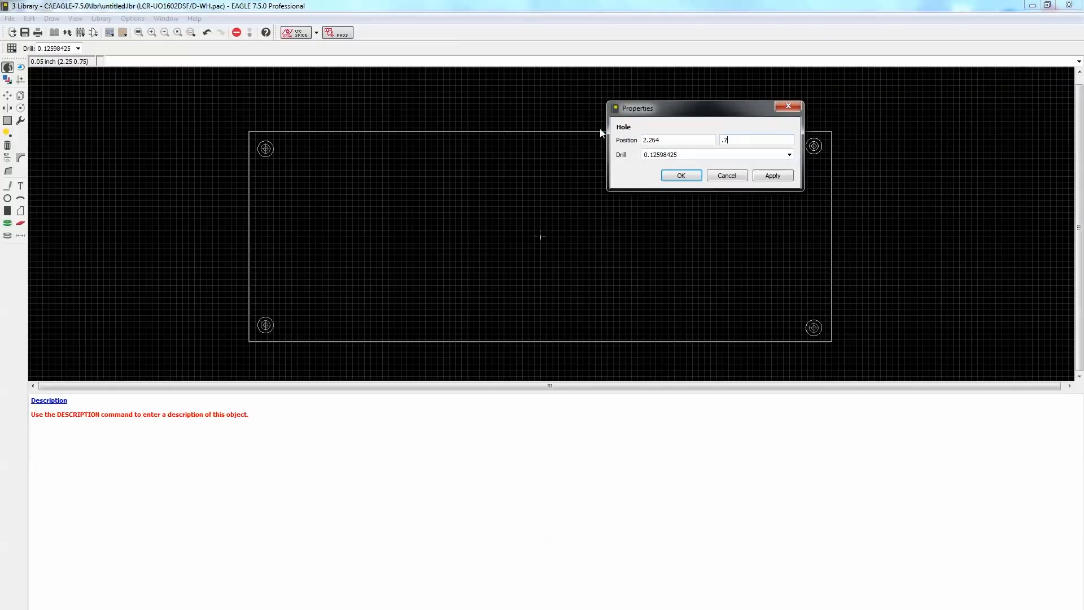
pyautogui.write('285')
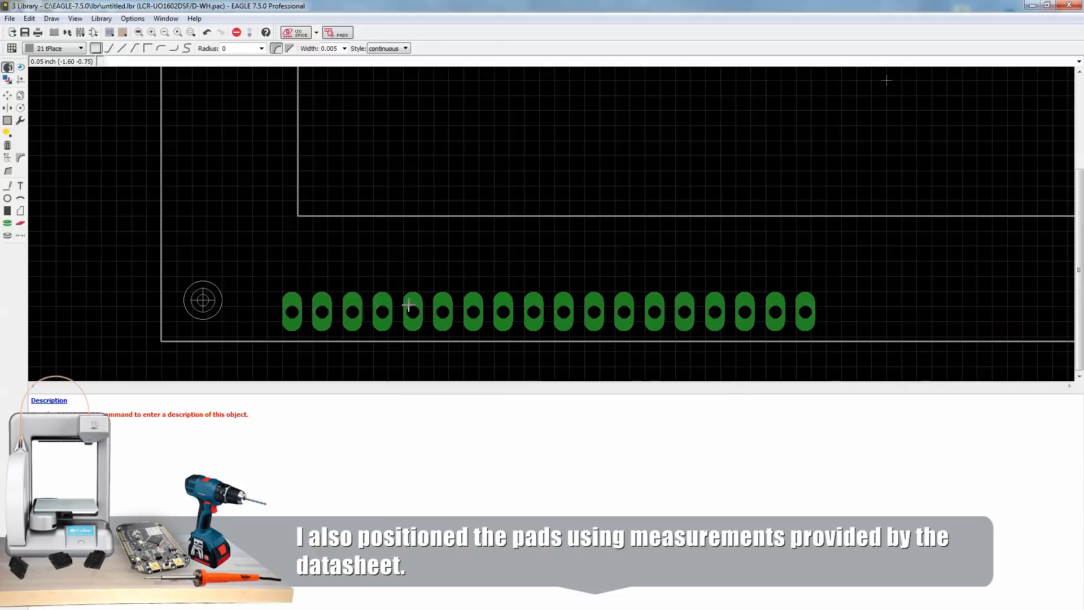
pyautogui.moveTo(520, 301)
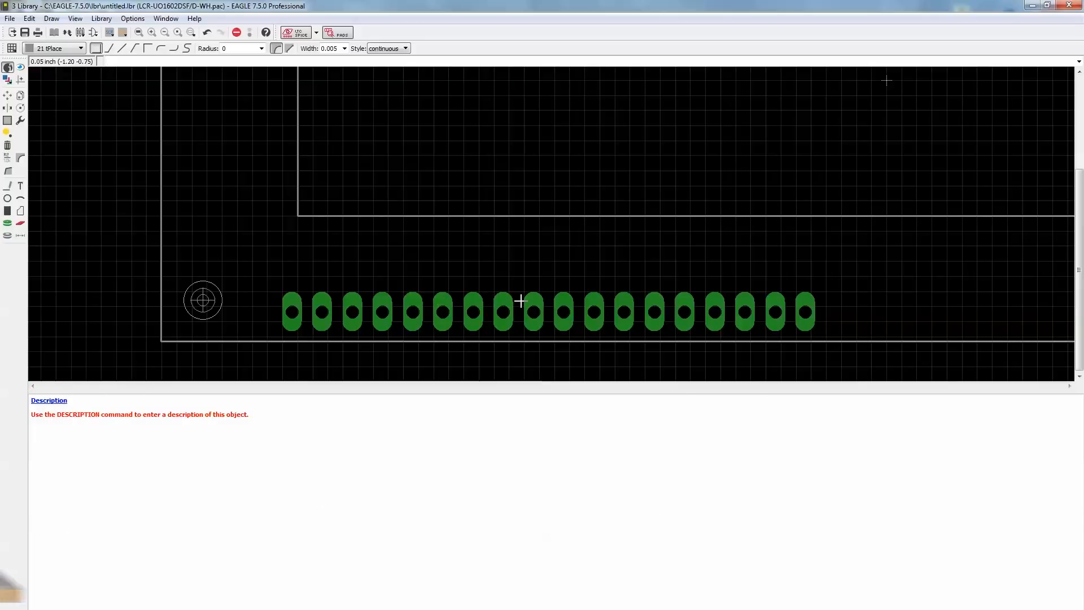
pyautogui.moveTo(356, 334)
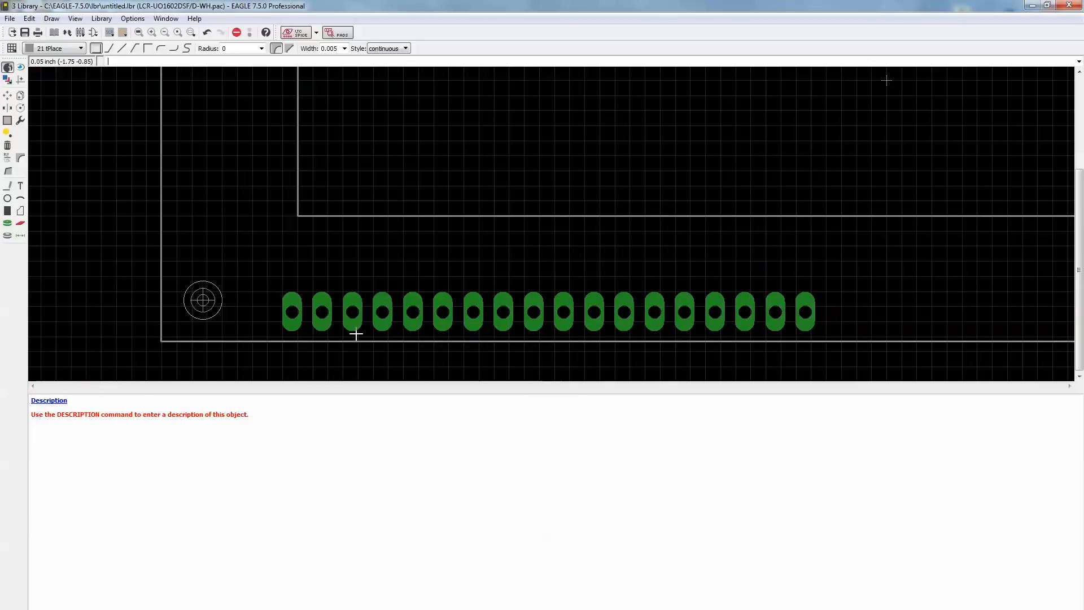
pyautogui.moveTo(381, 299)
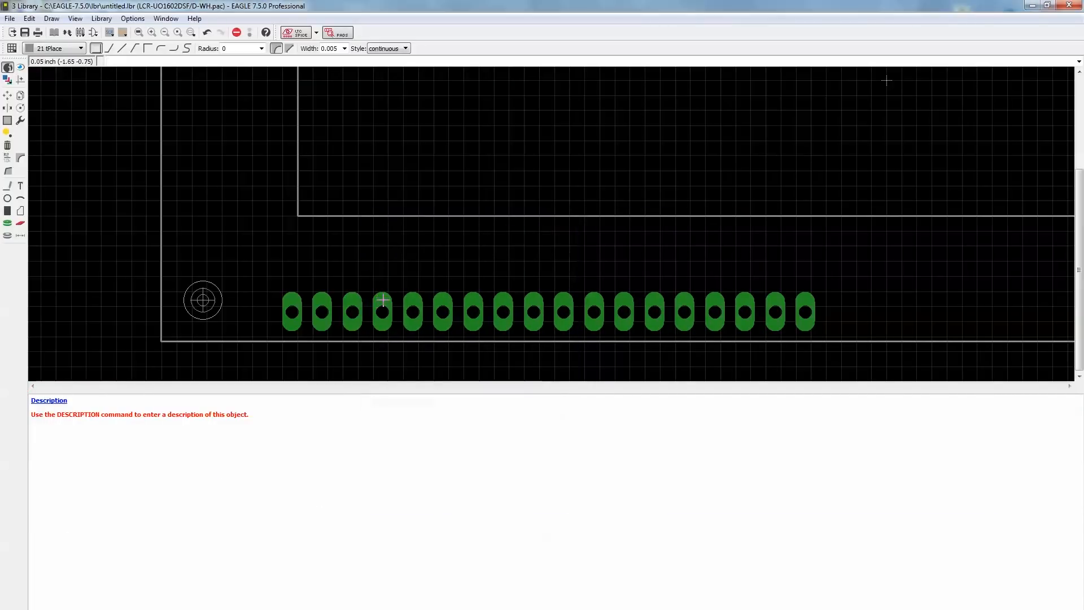
pyautogui.moveTo(415, 299)
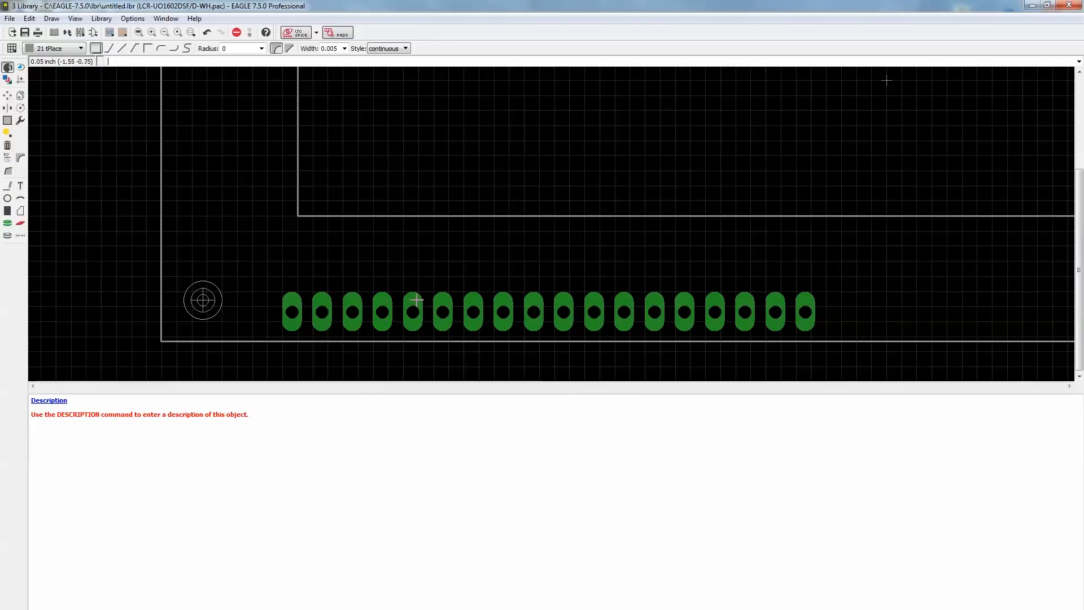
pyautogui.moveTo(470, 324)
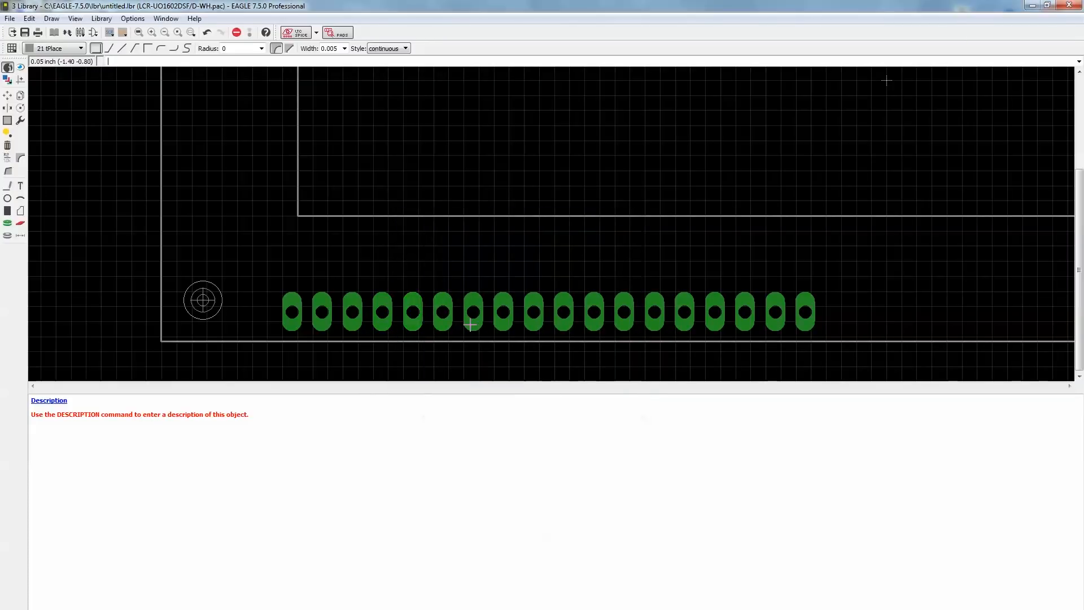
# - Verify positions of row pads including P$6, and P$18 at x -0.369, y -0.768
pyautogui.doubleClick(443, 312)
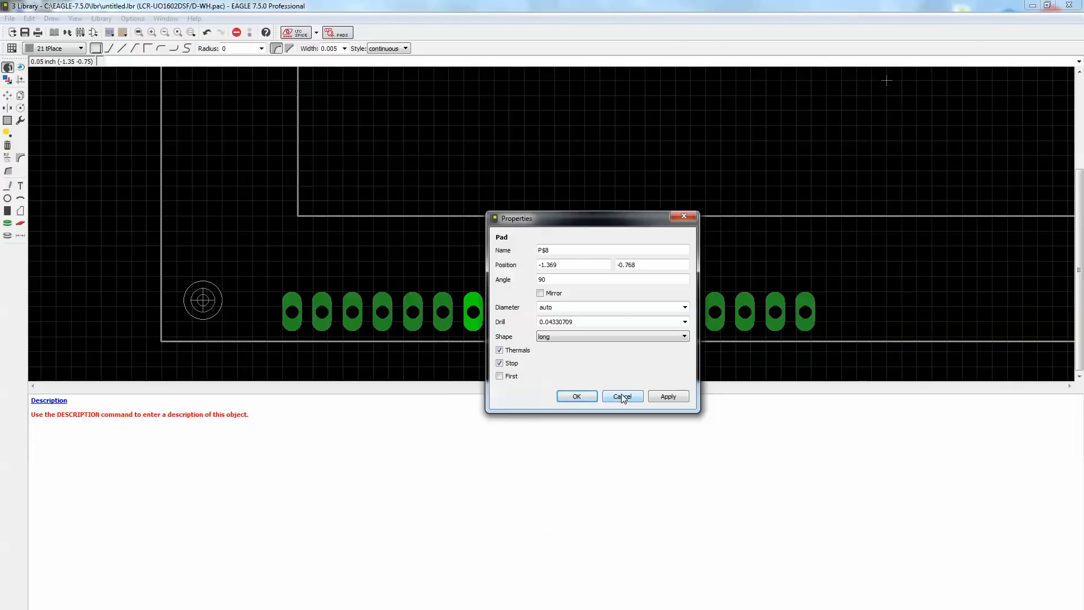
pyautogui.click(621, 396)
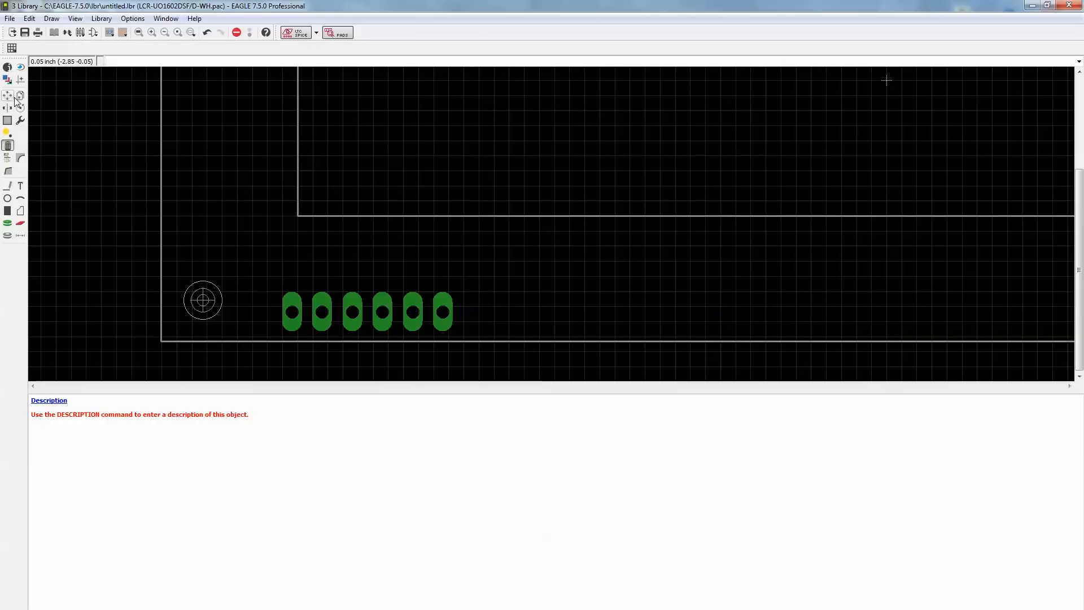
pyautogui.doubleClick(441, 311)
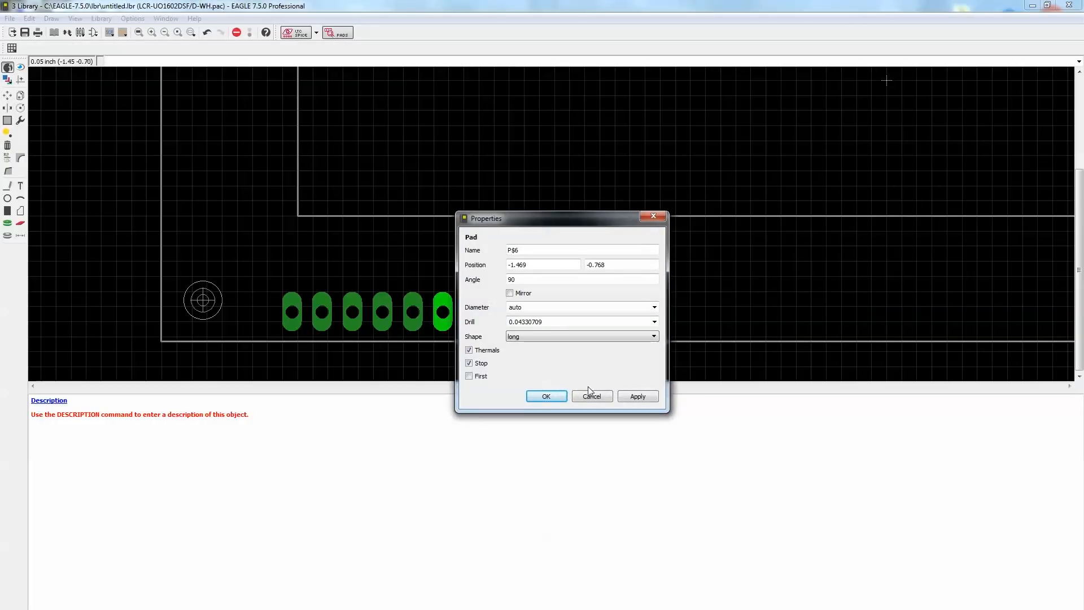
pyautogui.click(545, 395)
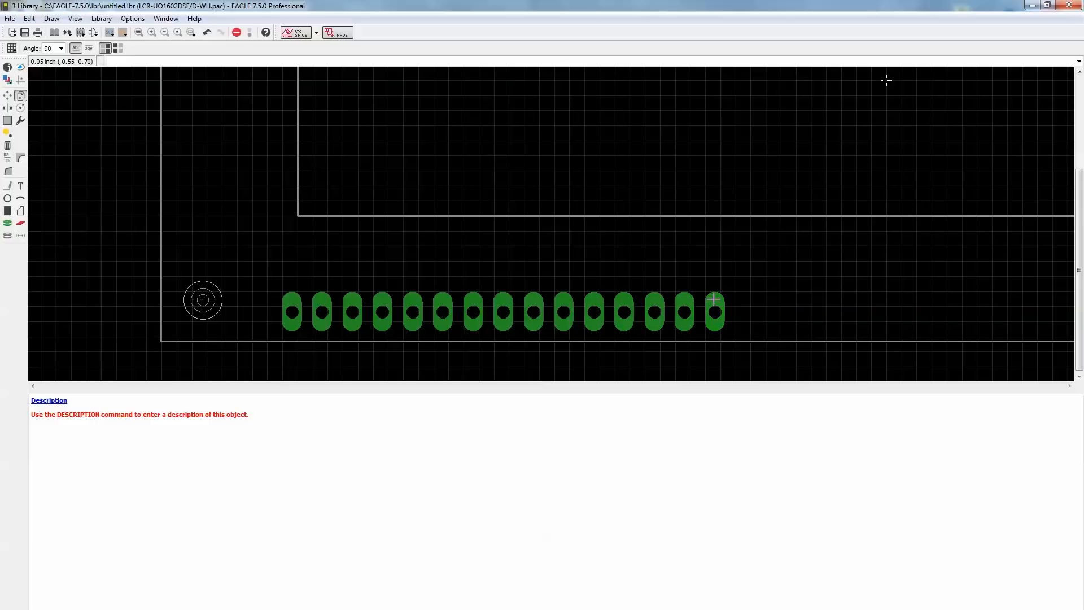
pyautogui.click(715, 298)
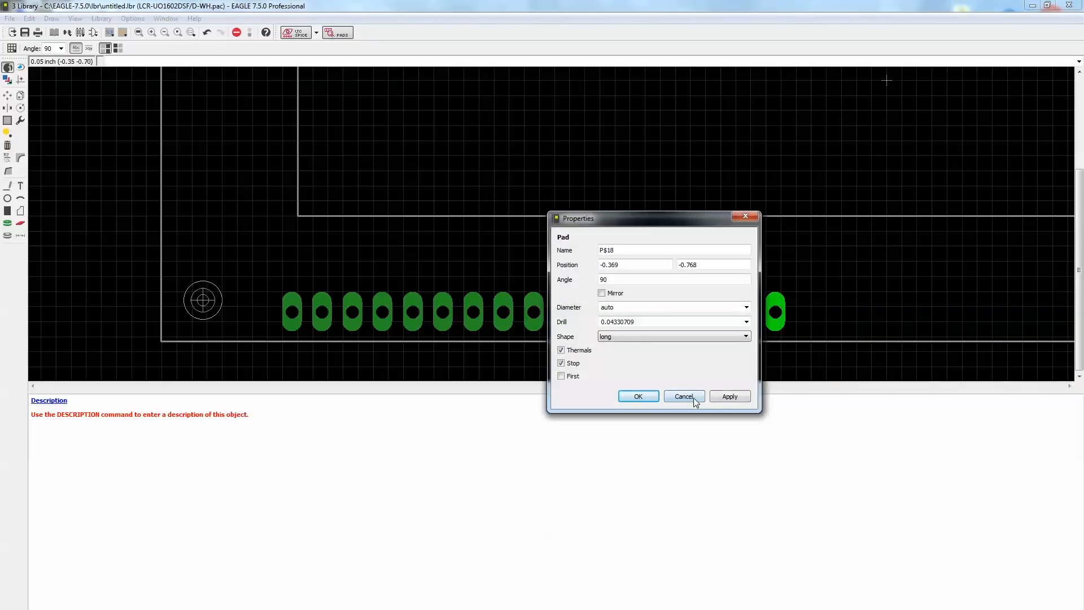
pyautogui.click(684, 396)
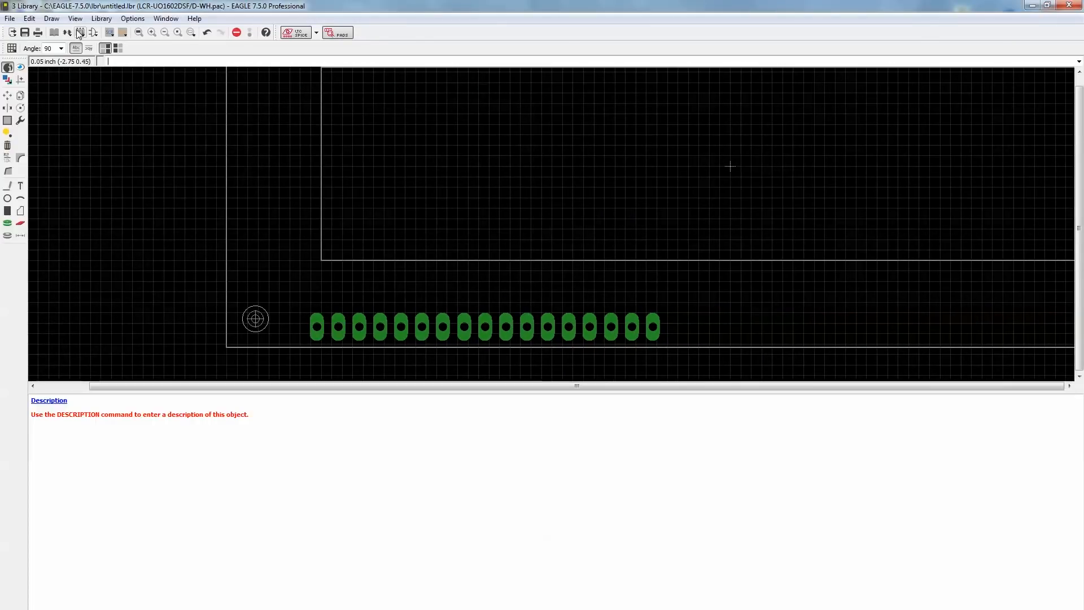
pyautogui.moveTo(93, 33)
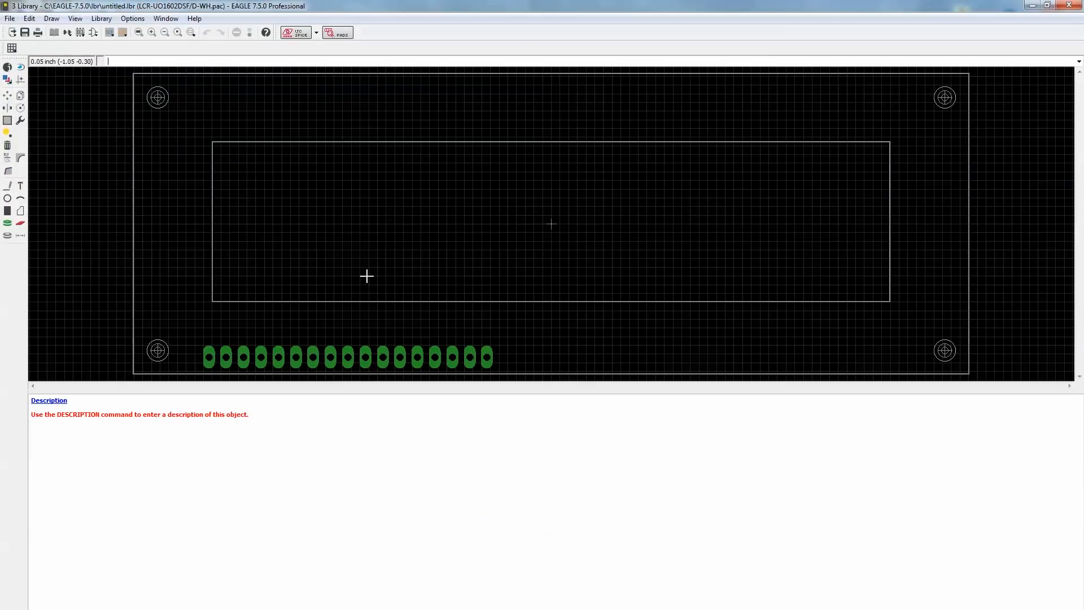
# - Open the LCR-UO1602DSF/D-WH symbol from the library's symbol list
pyautogui.click(67, 32)
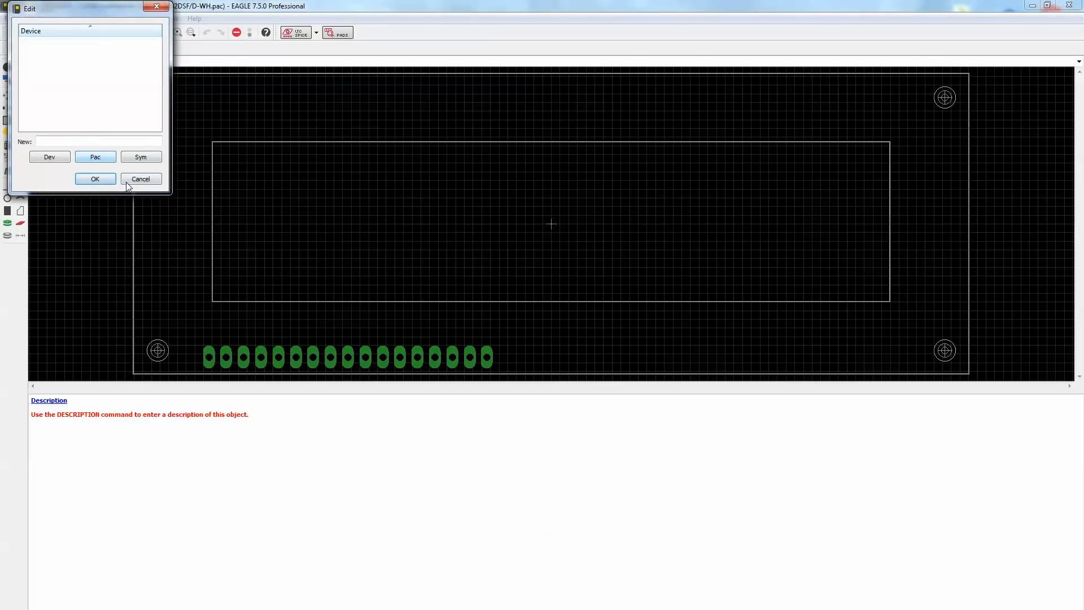
pyautogui.click(141, 157)
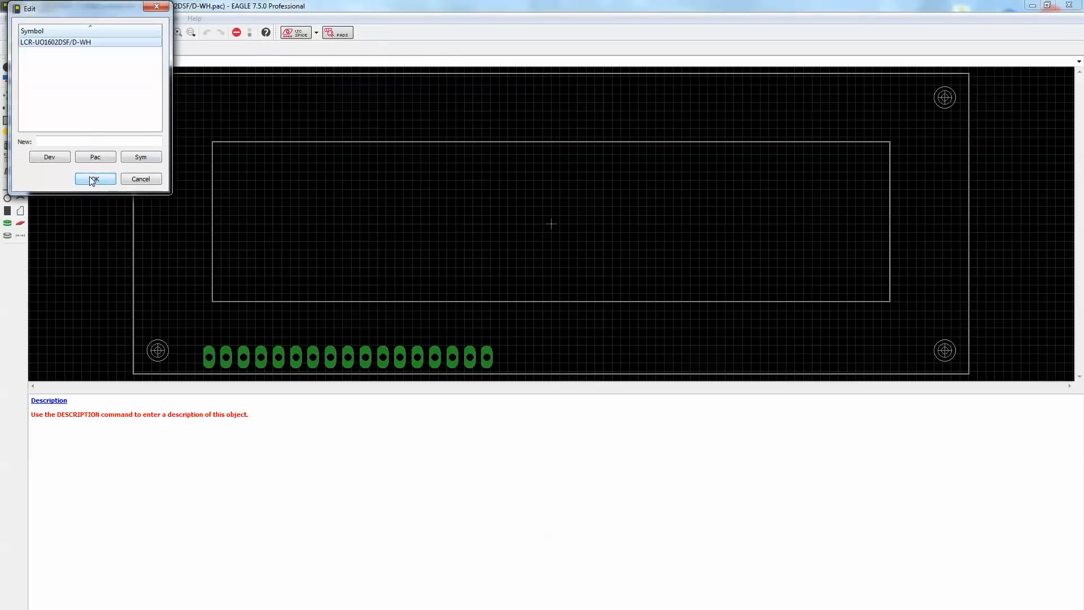
pyautogui.click(95, 178)
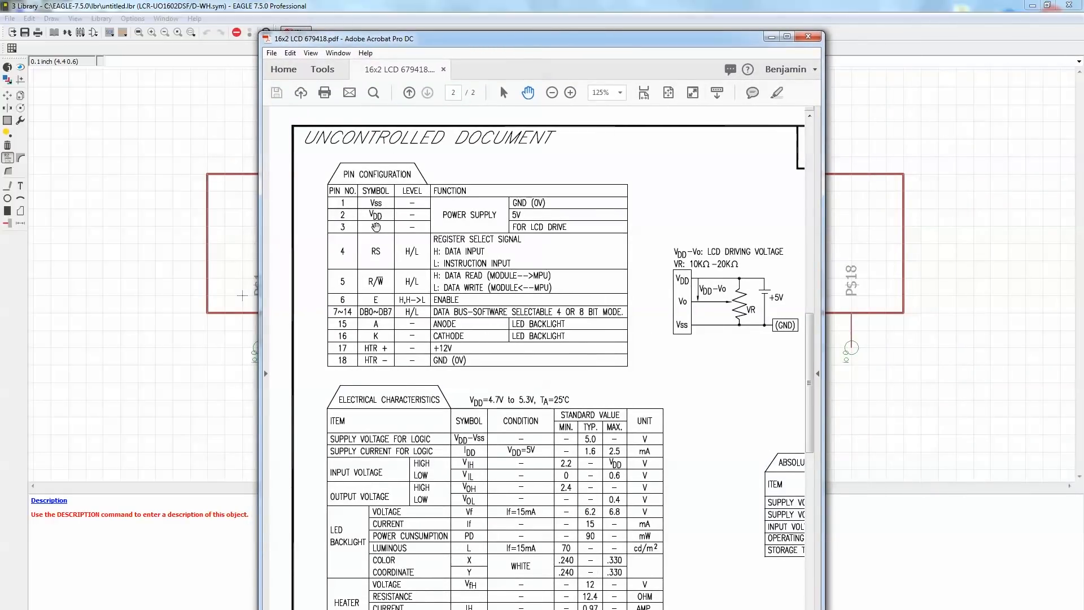
pyautogui.moveTo(379, 298)
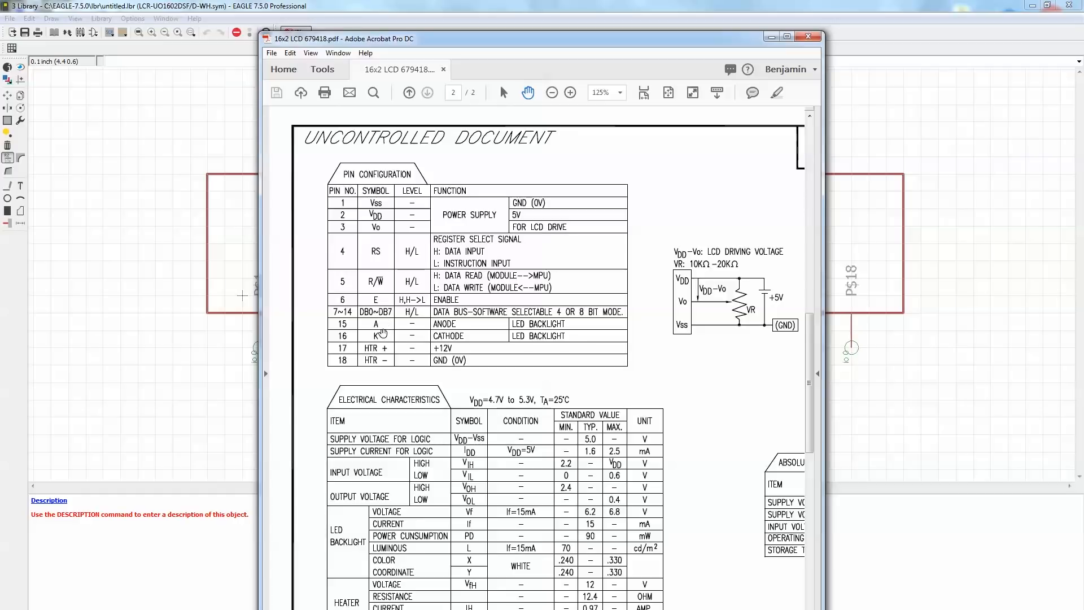
pyautogui.click(808, 36)
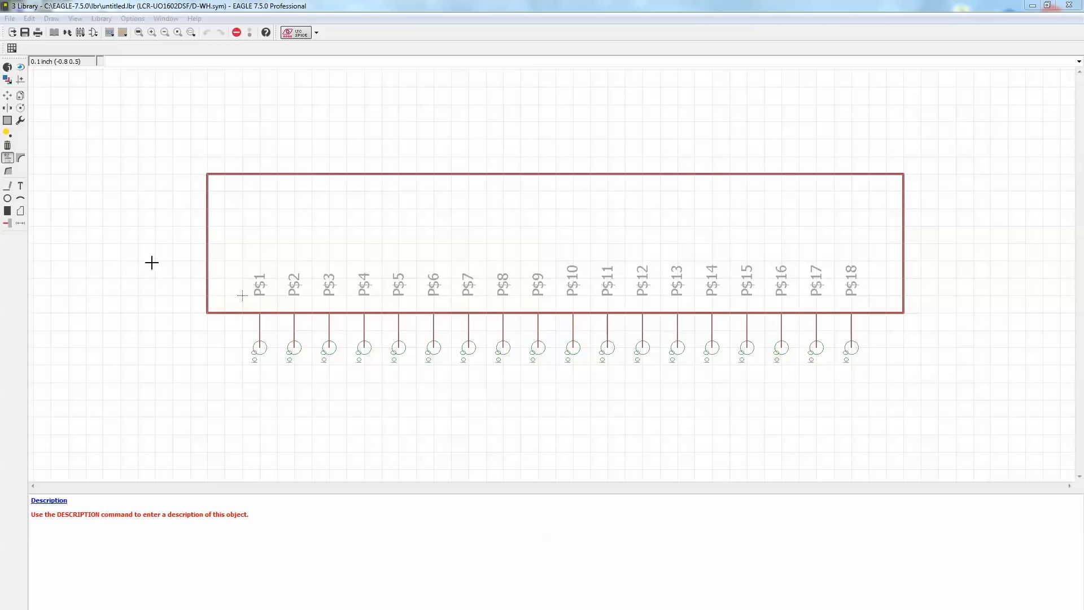
pyautogui.moveTo(14, 145)
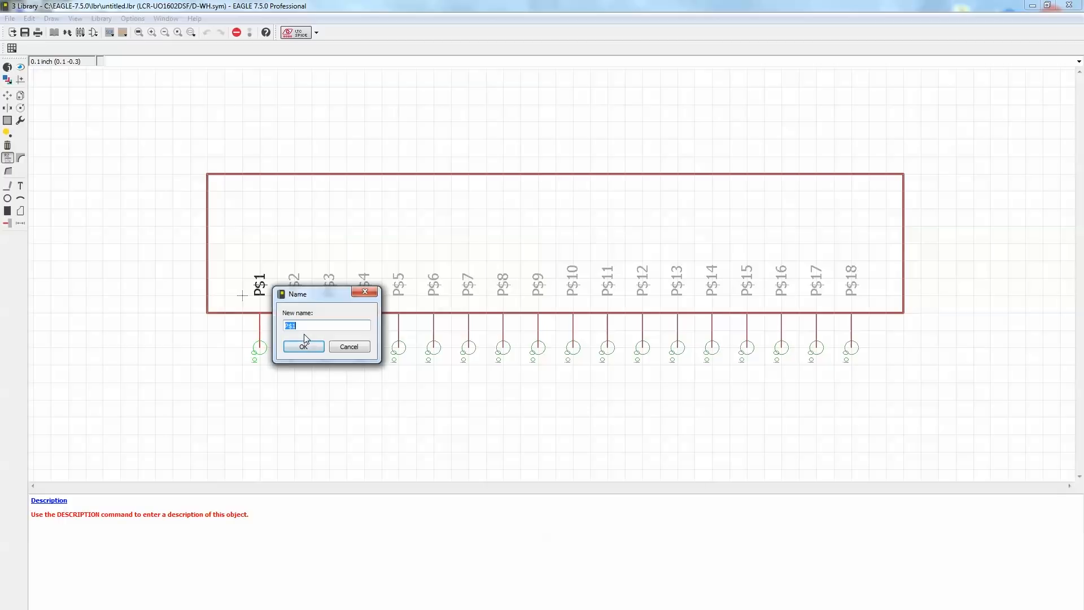
# - Confirm the first pin's new name and bring up the library parts list
pyautogui.click(303, 346)
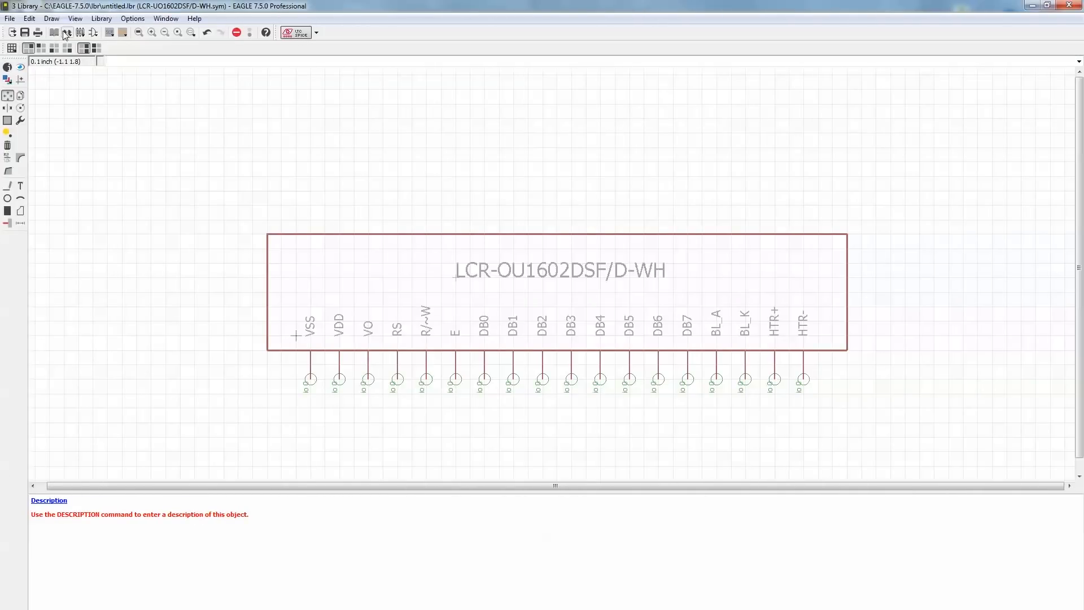
pyautogui.click(66, 33)
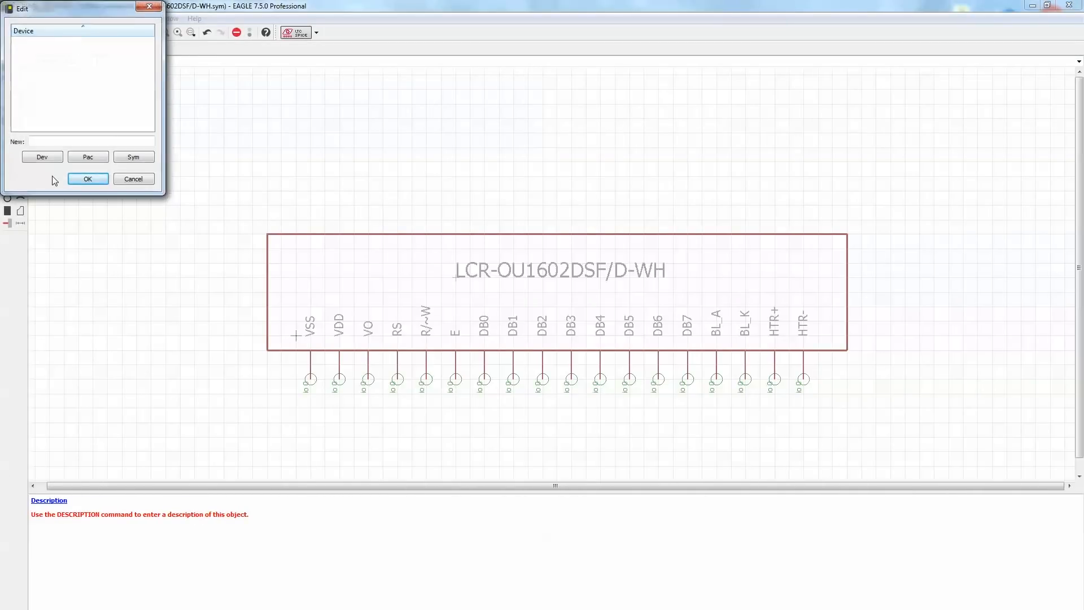
# - Create the LCD device with package variant STANDARD and place the LCD symbol in it
pyautogui.click(89, 141)
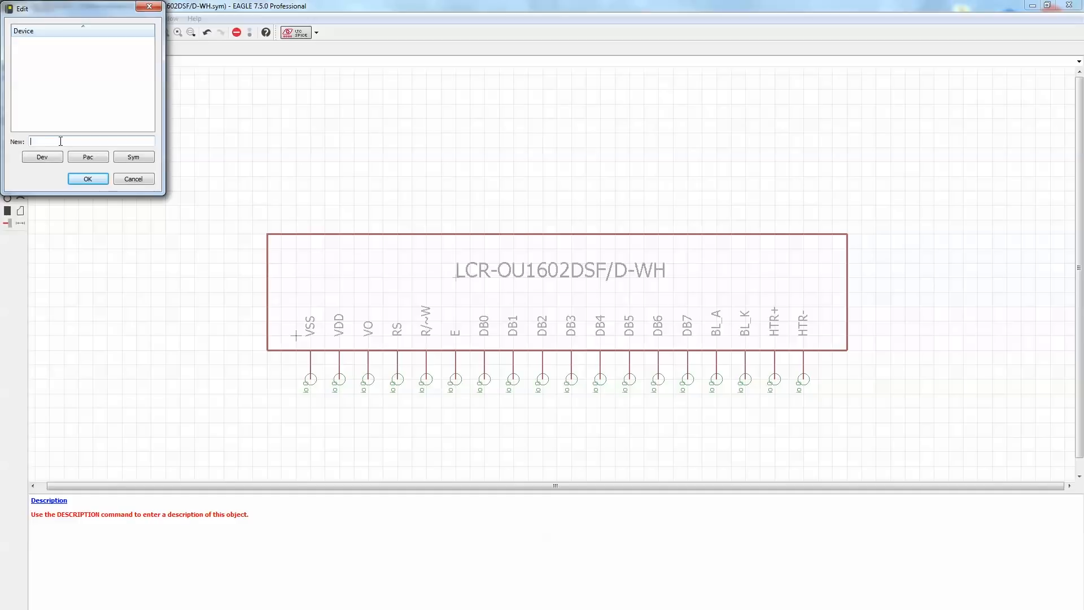
pyautogui.click(88, 178)
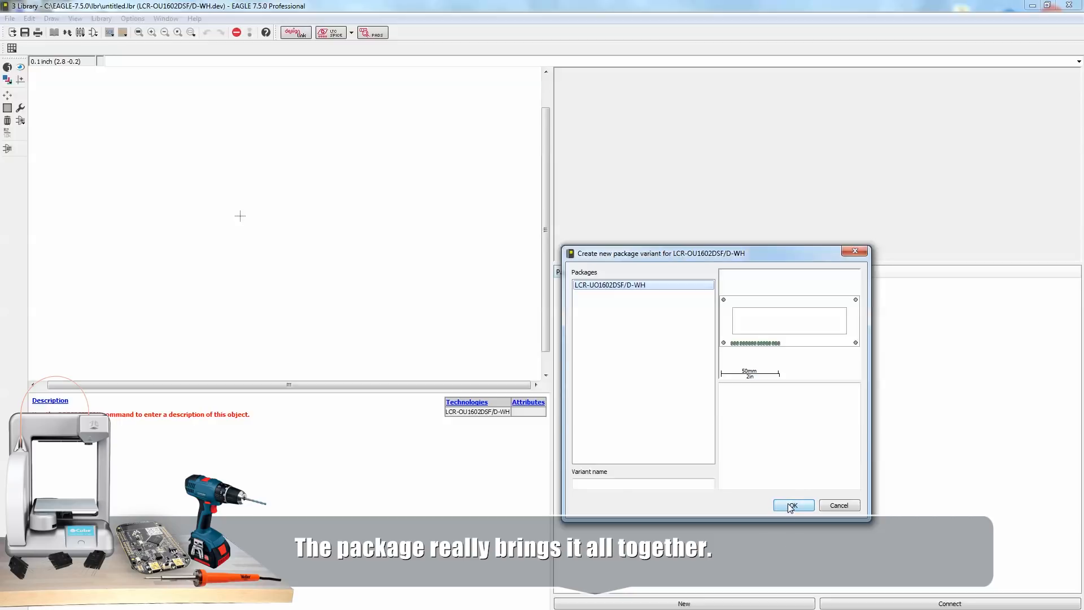
pyautogui.write('STANDARD')
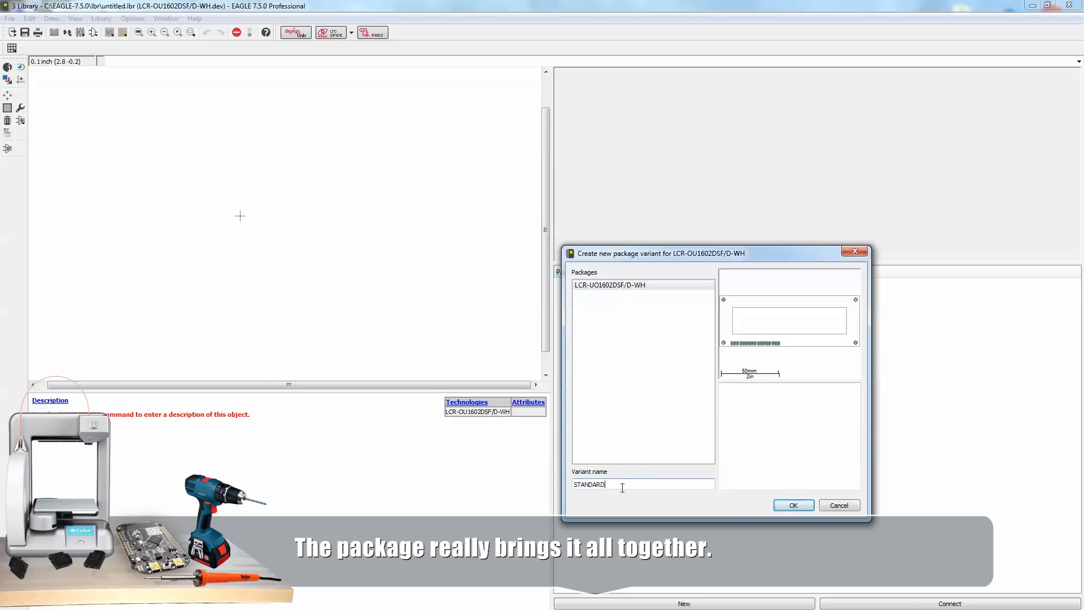
pyautogui.click(792, 505)
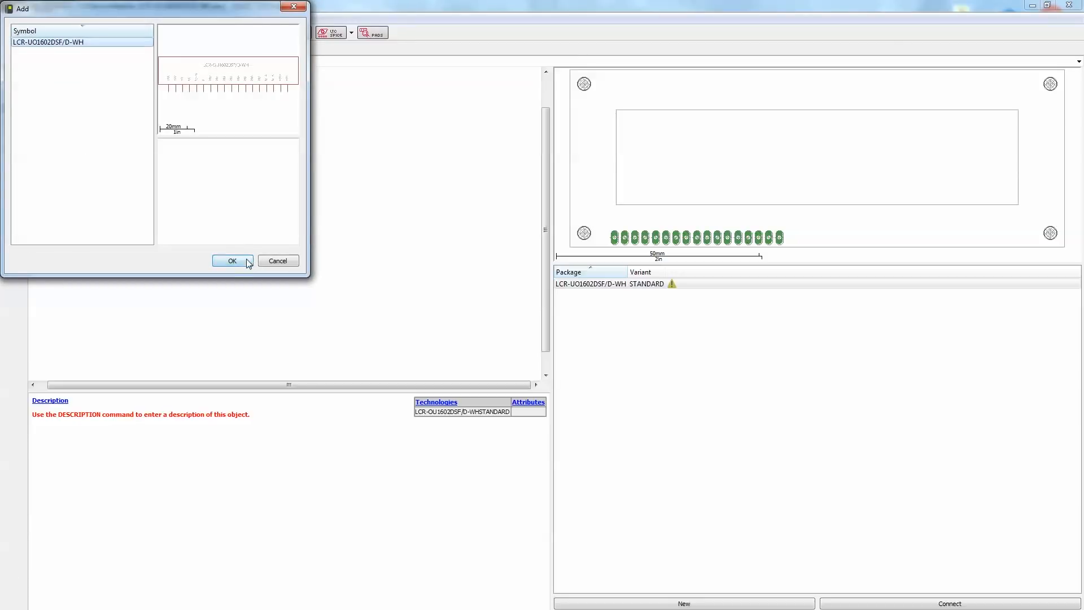
pyautogui.click(232, 261)
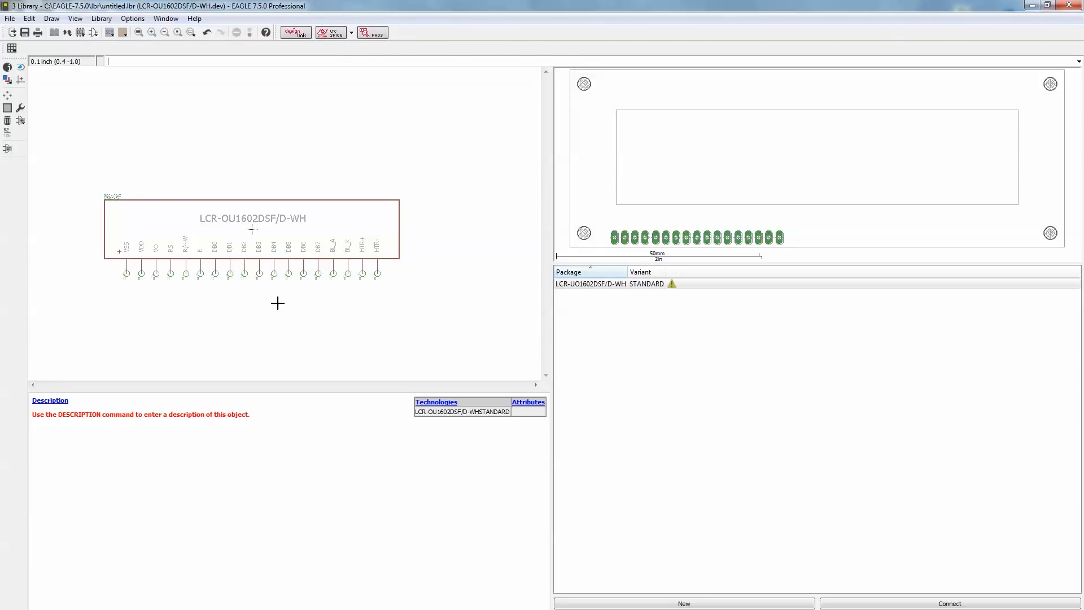
pyautogui.click(948, 602)
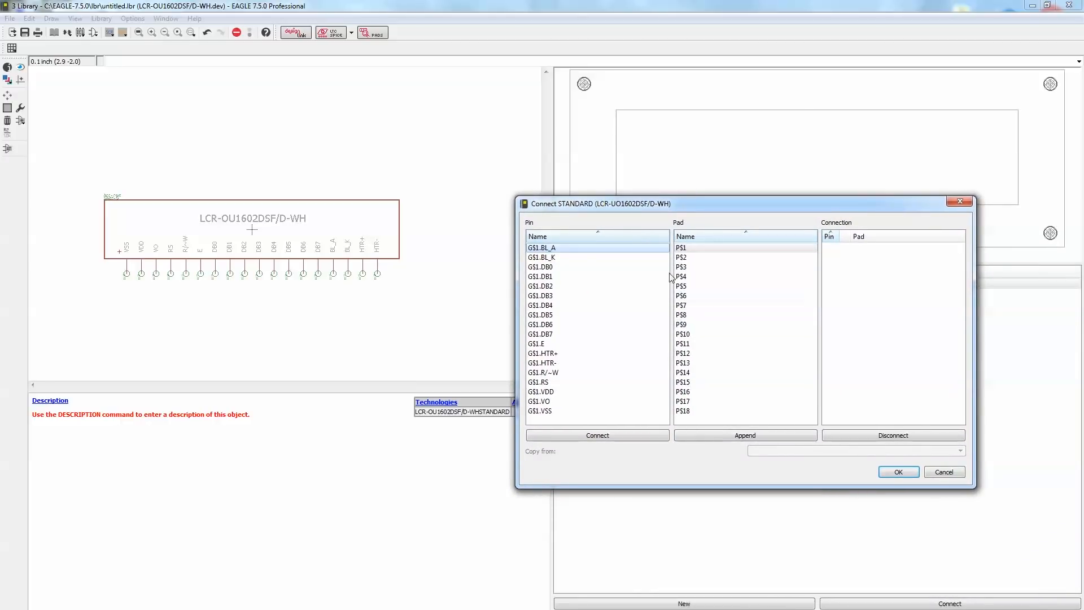
# - Connect pins VSS, VDD, VO, RS, HTR+ and HTR- to pads P$1–P$4, P$17, P$18
pyautogui.click(539, 410)
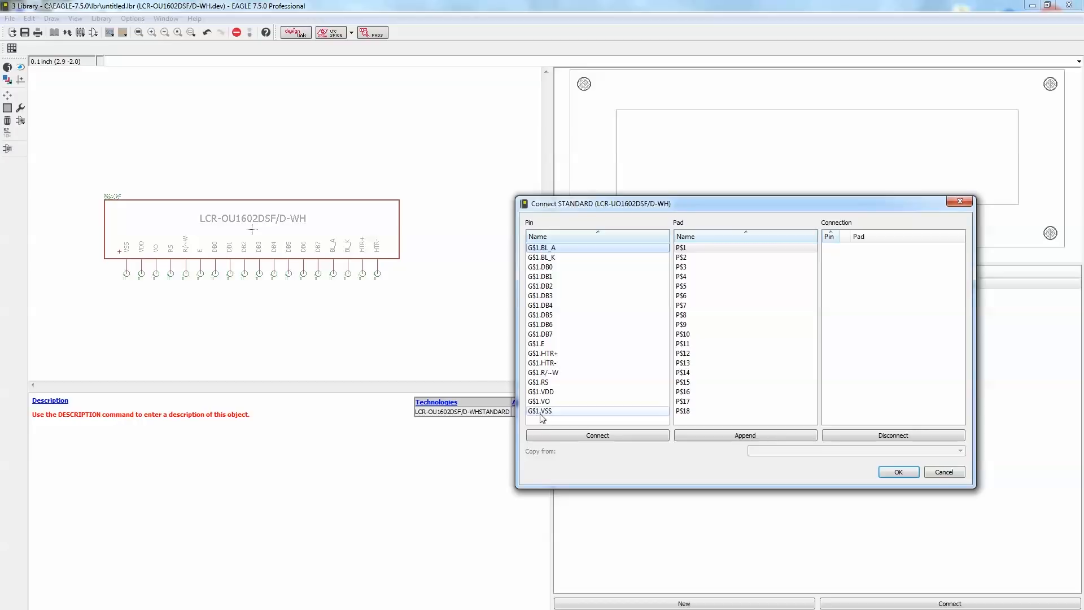
pyautogui.click(540, 411)
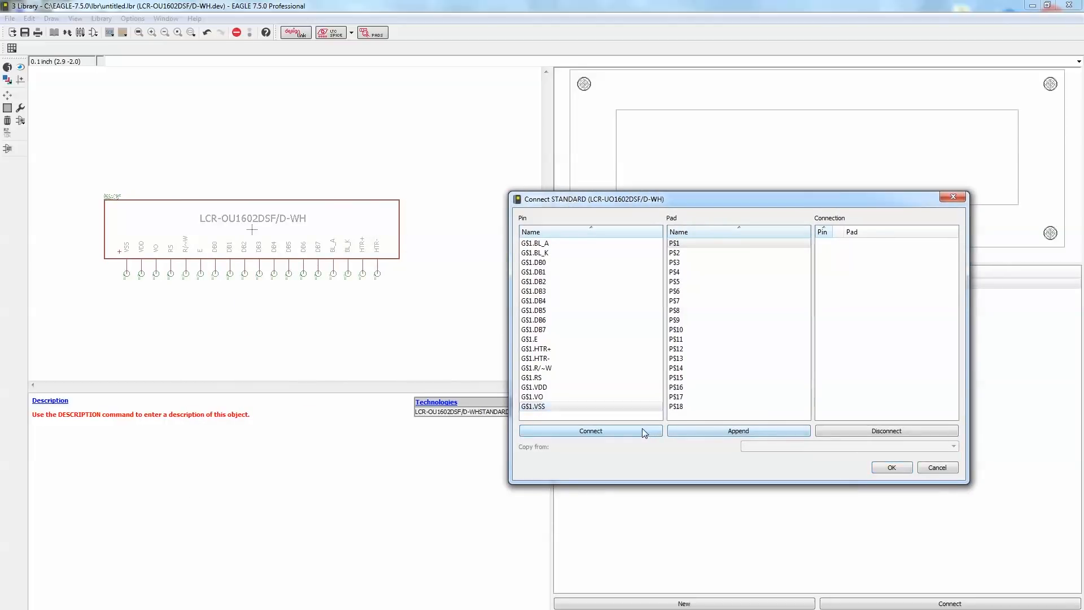
pyautogui.click(590, 431)
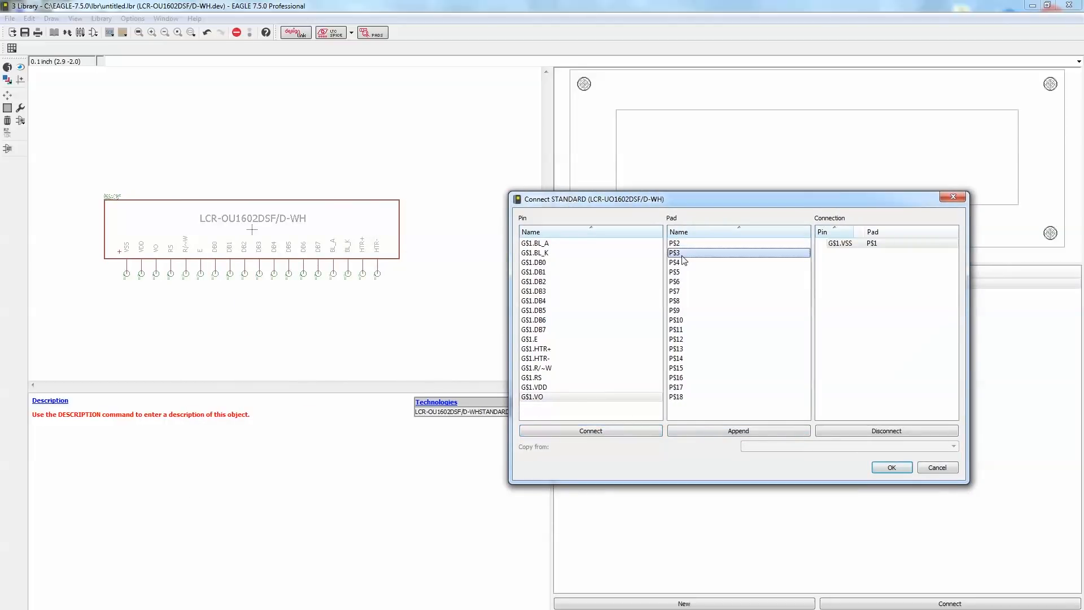
pyautogui.click(591, 430)
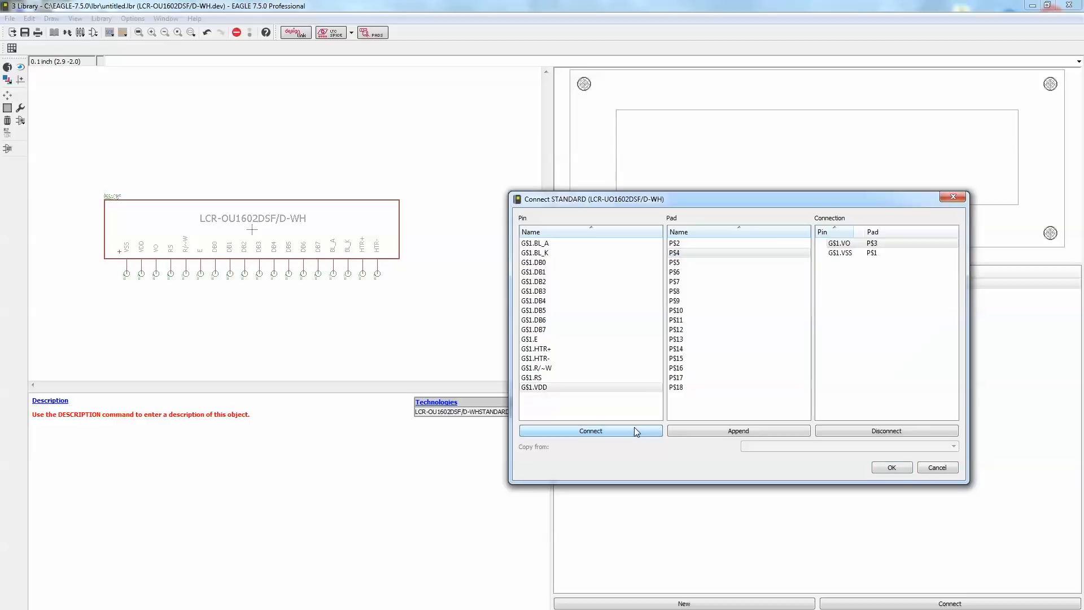
pyautogui.click(674, 242)
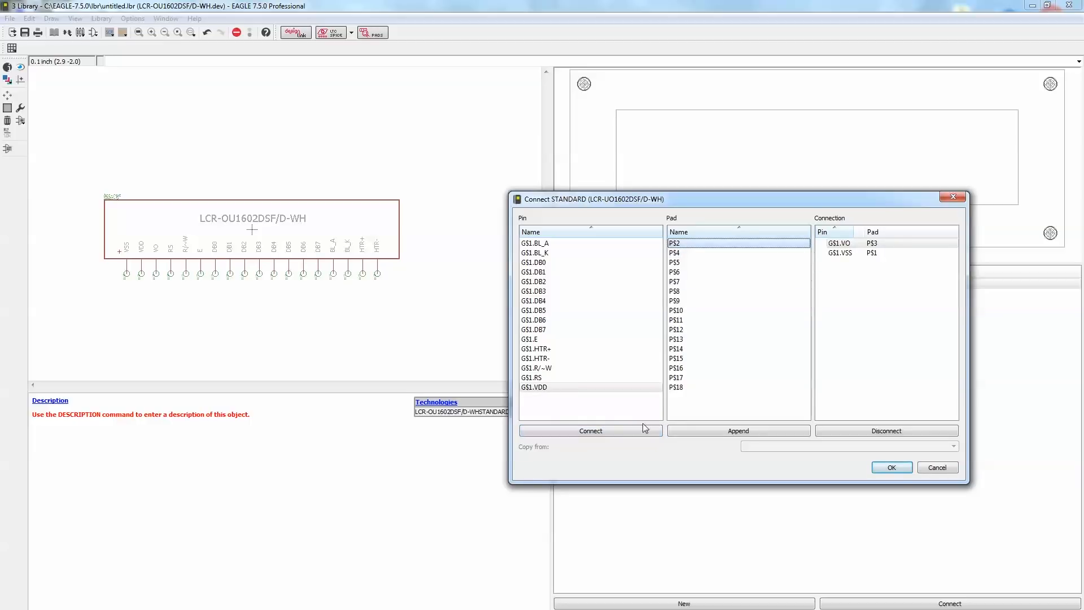
pyautogui.click(589, 430)
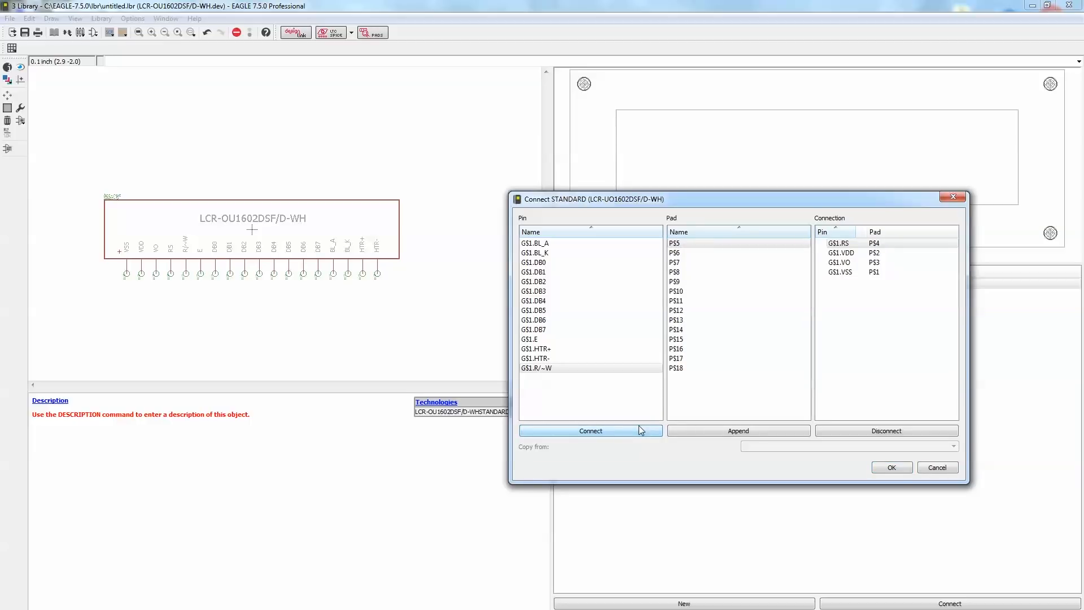
pyautogui.click(589, 430)
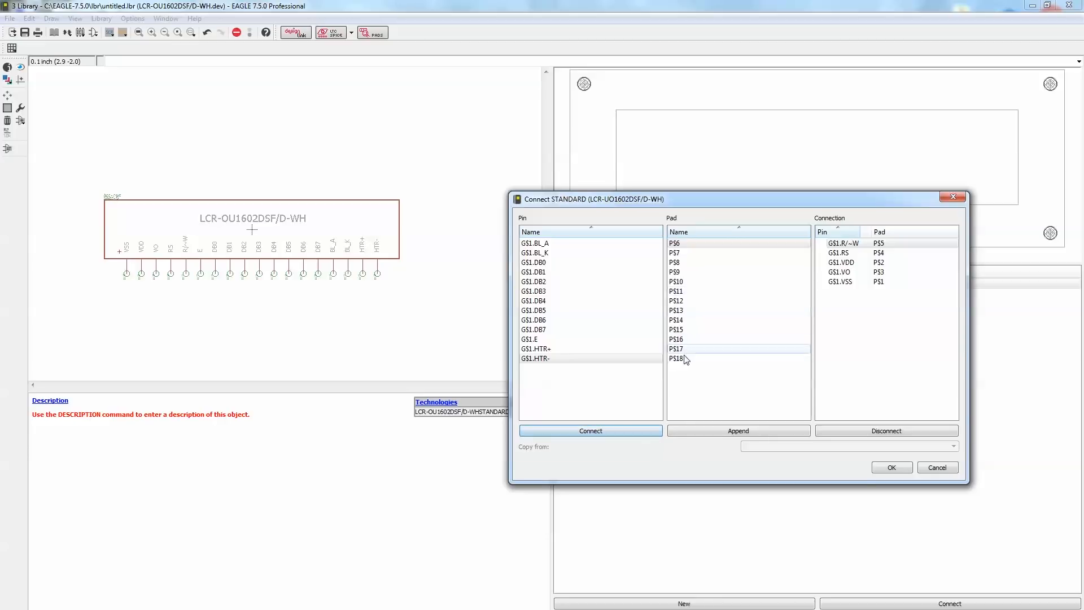
pyautogui.click(589, 430)
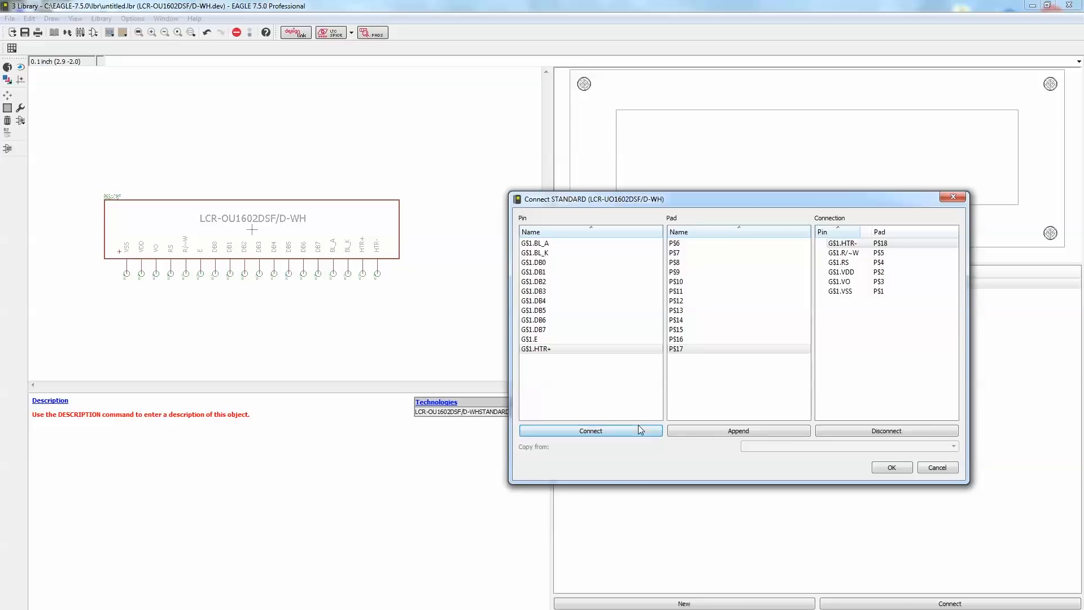
pyautogui.moveTo(621, 437)
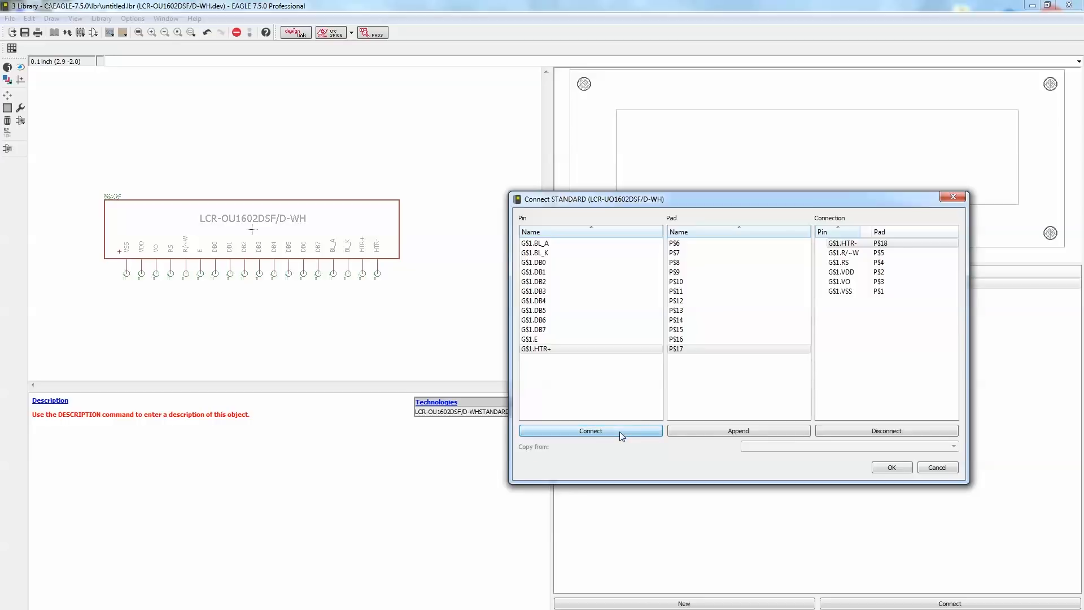
pyautogui.click(590, 431)
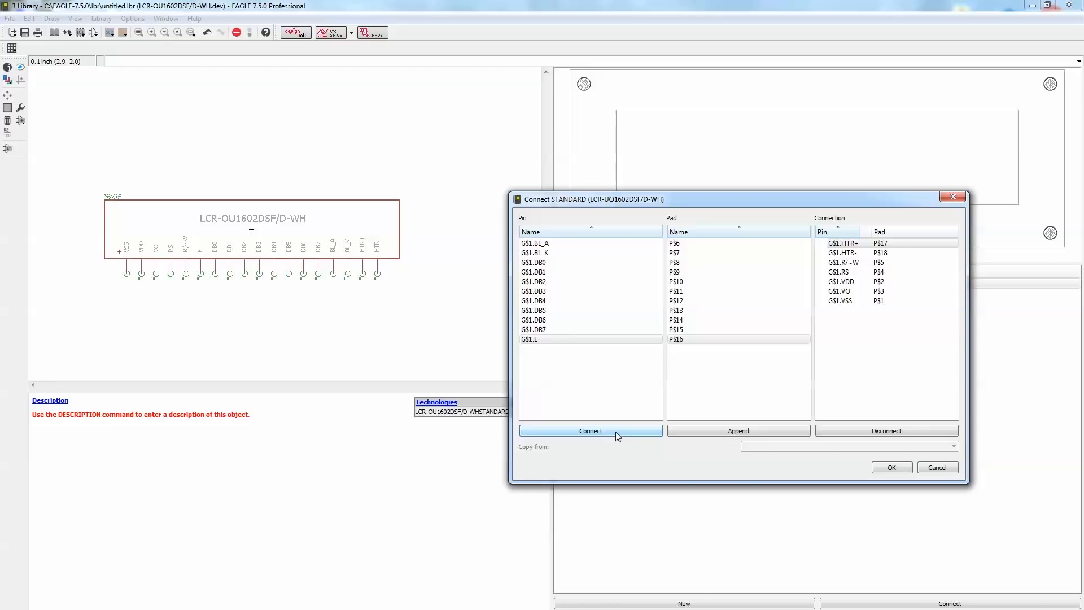
# - Connect E, DB7–DB0, BL_A and BL_K to their pads and confirm all connections
pyautogui.click(675, 242)
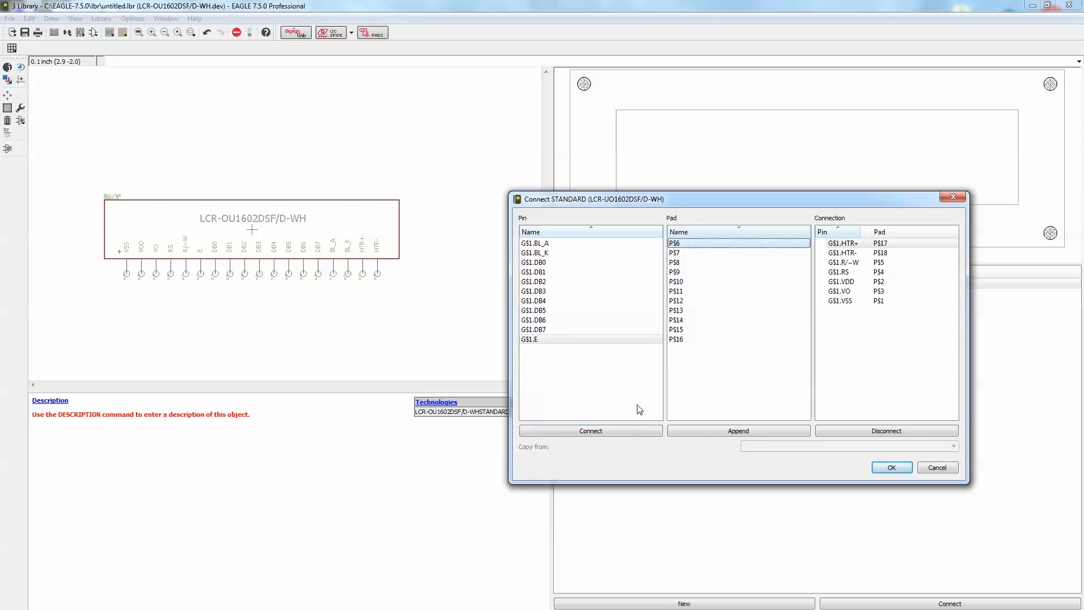
pyautogui.click(589, 430)
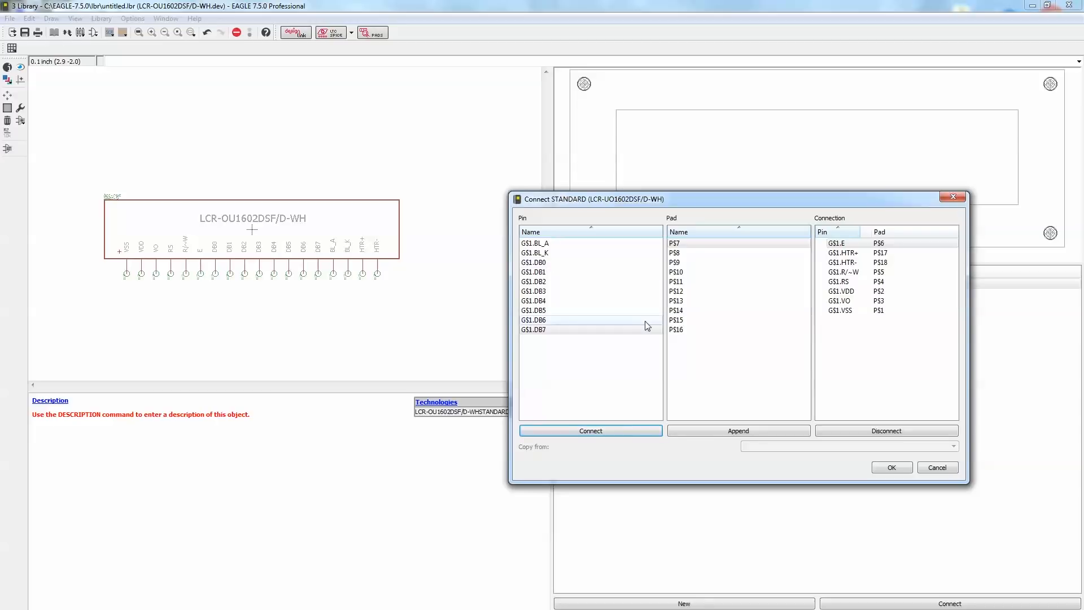
pyautogui.click(589, 430)
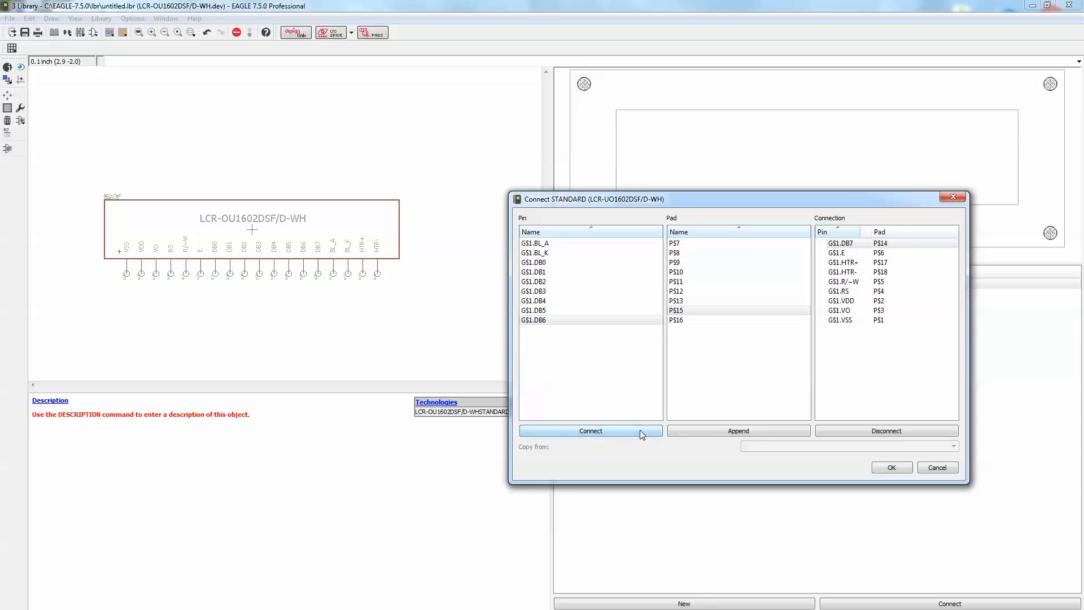
pyautogui.click(590, 431)
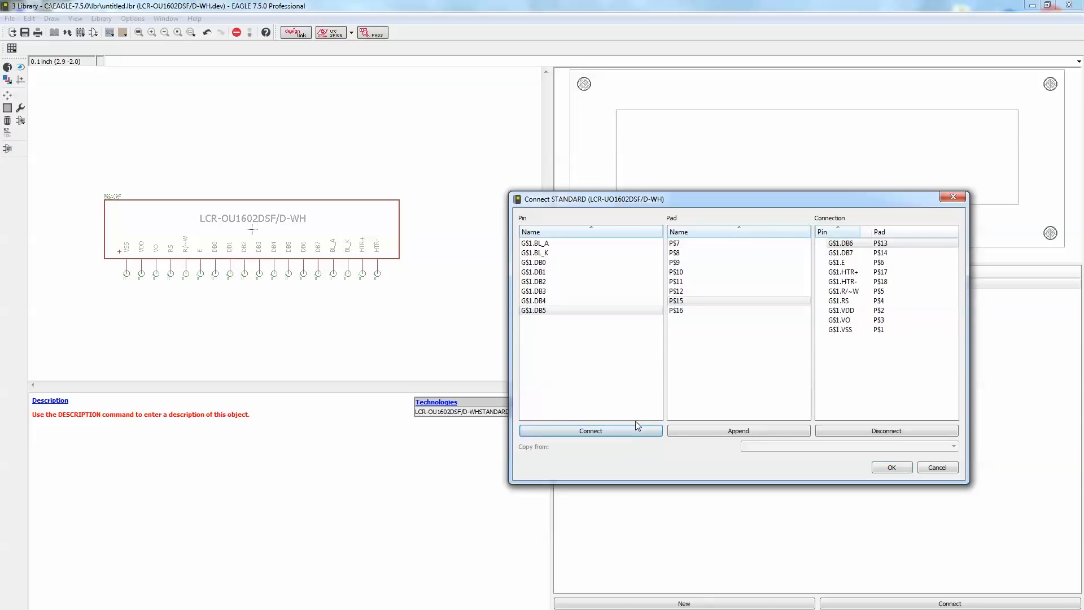
pyautogui.click(590, 430)
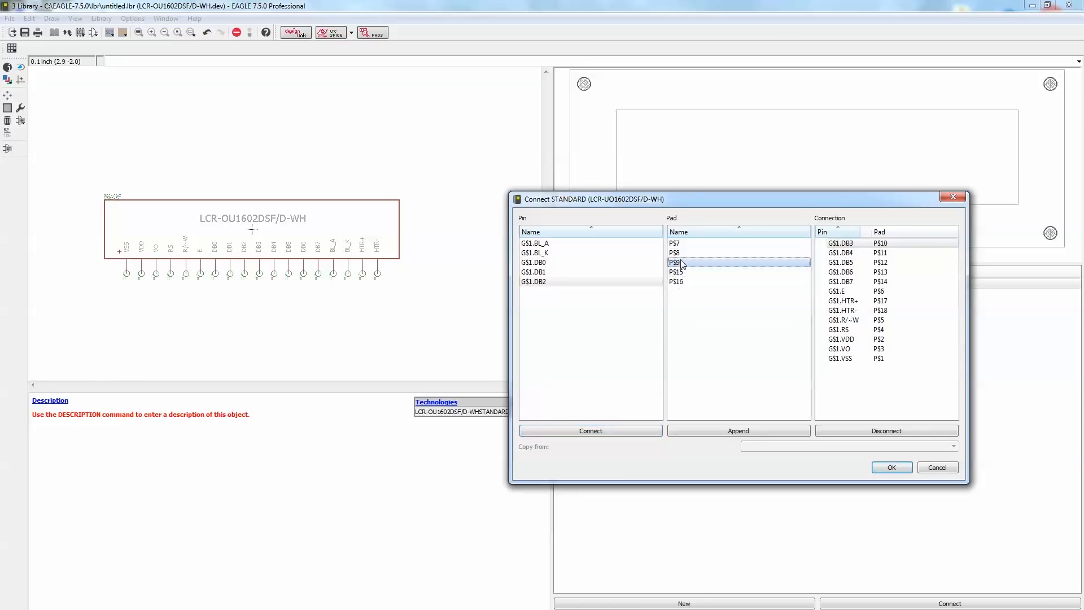
pyautogui.click(589, 430)
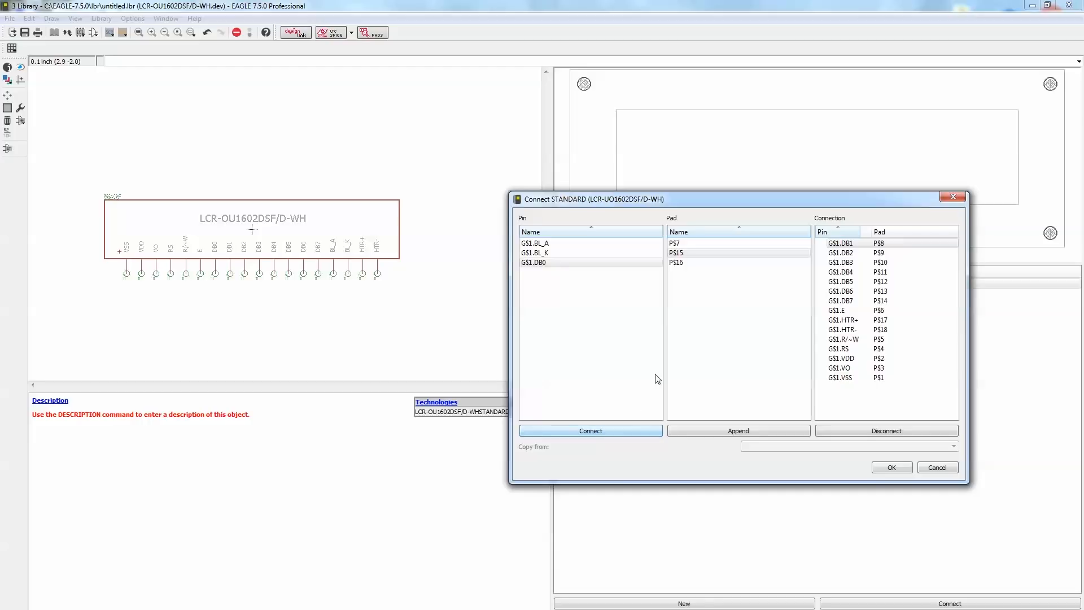
pyautogui.click(675, 242)
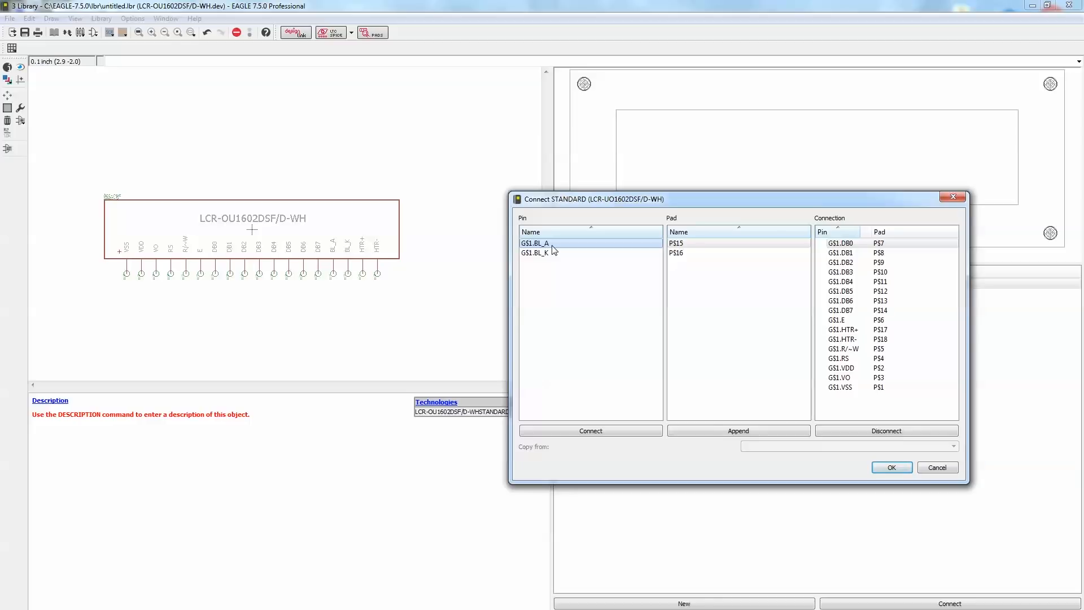
pyautogui.click(589, 430)
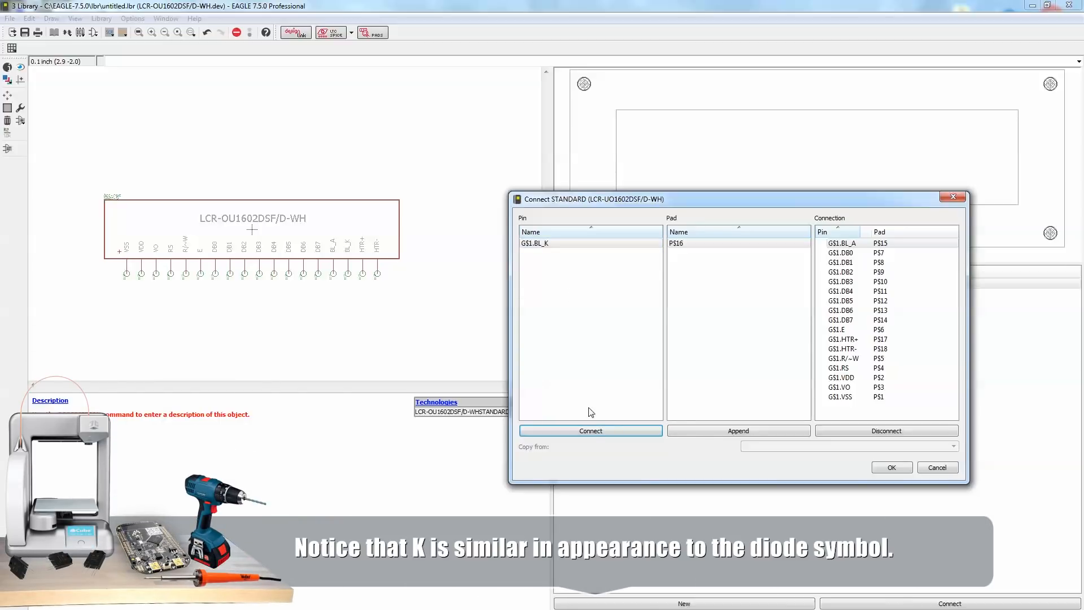
pyautogui.click(589, 430)
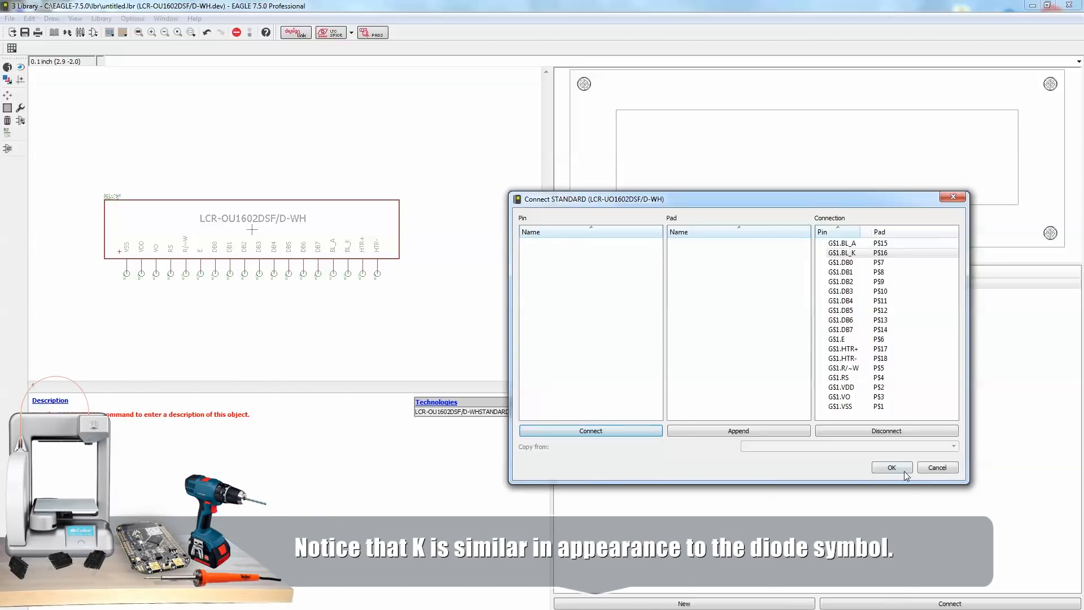
pyautogui.click(891, 466)
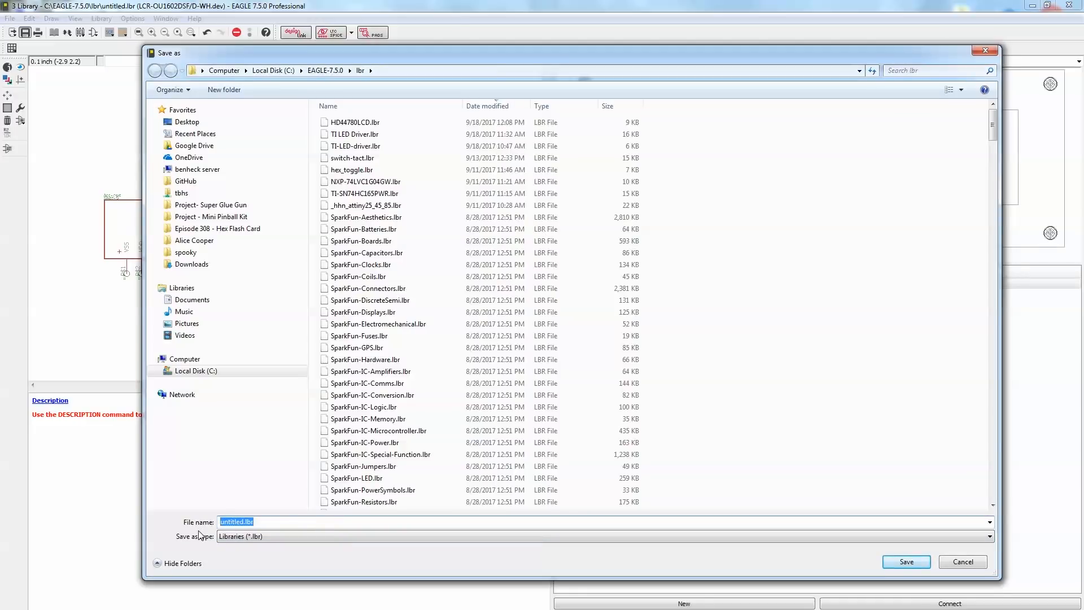
# - Save the new LCD library with the file name 'LCR'
pyautogui.write('LCR-UO1602DSF')
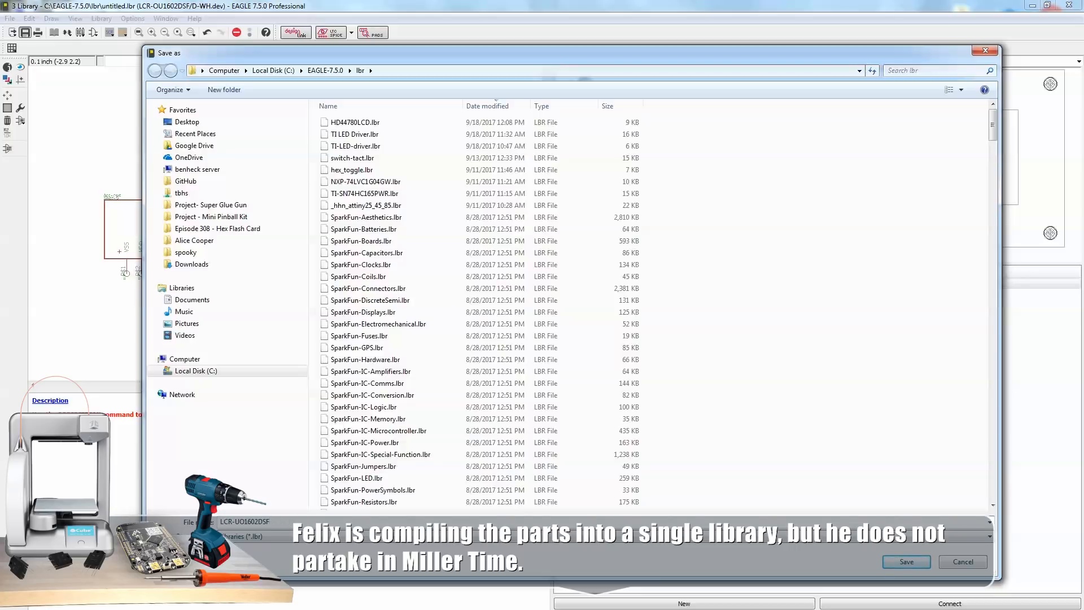
pyautogui.click(905, 561)
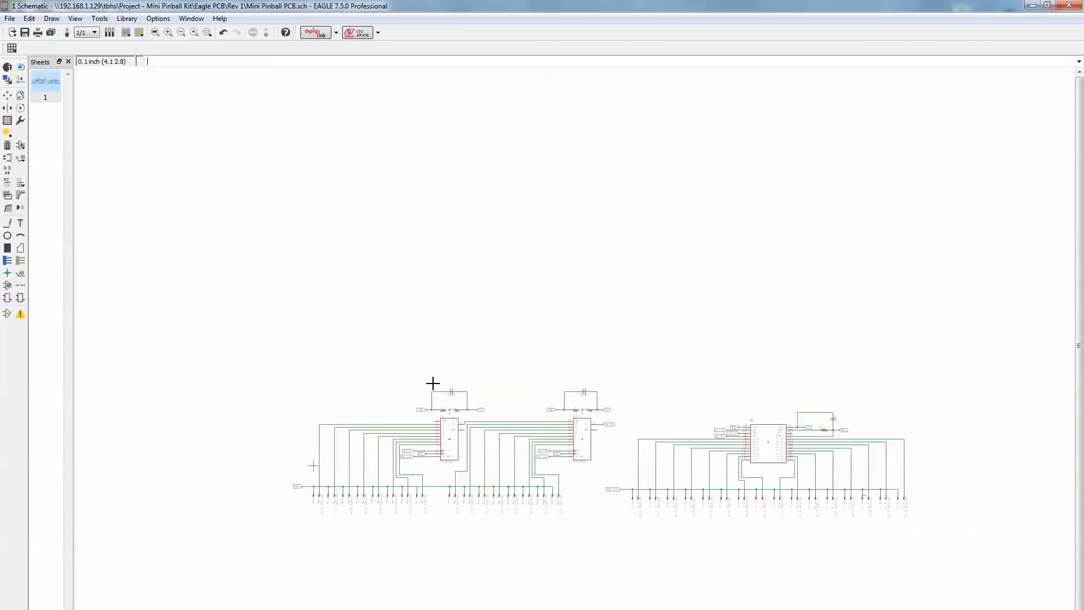
# - Add the LCR-UO1602DSF/D-WH device from the new LCD library to the schematic
pyautogui.click(7, 272)
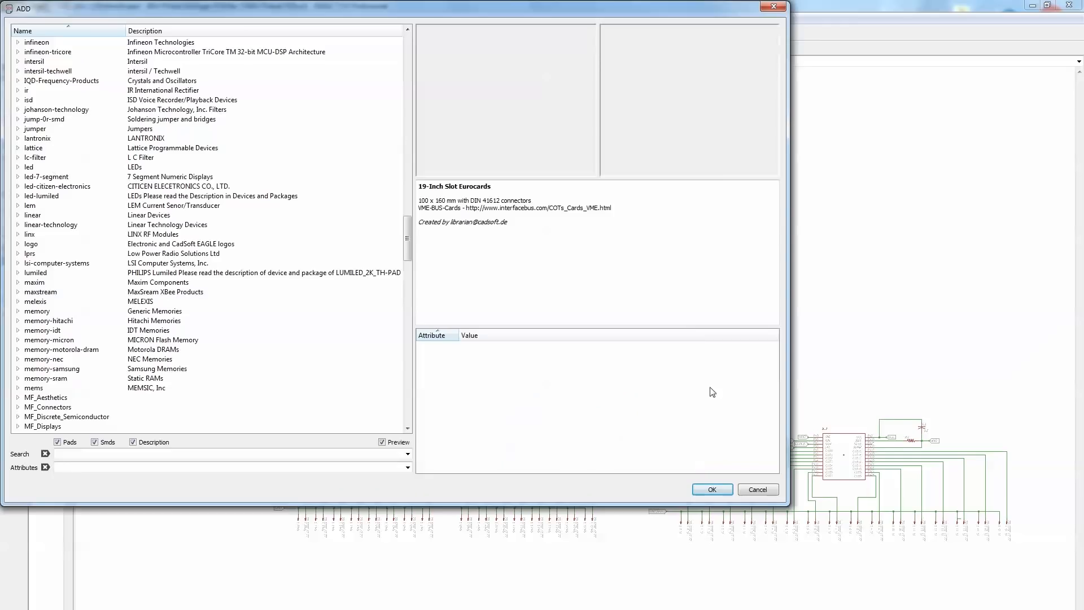
pyautogui.click(757, 489)
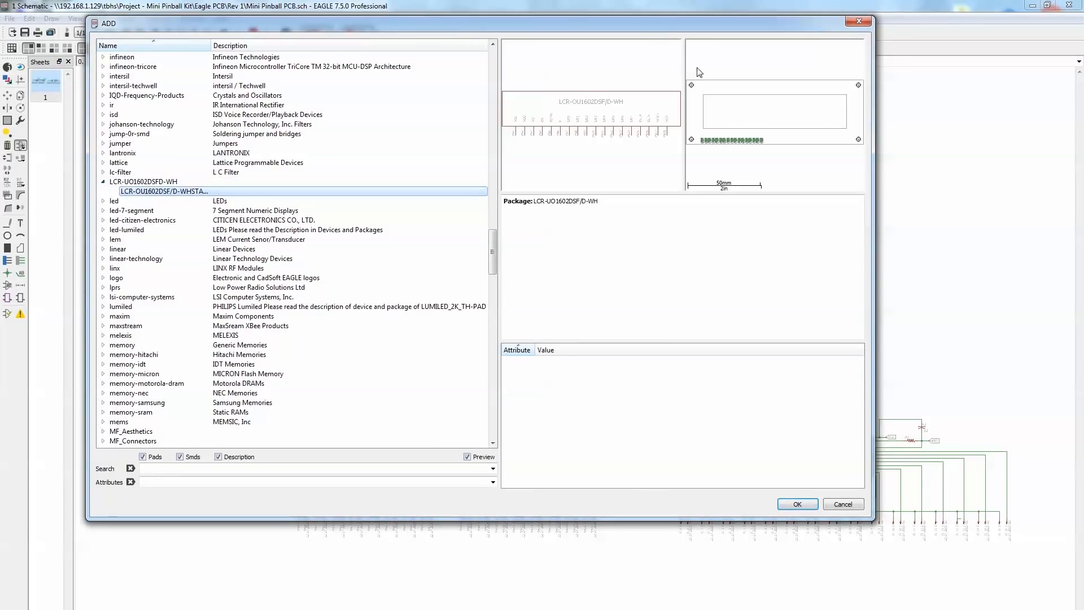
pyautogui.moveTo(800, 521)
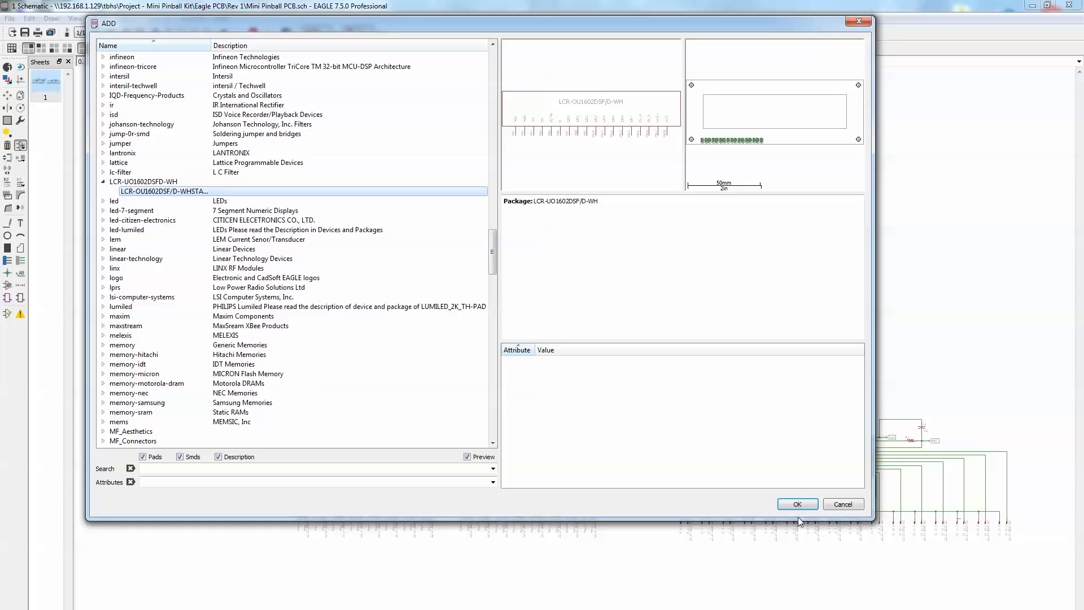
pyautogui.click(797, 503)
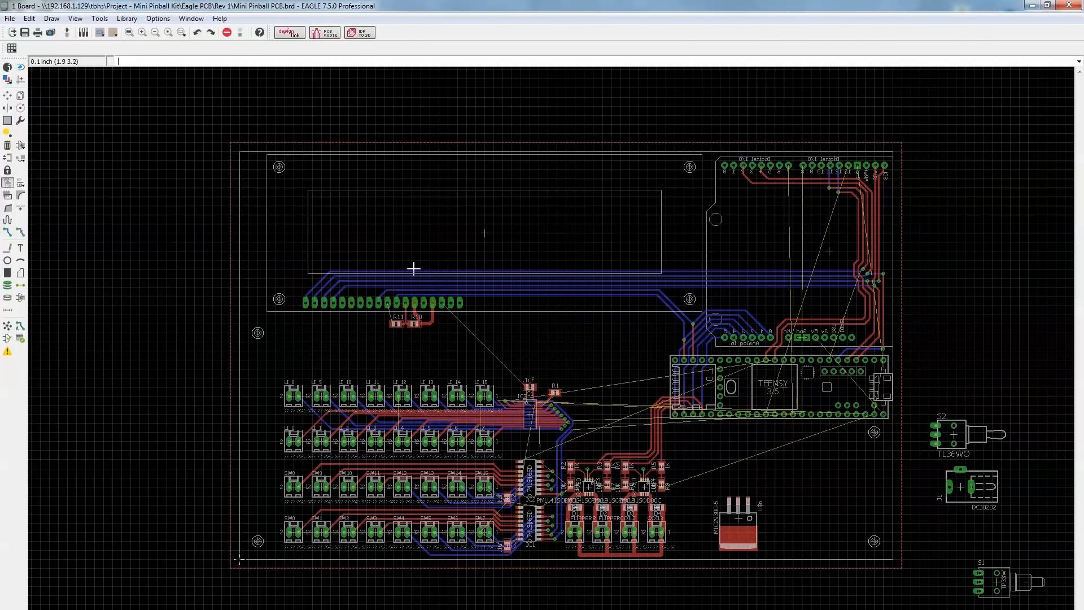
# - Draw a top-layer polygon around the board outline and calculate the ground-plane fill
pyautogui.scroll(-3)
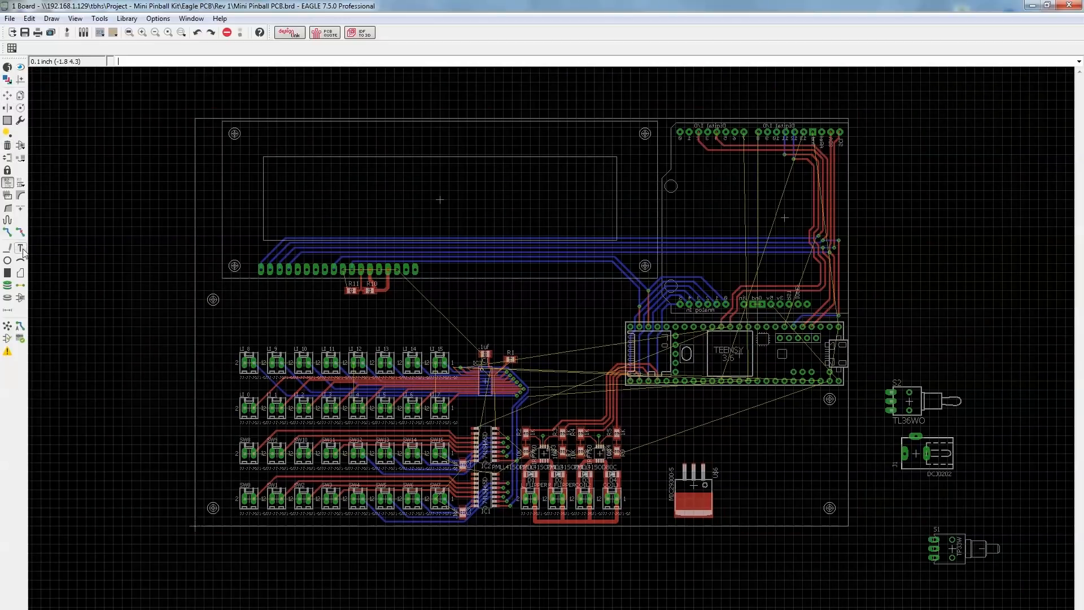
pyautogui.click(21, 270)
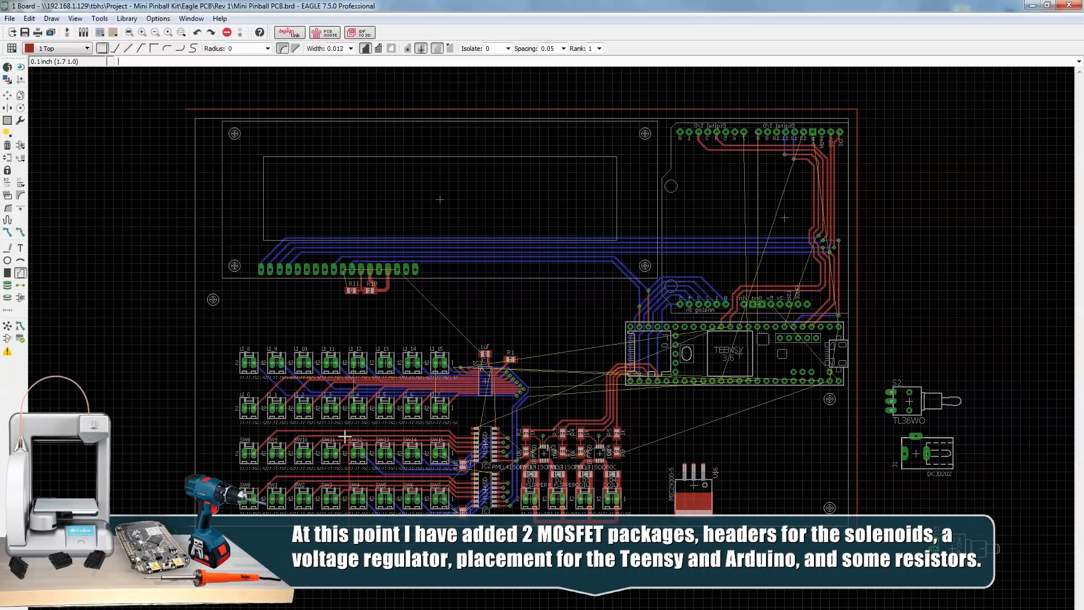
pyautogui.moveTo(187, 109)
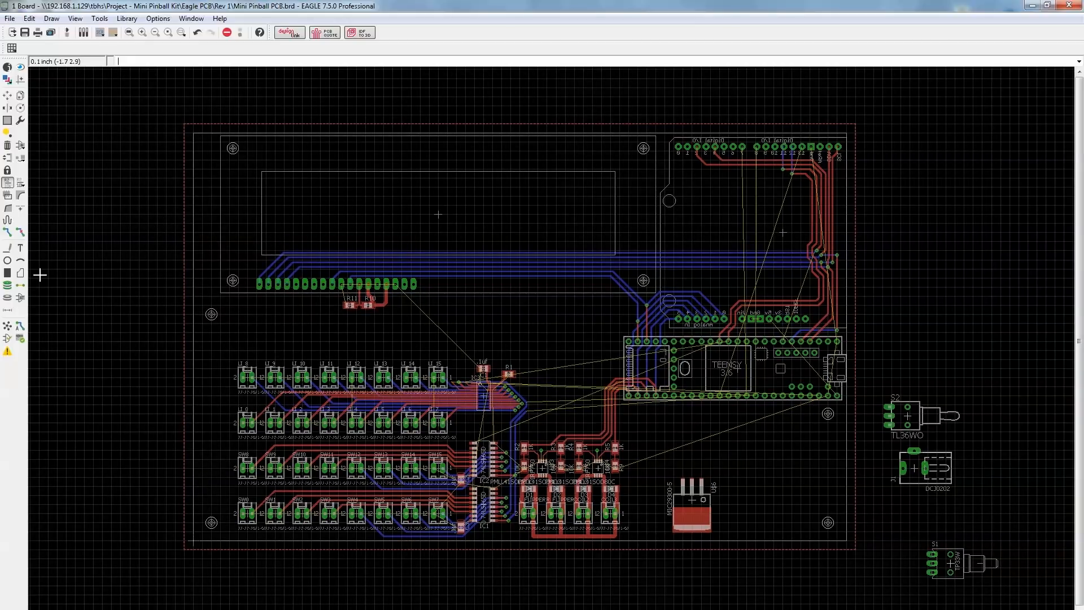
pyautogui.click(7, 326)
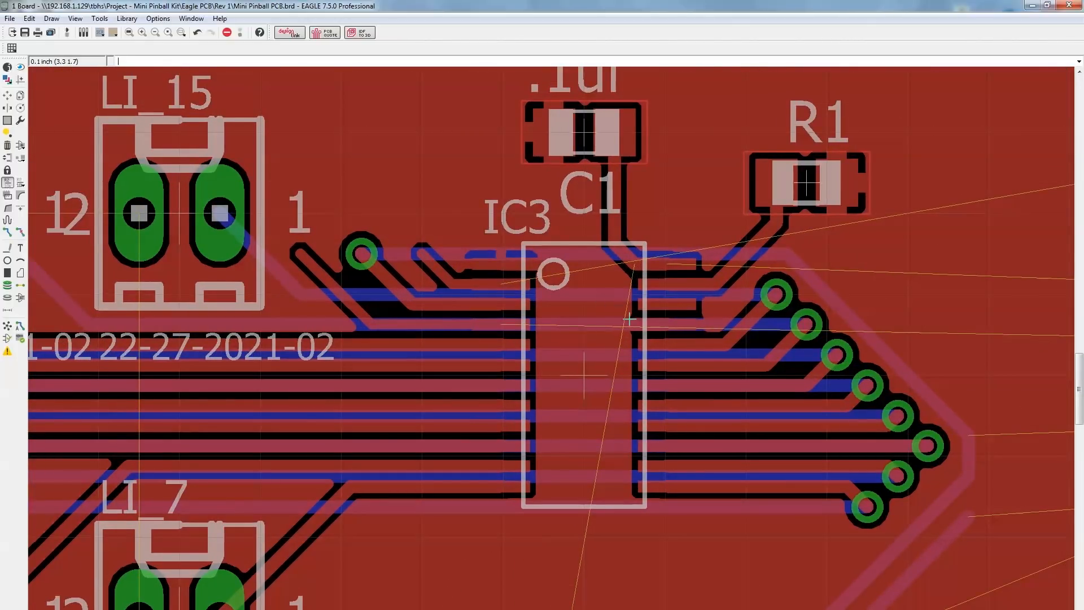
pyautogui.moveTo(645, 337)
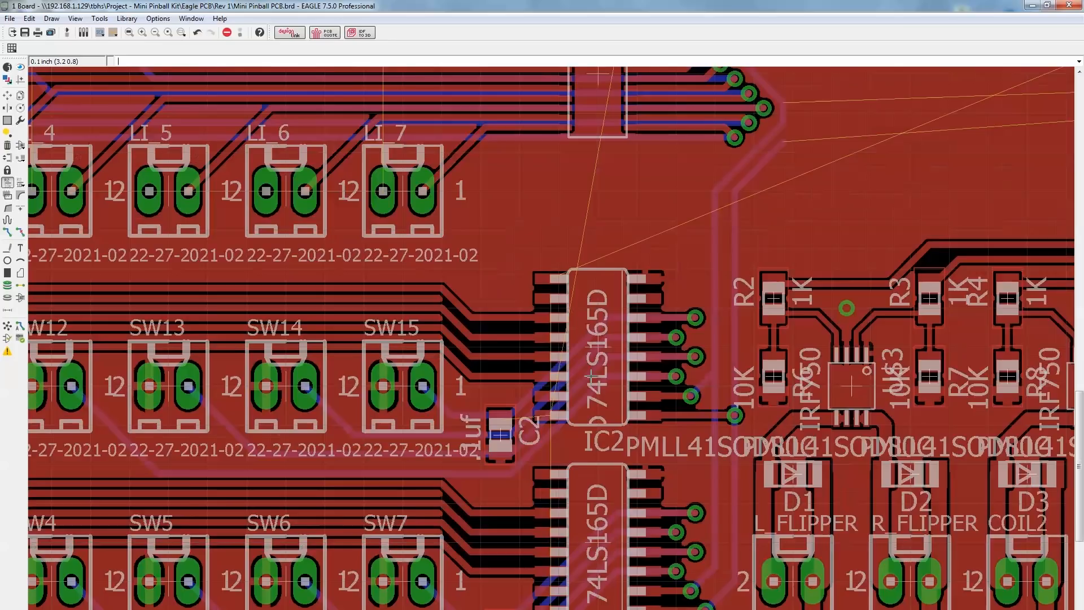
# - Zoom around the board to inspect the ground pour clearing IC3, shift registers, headers and switches
pyautogui.scroll(-3)
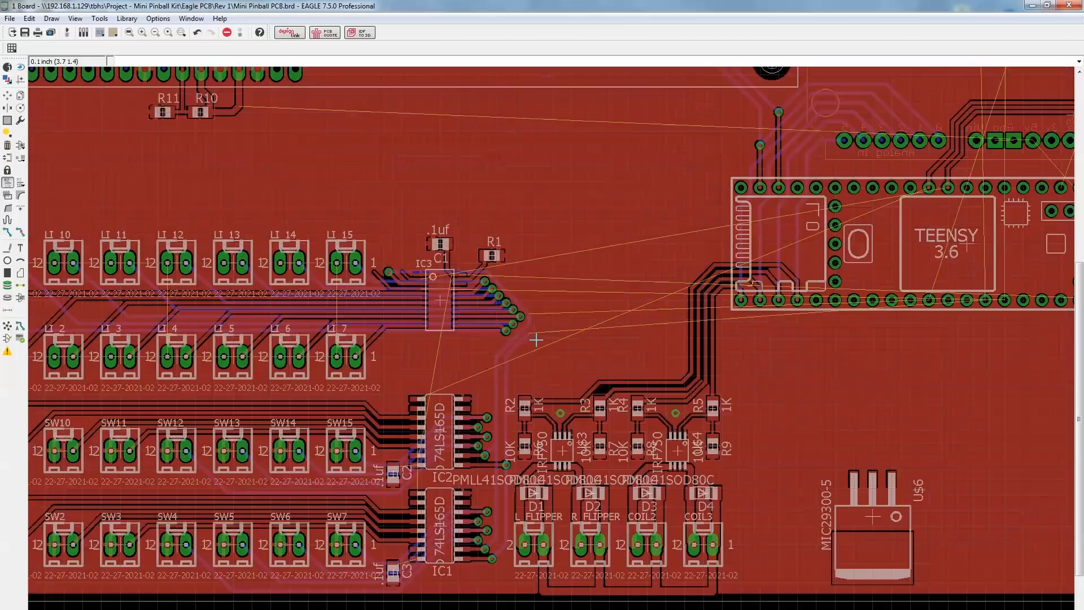
pyautogui.scroll(-3)
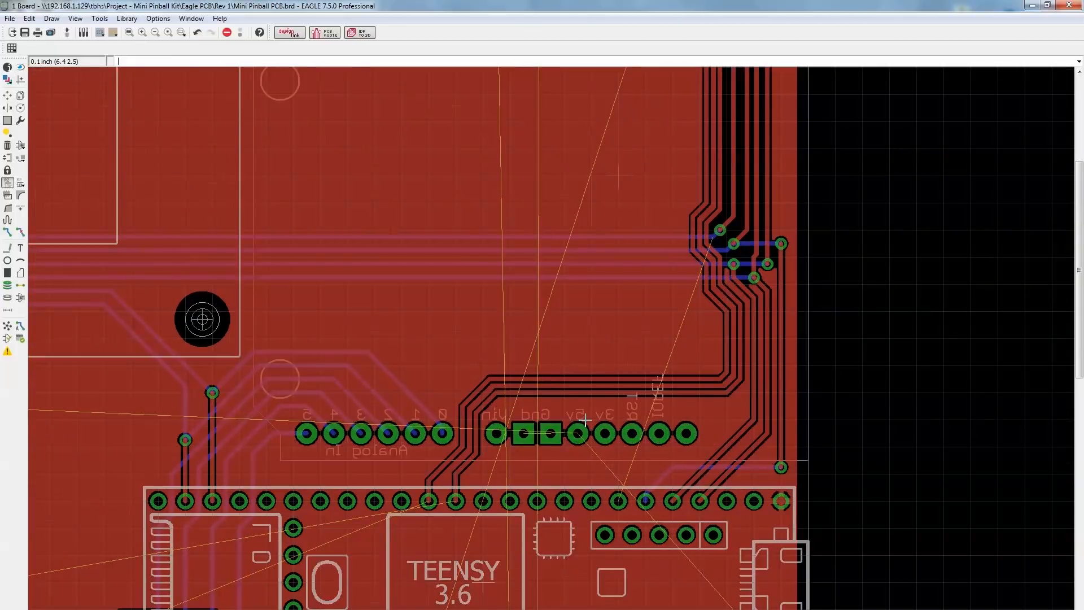
pyautogui.scroll(-3)
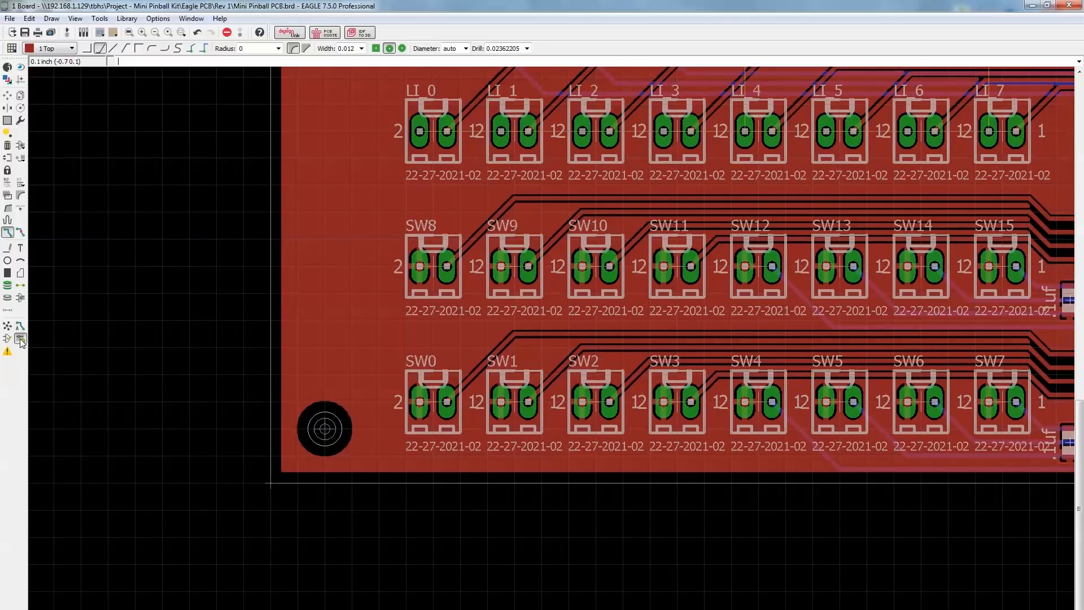
# - Load the oshpark-2layer.dru rules in DRC and run the check
pyautogui.click(21, 338)
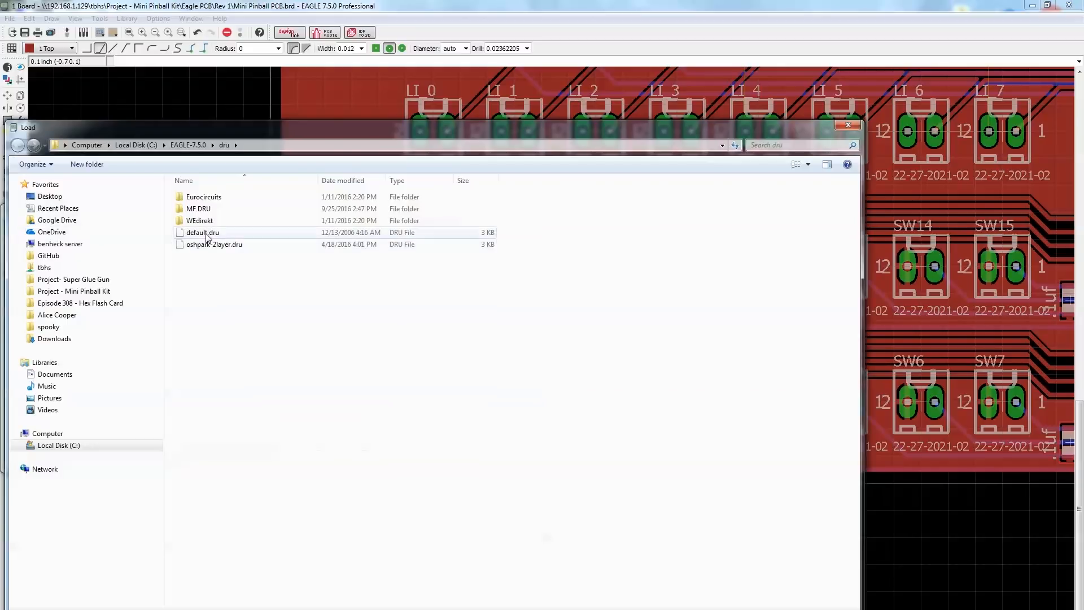
pyautogui.doubleClick(214, 244)
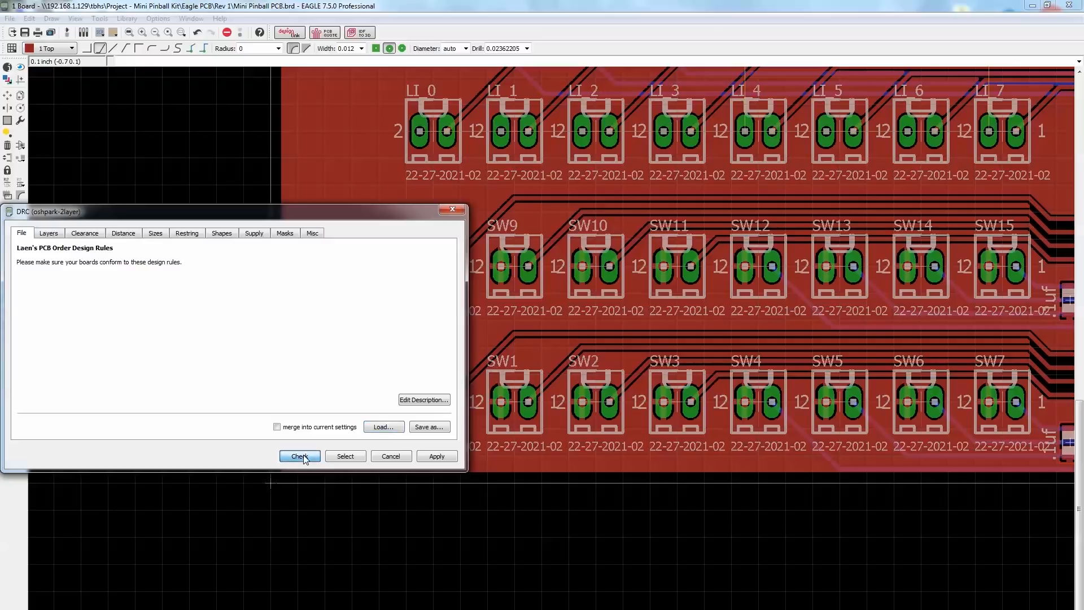
pyautogui.click(298, 455)
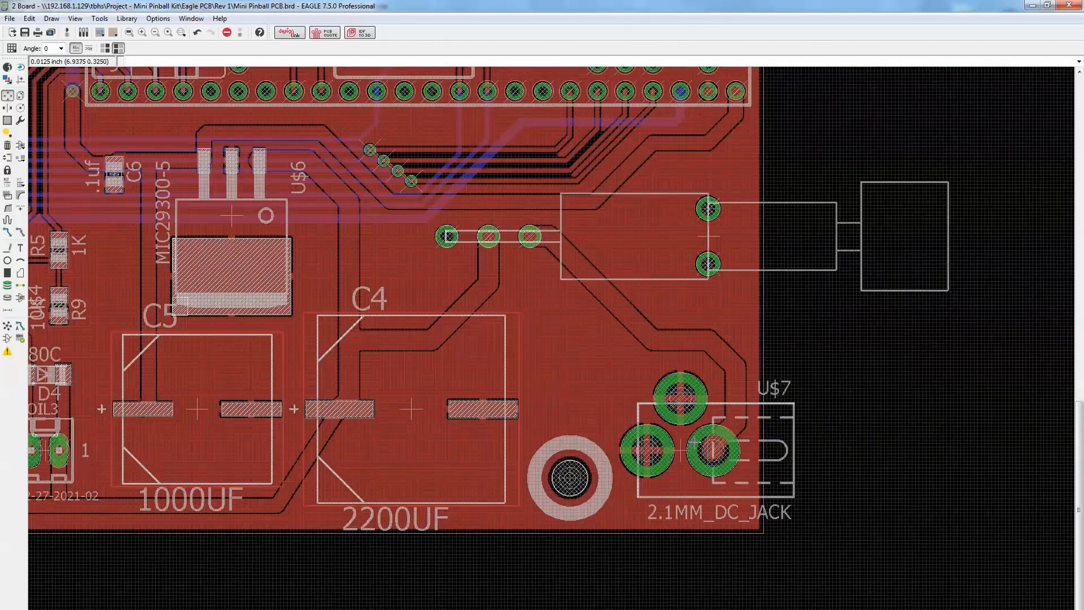
pyautogui.scroll(-3)
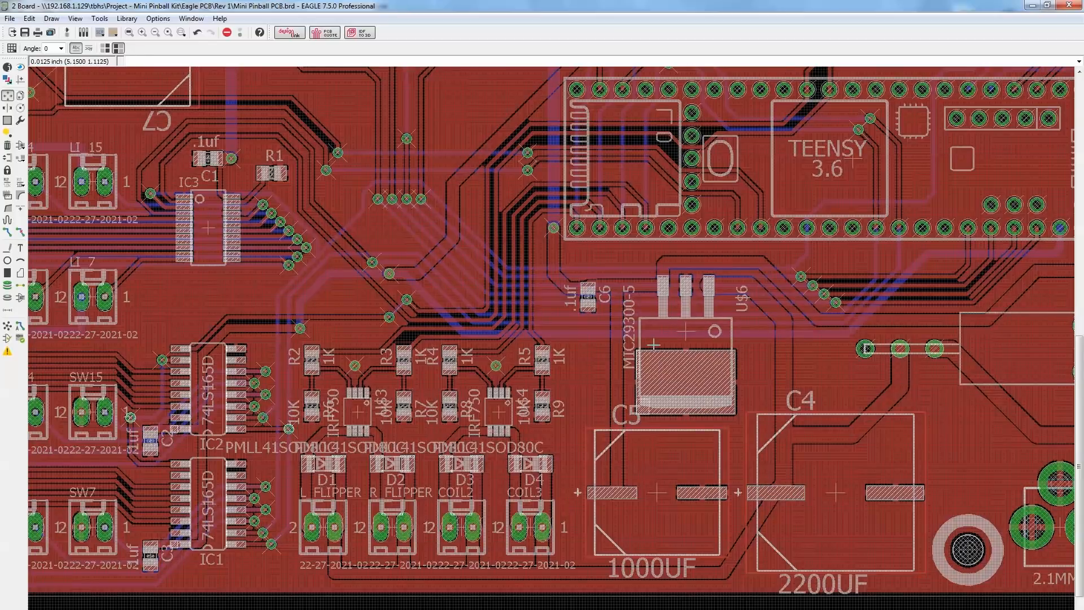
pyautogui.moveTo(622, 397)
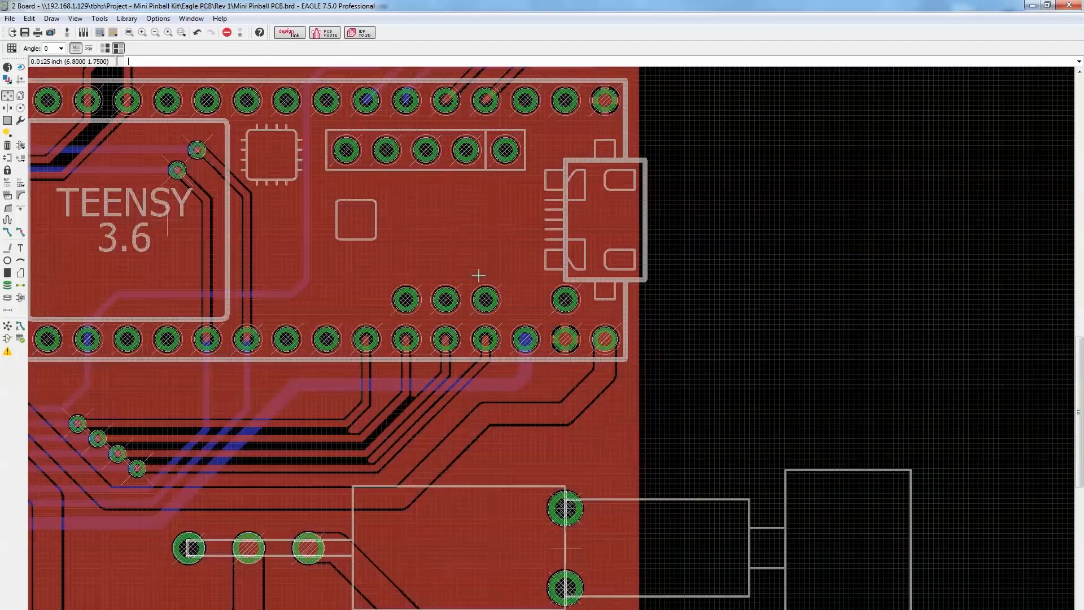
pyautogui.scroll(-3)
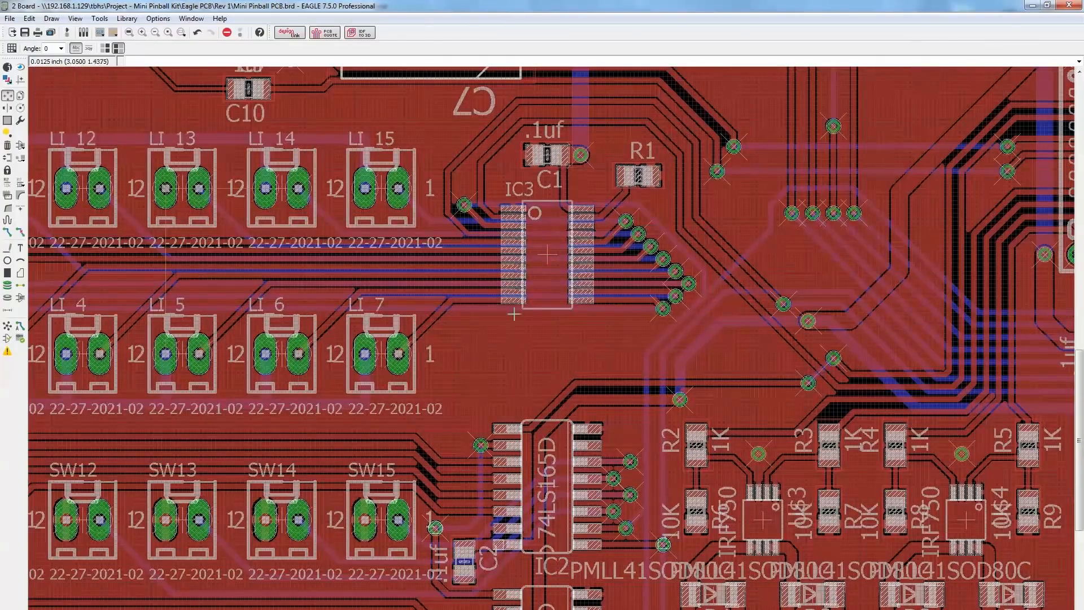
pyautogui.scroll(-3)
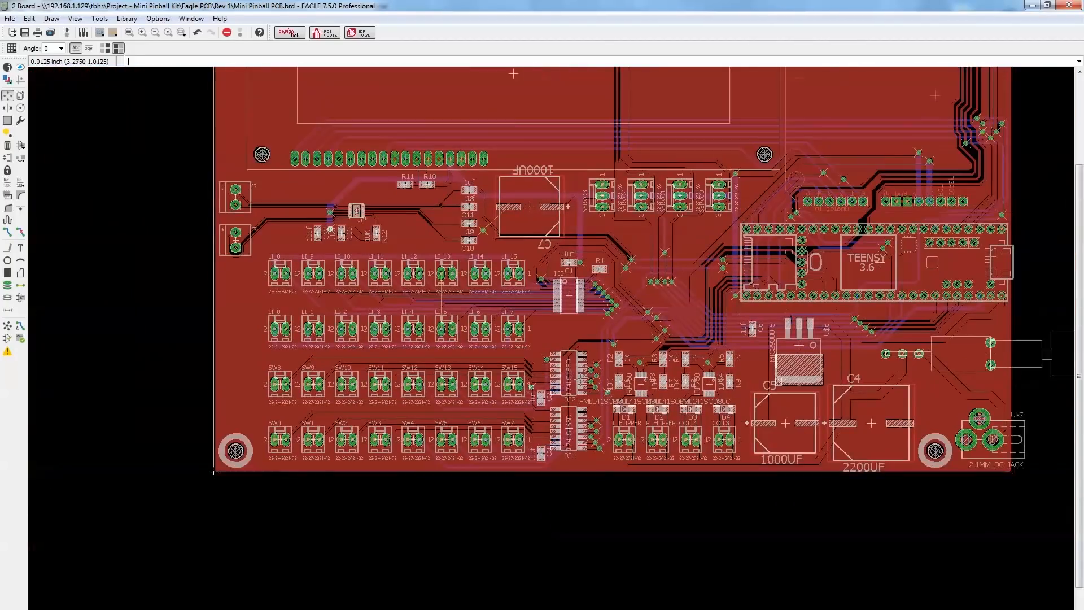
pyautogui.scroll(3)
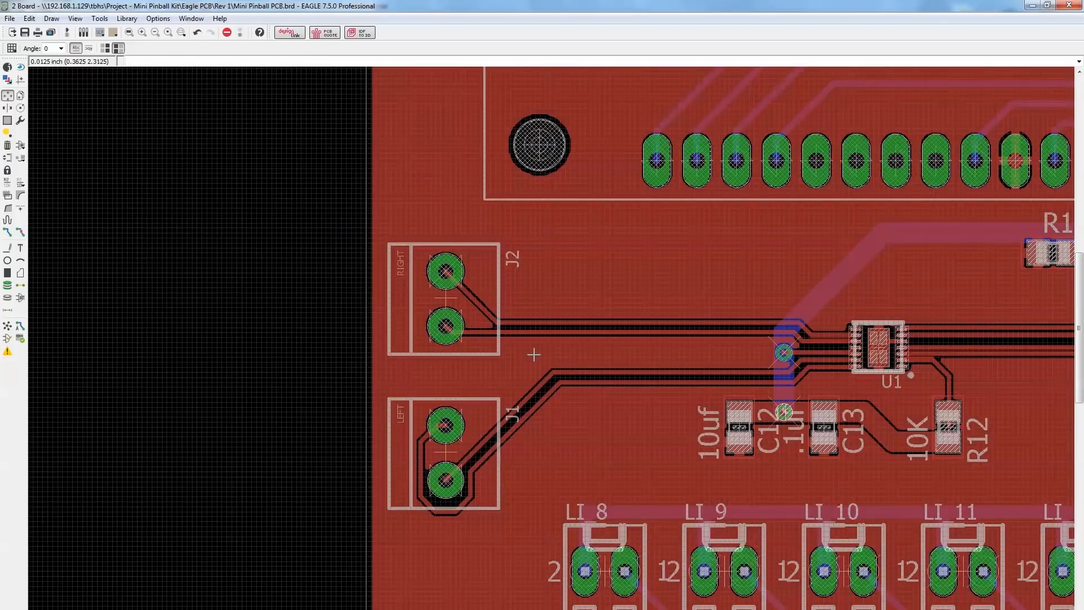
pyautogui.scroll(-3)
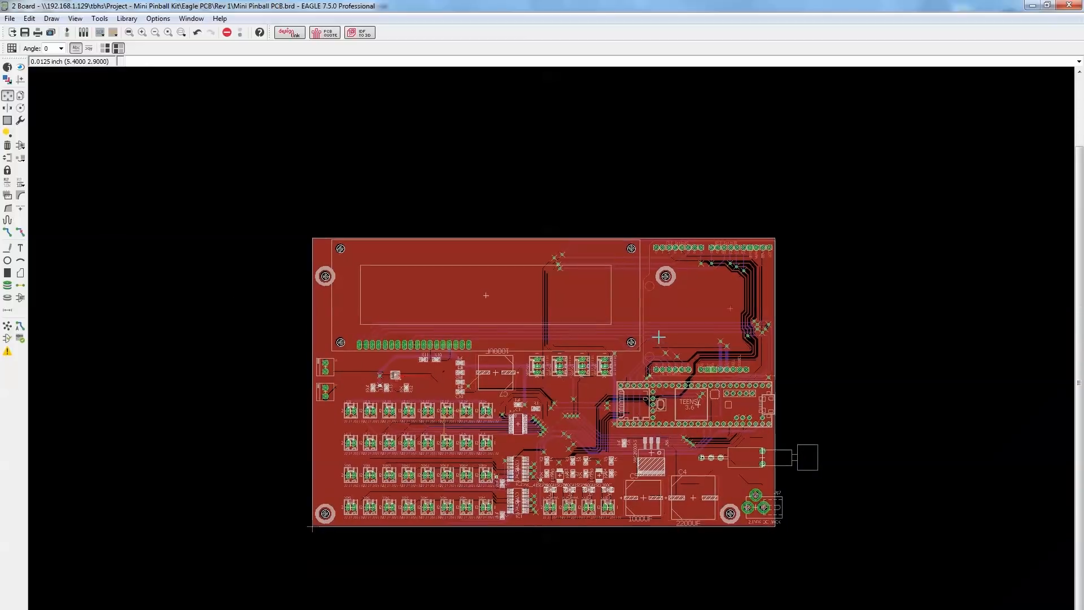
pyautogui.scroll(3)
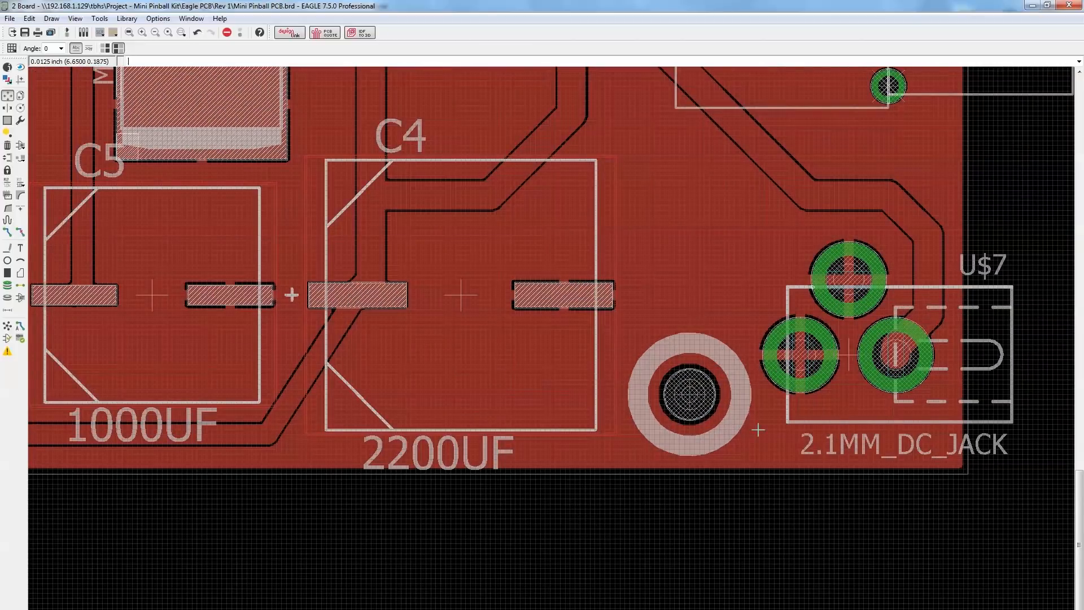
pyautogui.scroll(-3)
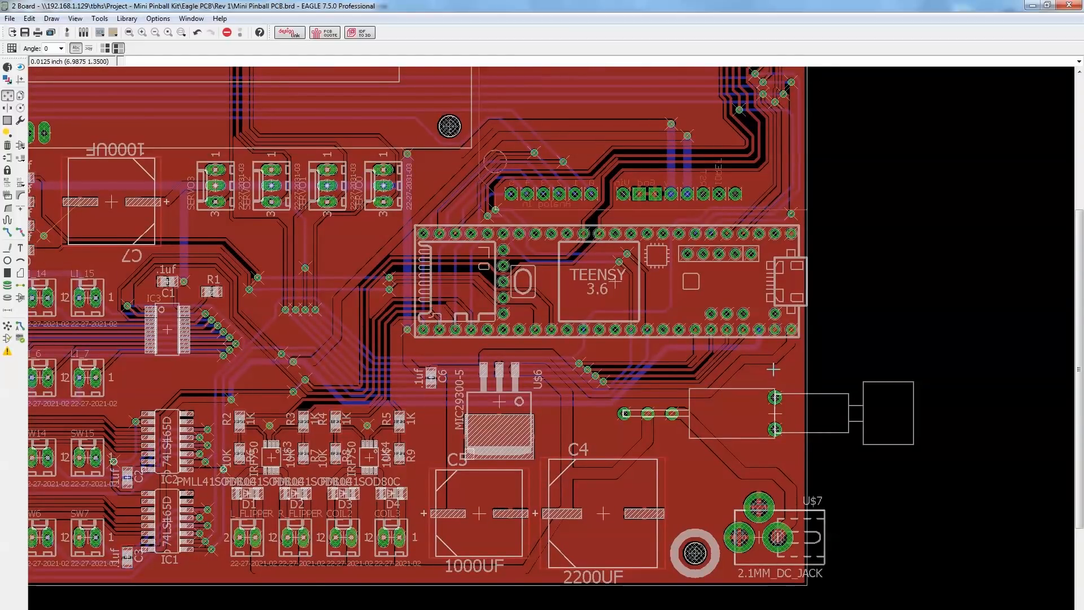
pyautogui.scroll(-3)
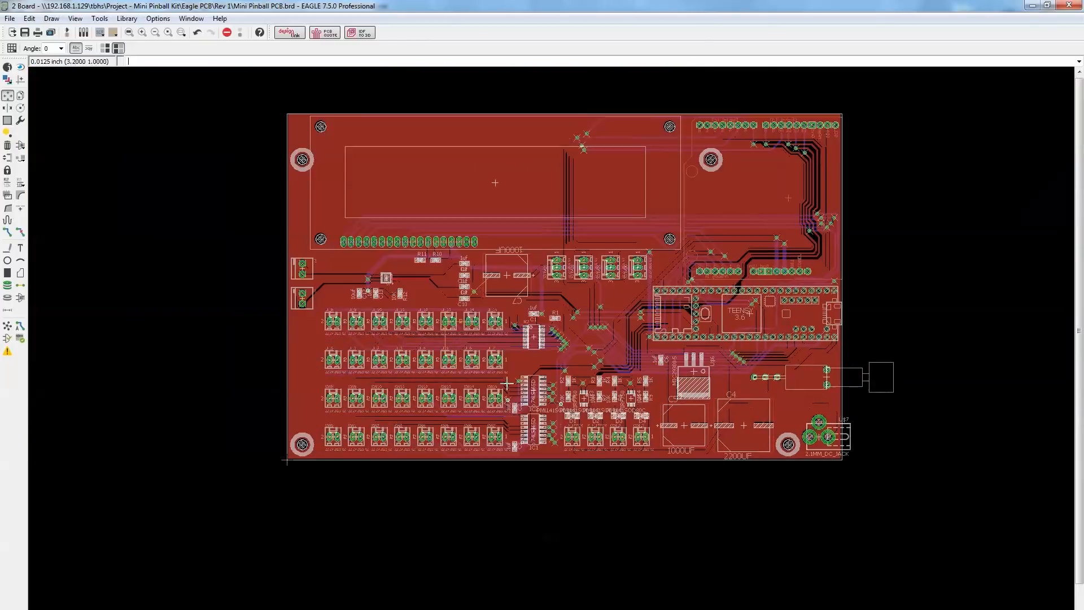
pyautogui.scroll(-3)
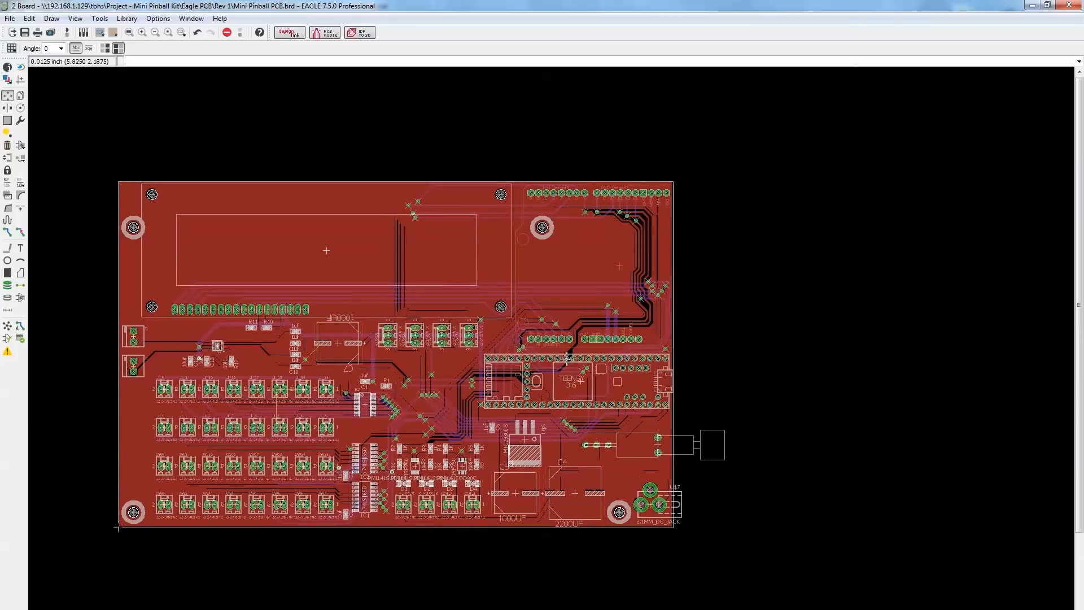
pyautogui.scroll(3)
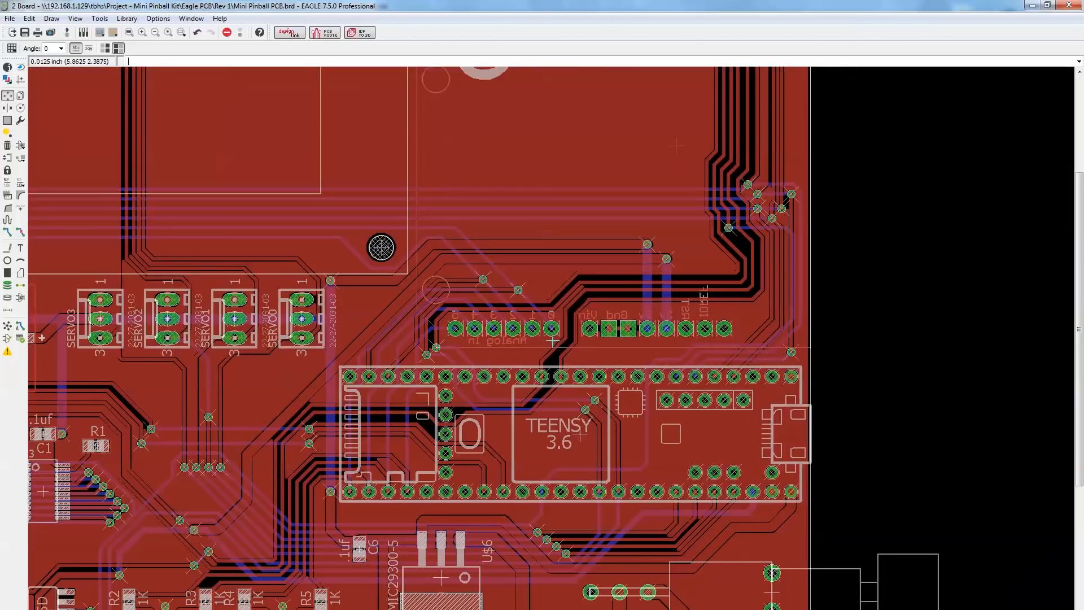
pyautogui.scroll(-3)
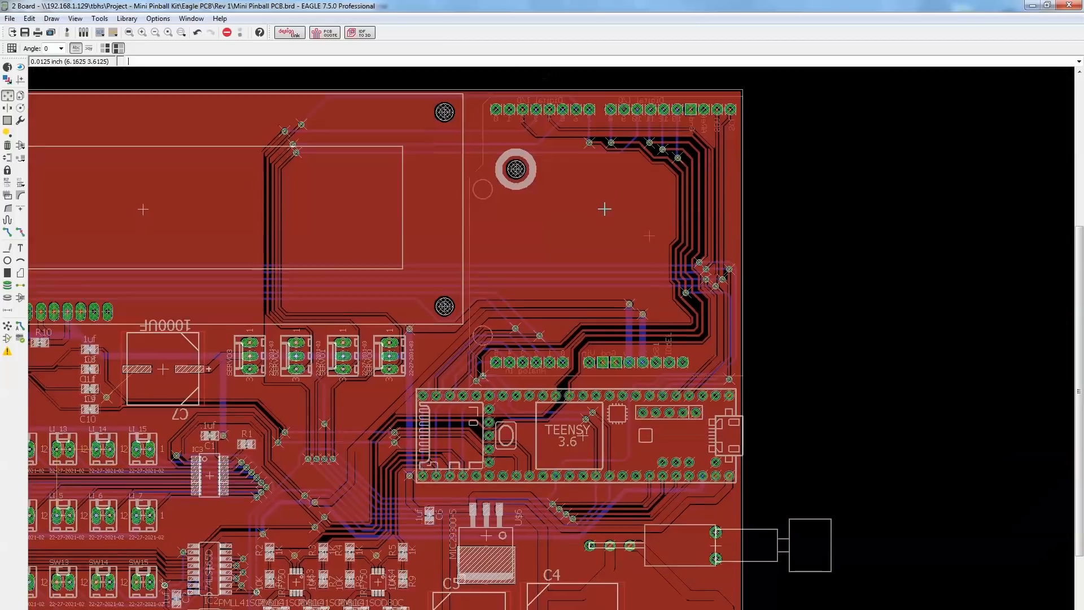
pyautogui.scroll(3)
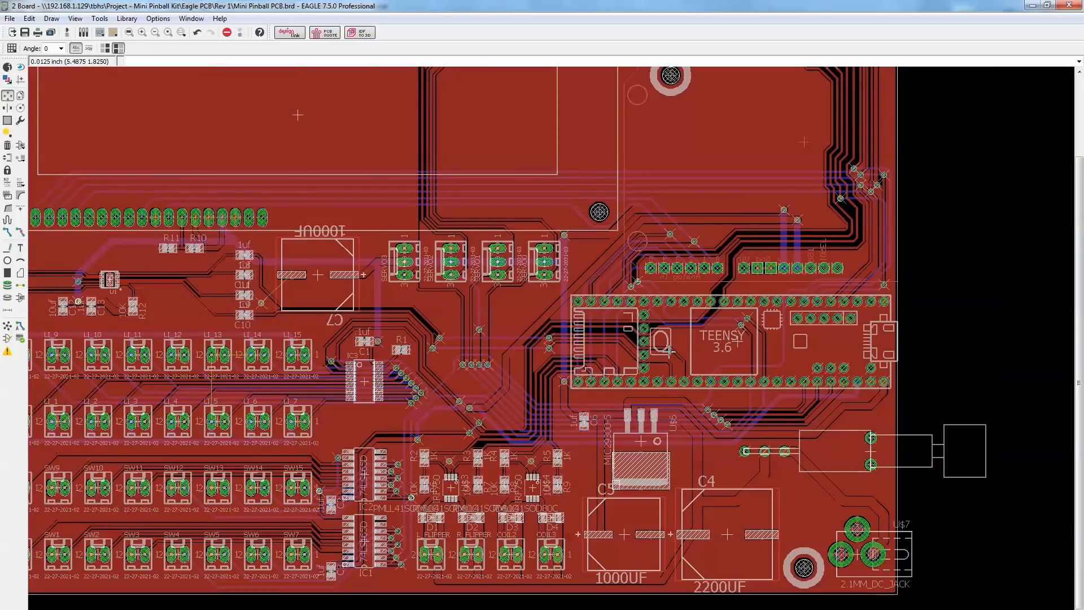
pyautogui.moveTo(783, 143)
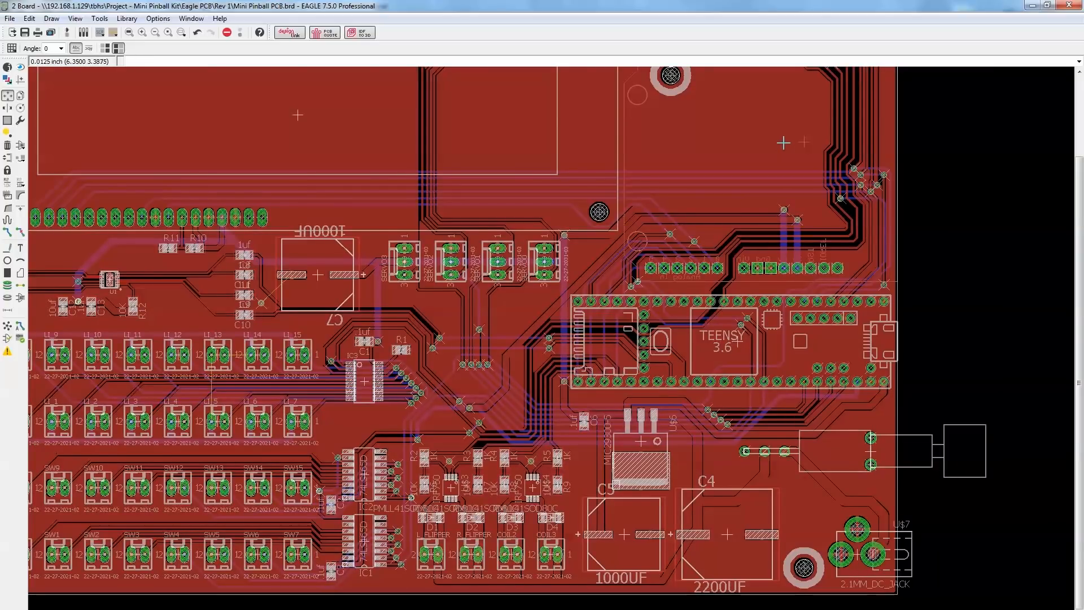
pyautogui.moveTo(786, 128)
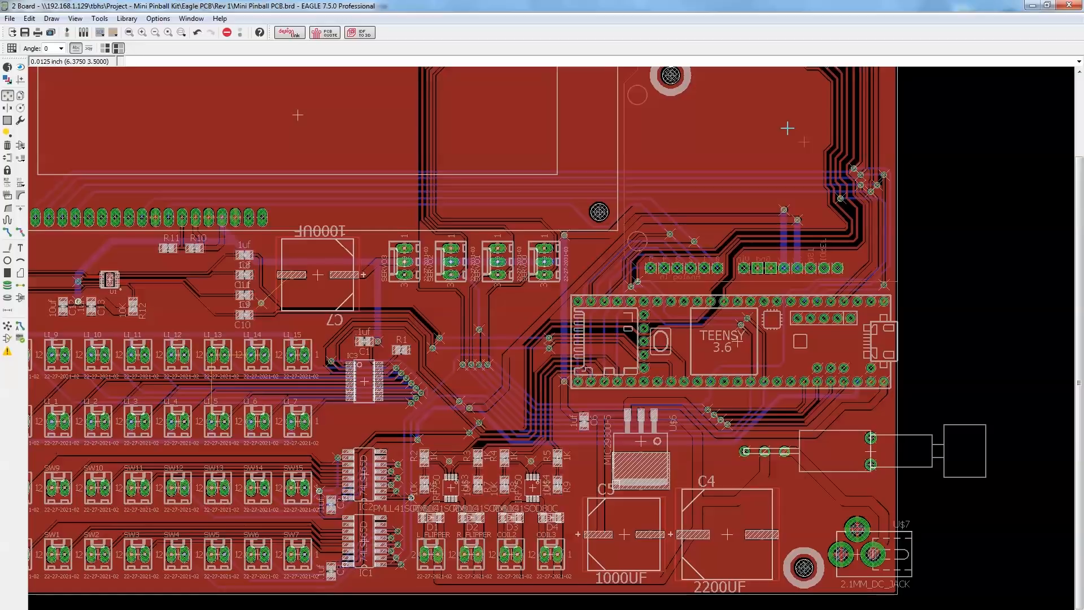